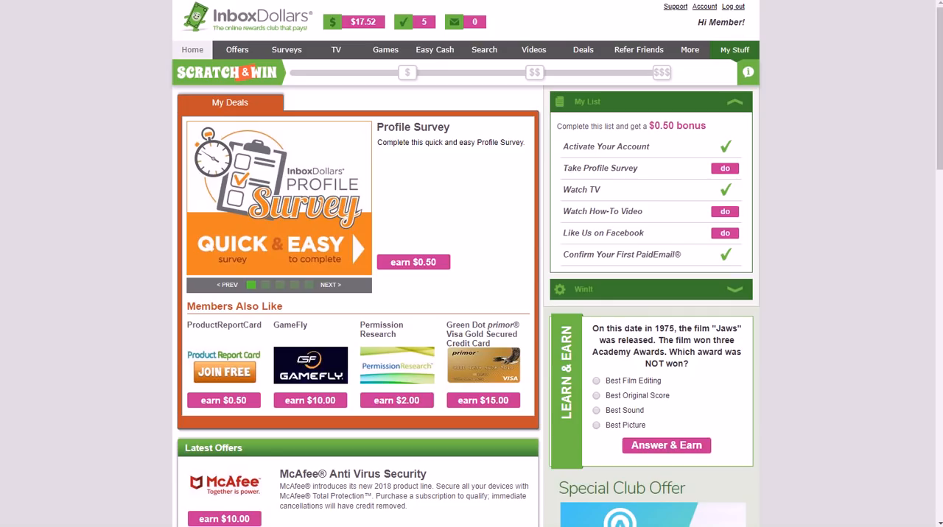
{"action": "mouse_move", "coordinate": [308, 67]}
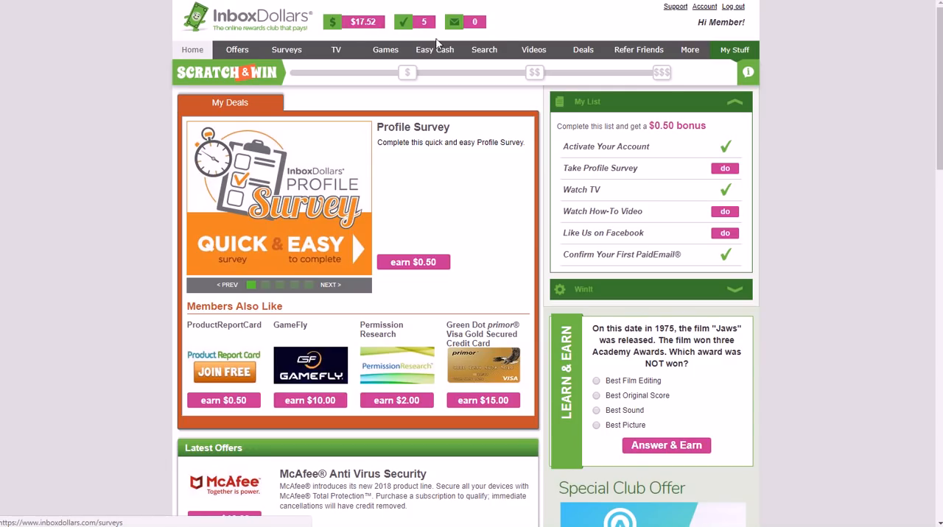
Look over the InboxDollars home page and its first navigation section before moving on.
{"action": "scroll", "scroll_direction": "down", "scroll_amount": 3}
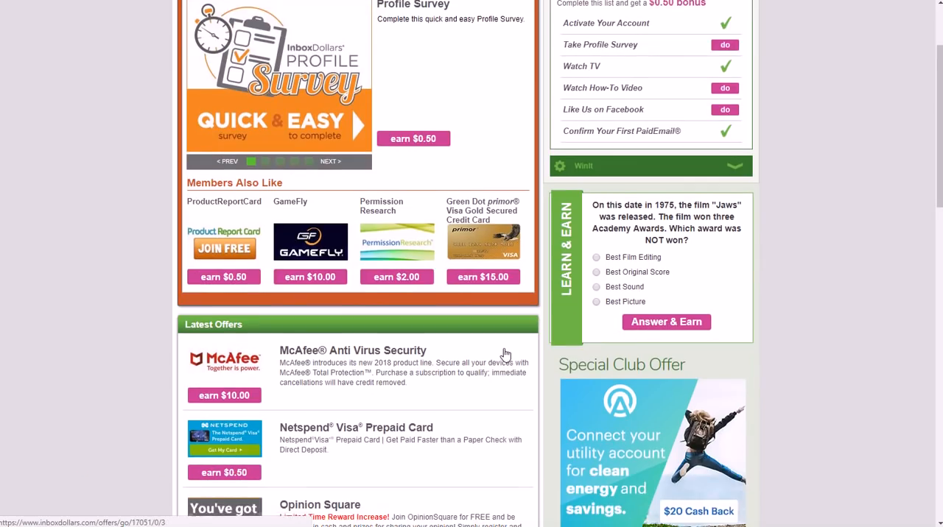
{"action": "scroll", "scroll_direction": "down", "scroll_amount": 3}
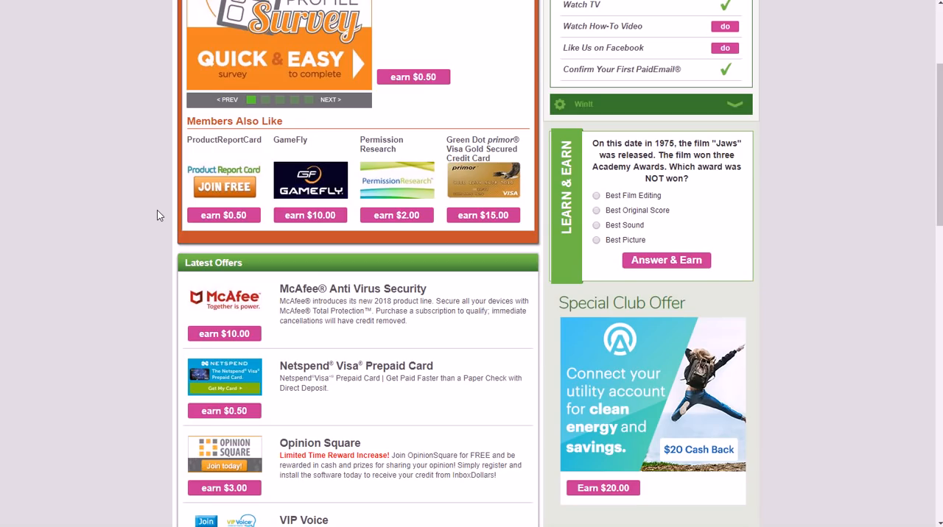
{"action": "mouse_move", "coordinate": [147, 292]}
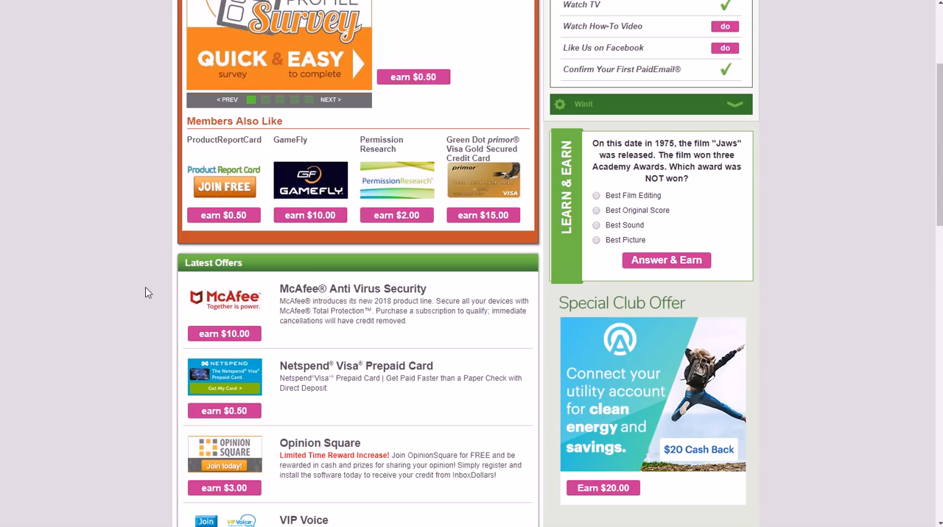
{"action": "scroll", "scroll_direction": "up", "scroll_amount": 3}
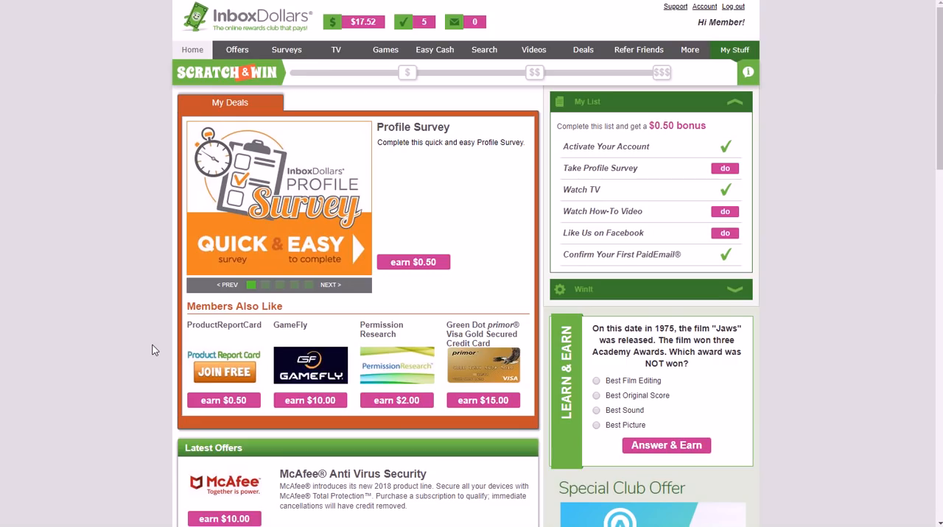
{"action": "left_click", "coordinate": [236, 51]}
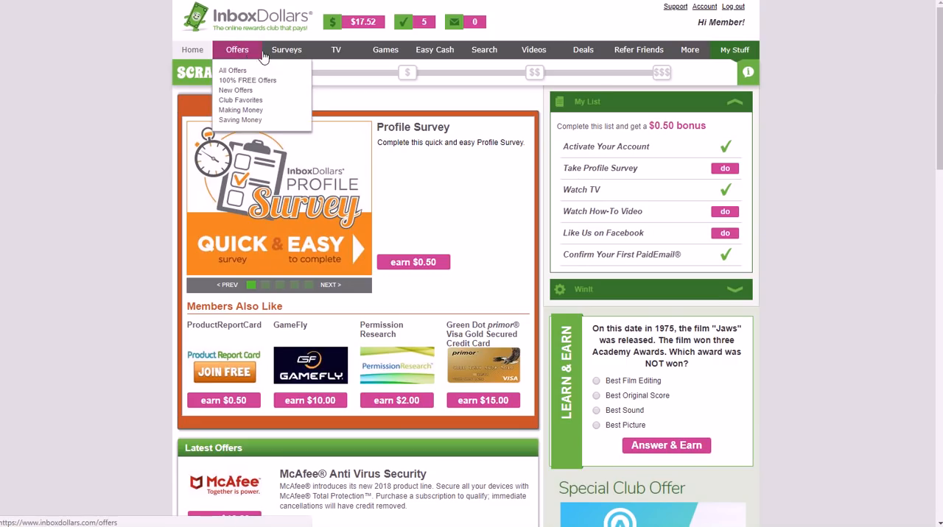
{"action": "mouse_move", "coordinate": [484, 50]}
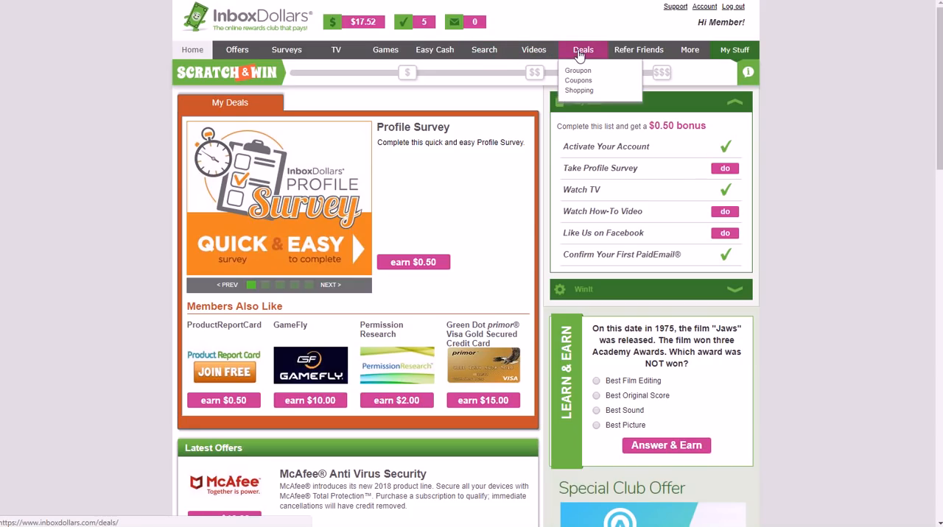
{"action": "mouse_move", "coordinate": [577, 90]}
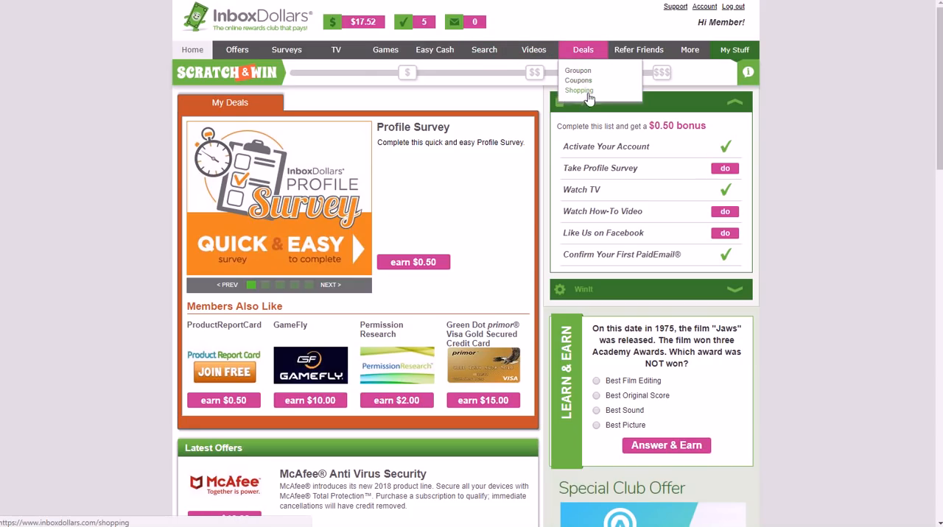
{"action": "scroll", "scroll_direction": "down", "scroll_amount": 3}
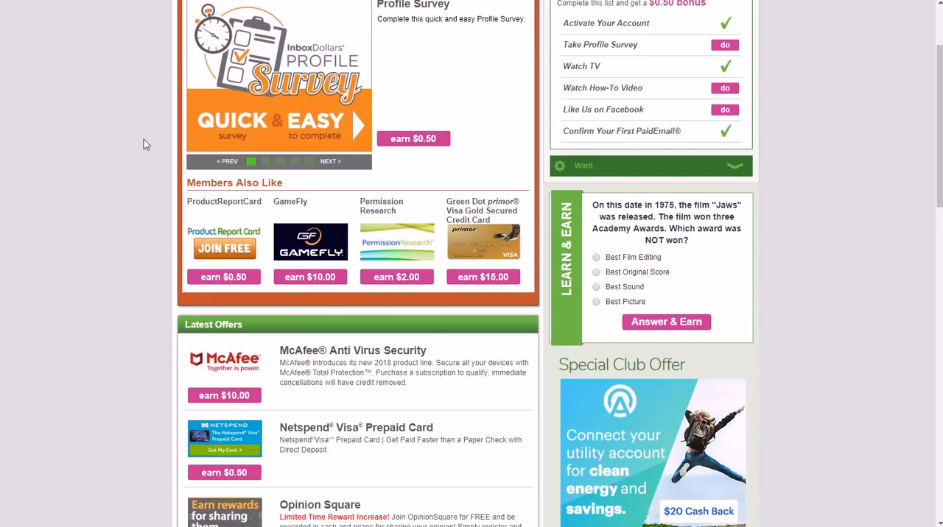
{"action": "scroll", "scroll_direction": "up", "scroll_amount": 3}
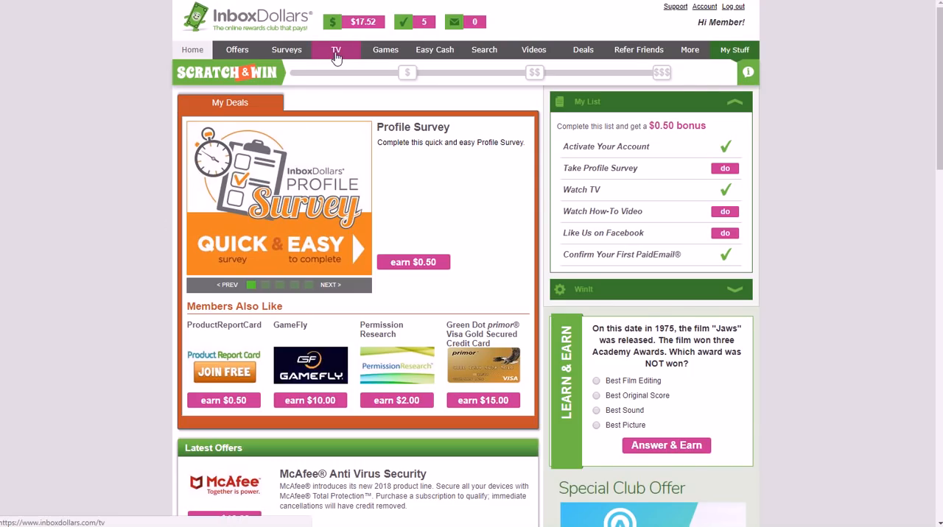
Browse the InboxDollars TV page through its featured video and trending, food, health and news rows.
{"action": "left_click", "coordinate": [336, 50]}
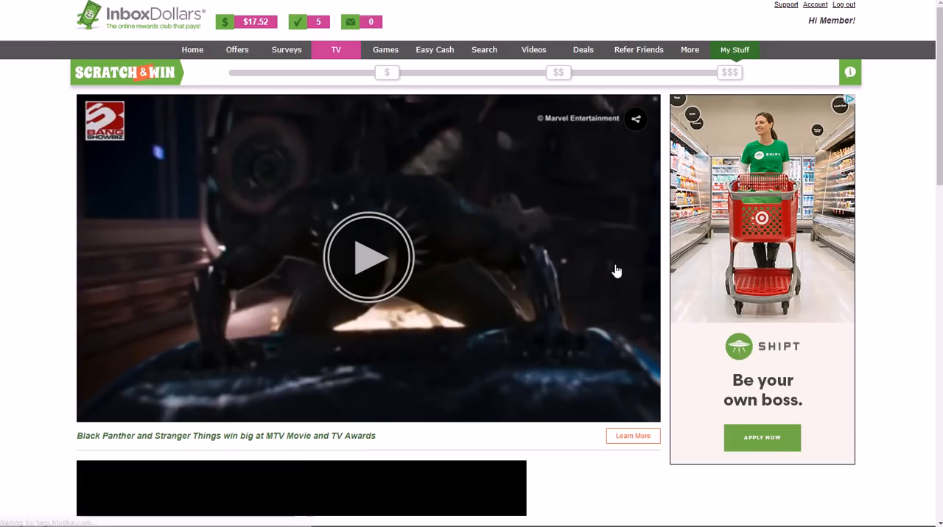
{"action": "mouse_move", "coordinate": [878, 174]}
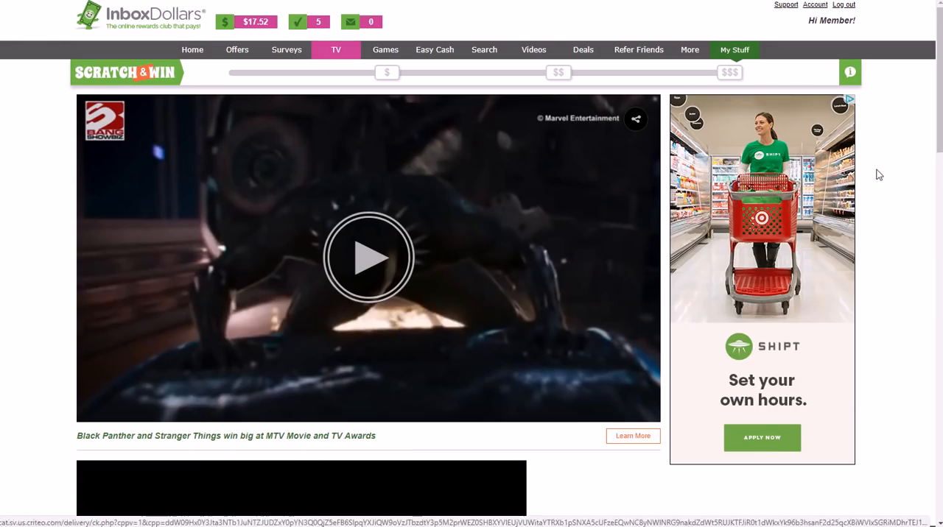
{"action": "mouse_move", "coordinate": [604, 118]}
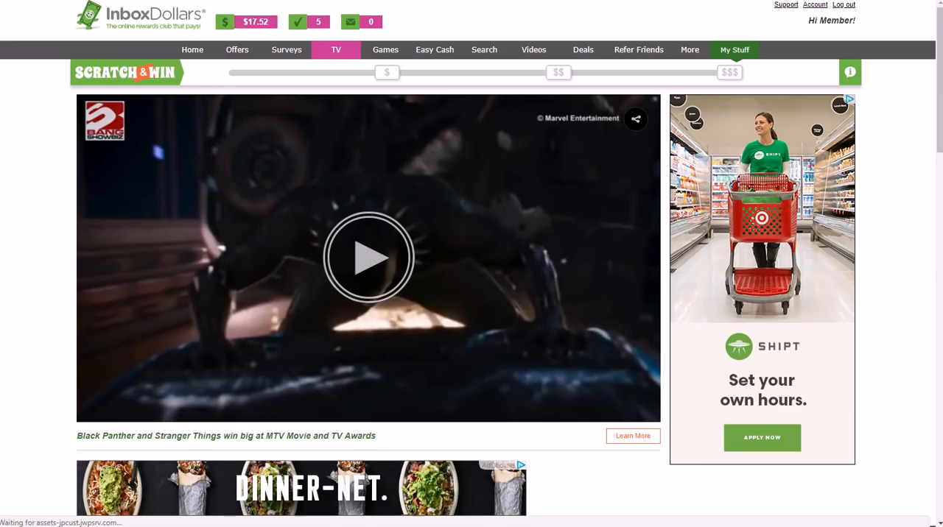
{"action": "scroll", "scroll_direction": "down", "scroll_amount": 3}
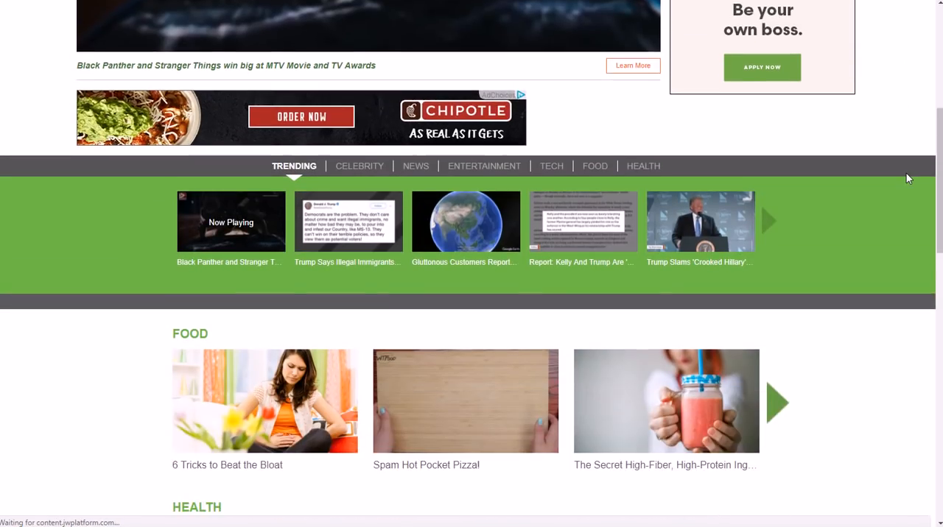
{"action": "scroll", "scroll_direction": "down", "scroll_amount": 3}
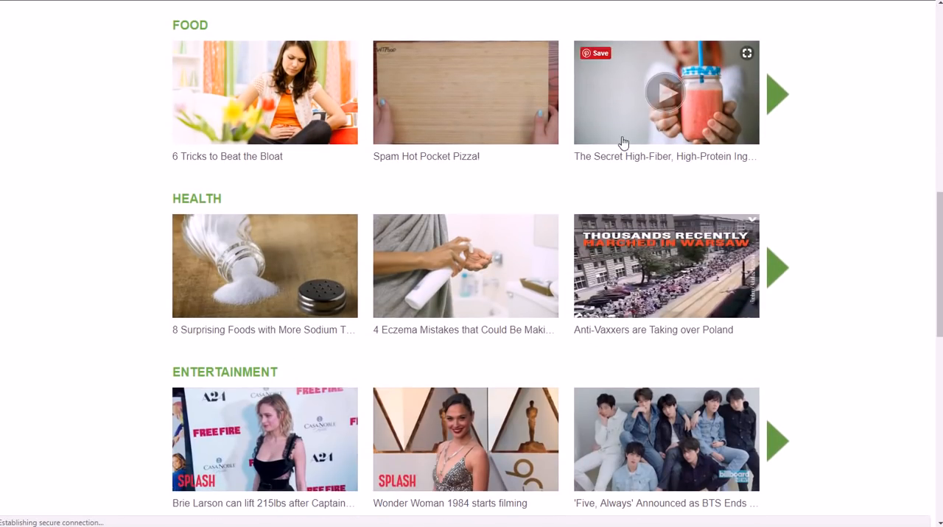
{"action": "scroll", "scroll_direction": "down", "scroll_amount": 3}
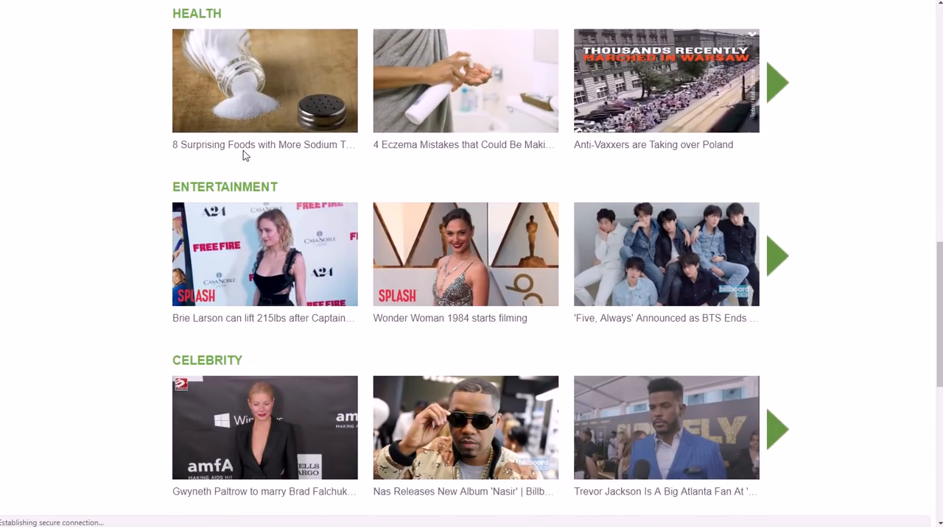
{"action": "scroll", "scroll_direction": "down", "scroll_amount": 3}
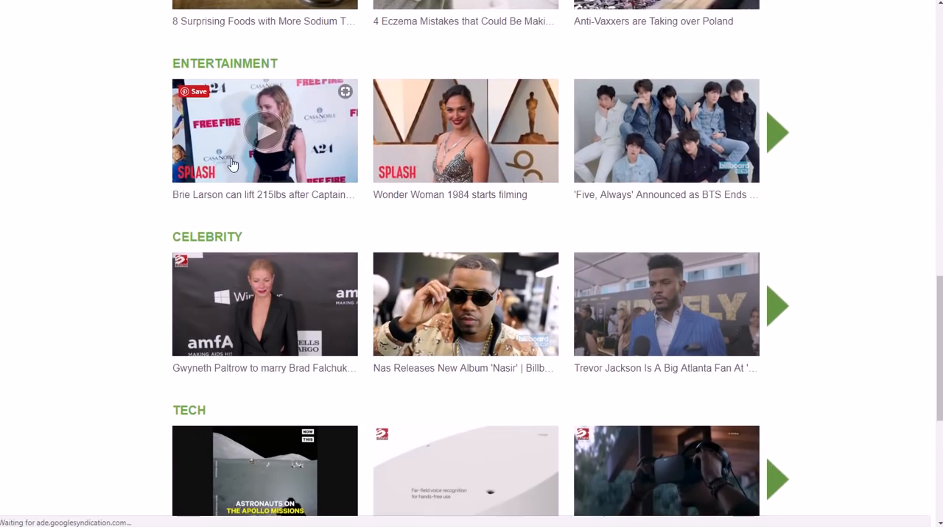
{"action": "scroll", "scroll_direction": "down", "scroll_amount": 3}
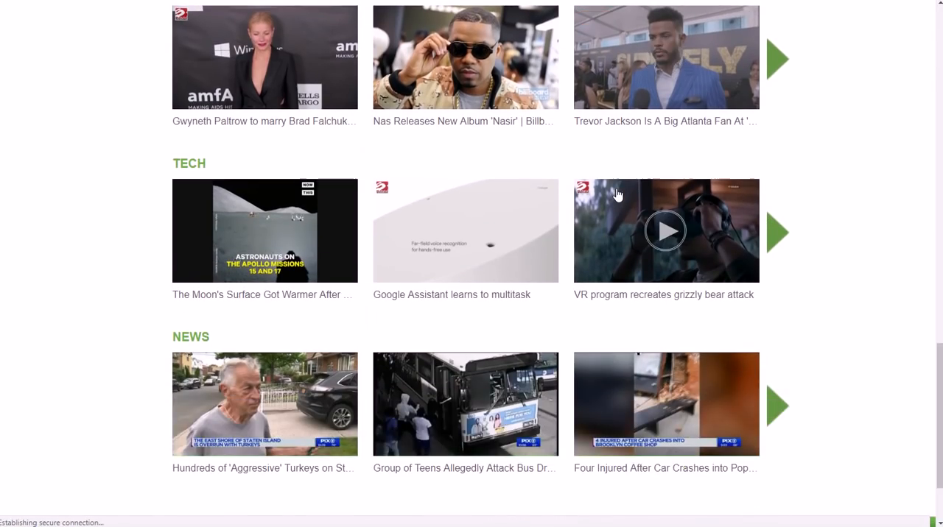
{"action": "scroll", "scroll_direction": "down", "scroll_amount": 3}
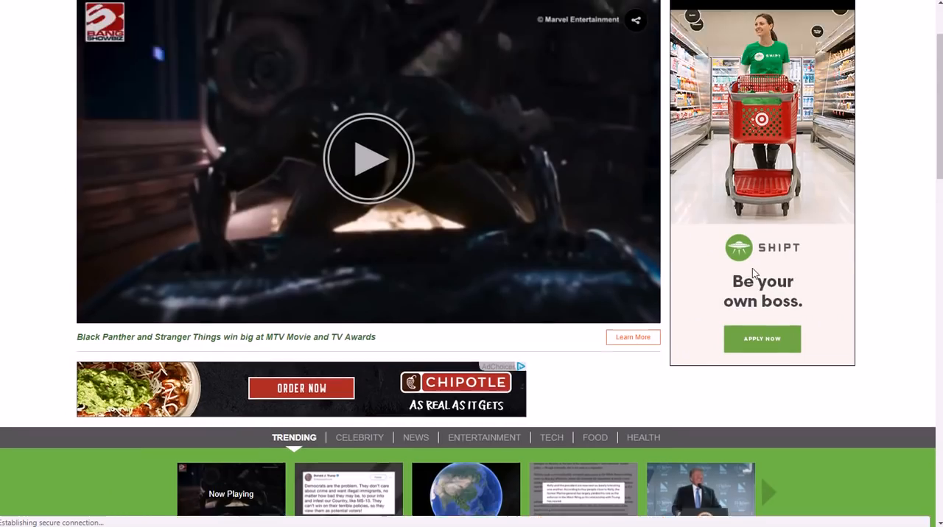
{"action": "scroll", "scroll_direction": "up", "scroll_amount": 3}
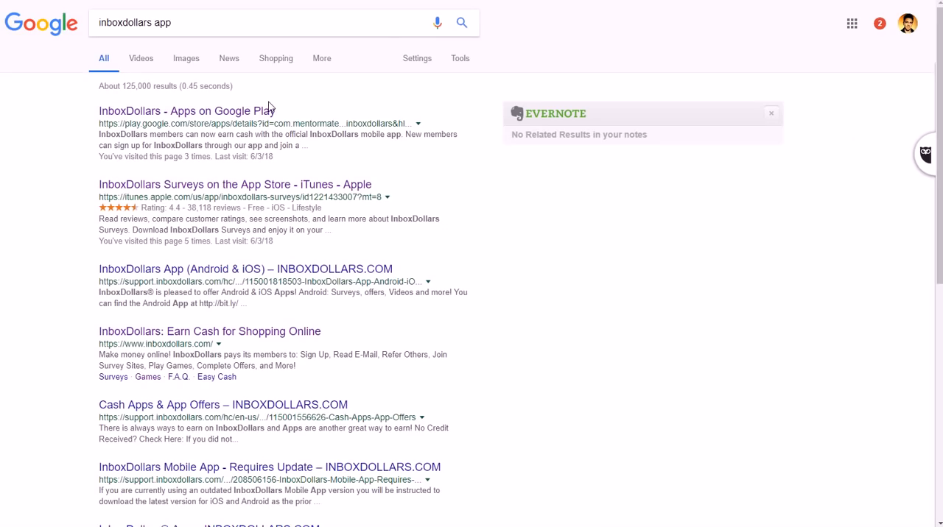
{"action": "mouse_move", "coordinate": [186, 110]}
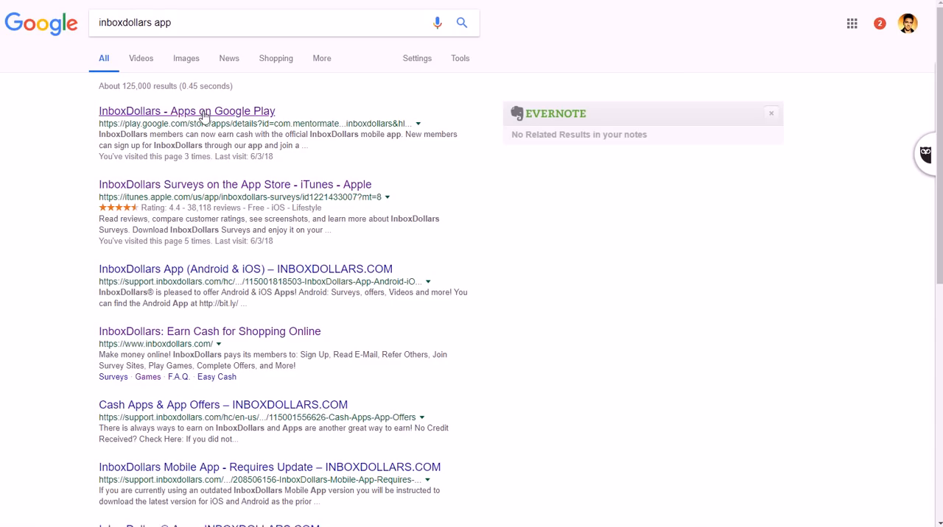
Open the 'InboxDollars - Apps on Google Play' search result.
{"action": "left_click", "coordinate": [186, 112]}
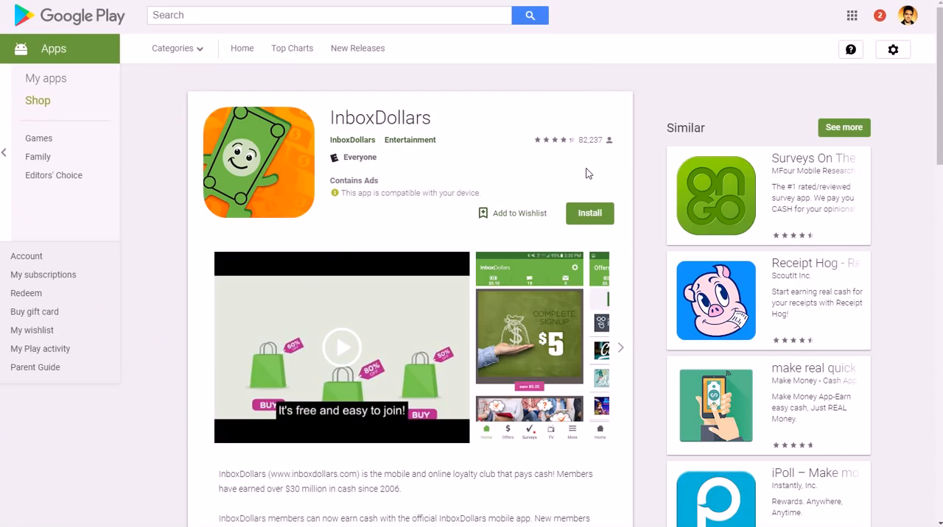
Page through the InboxDollars Google Play screenshots, viewing the TV section screenshot enlarged.
{"action": "scroll", "scroll_direction": "down", "scroll_amount": 3}
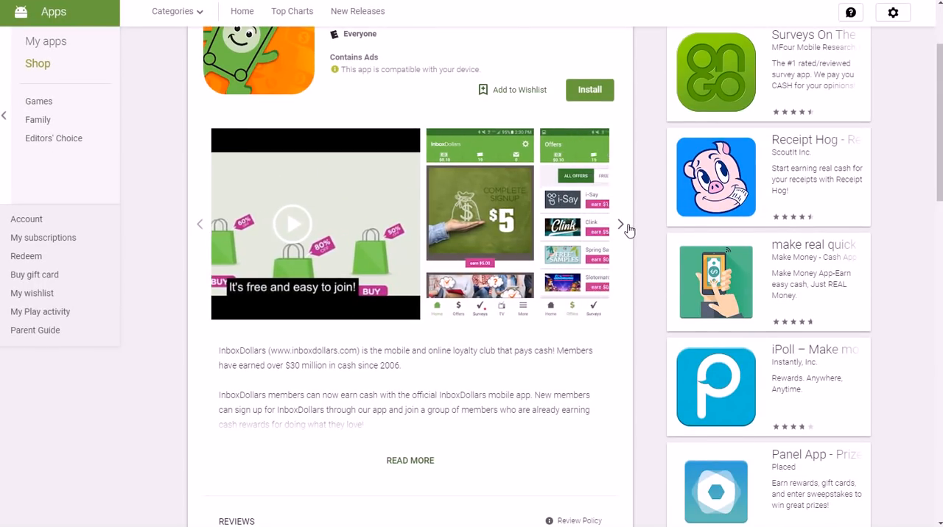
{"action": "left_click", "coordinate": [622, 224]}
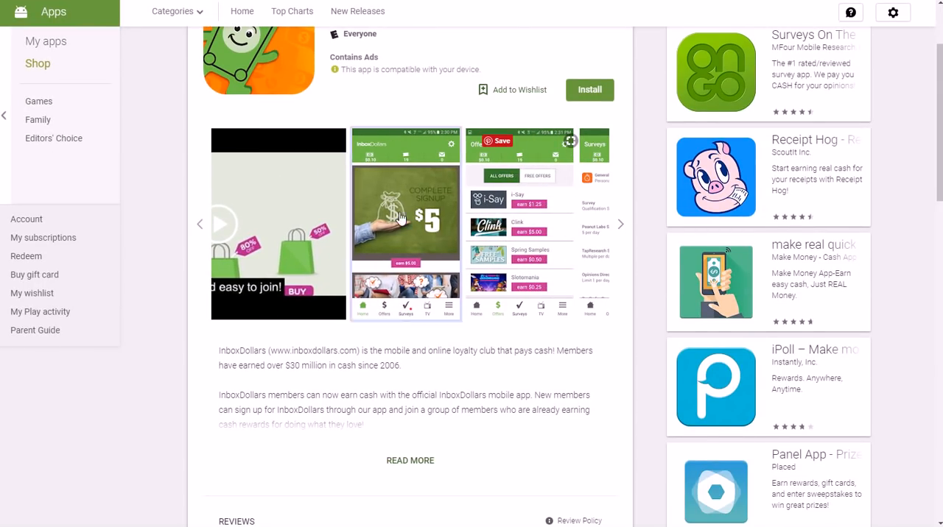
{"action": "left_click", "coordinate": [405, 214]}
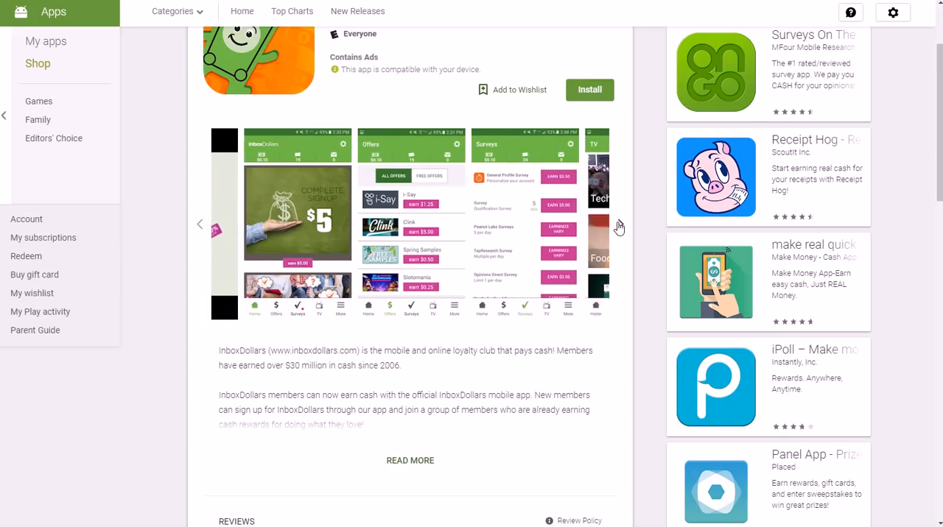
{"action": "left_click", "coordinate": [410, 221]}
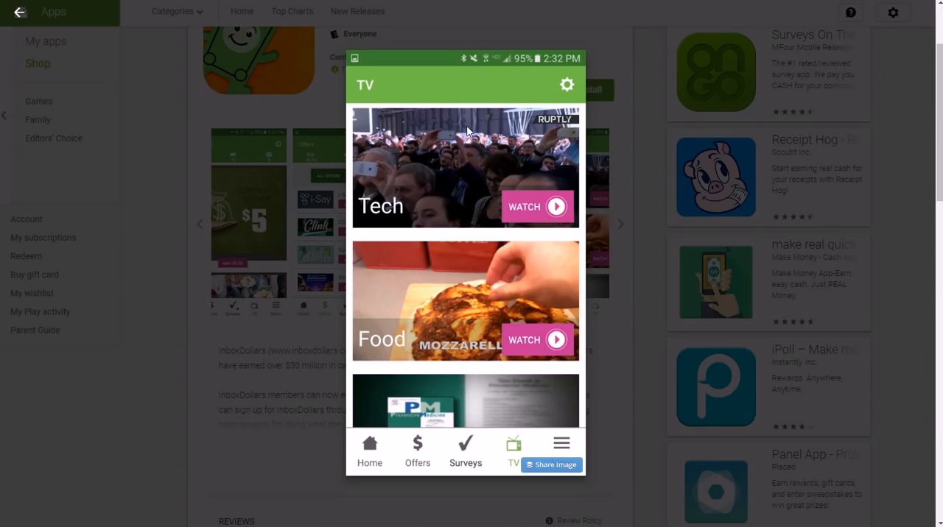
{"action": "mouse_move", "coordinate": [554, 195]}
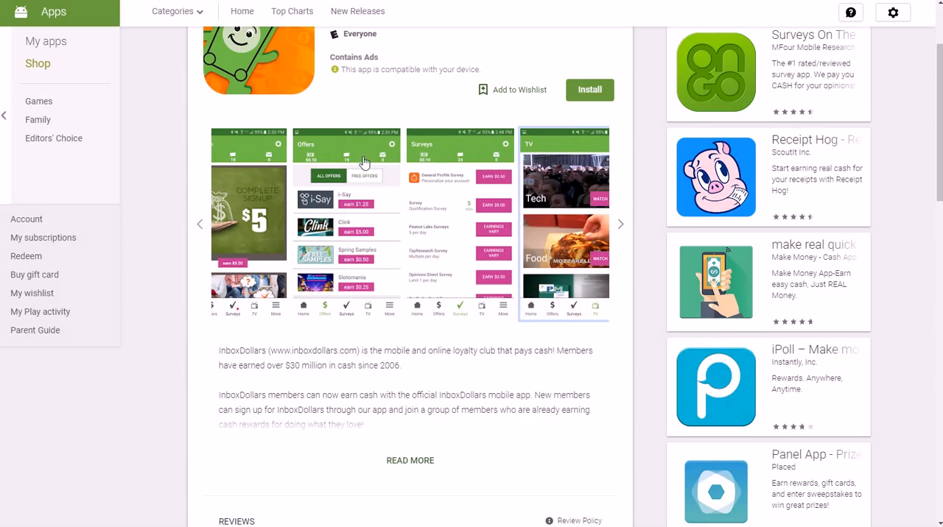
{"action": "left_click", "coordinate": [621, 224]}
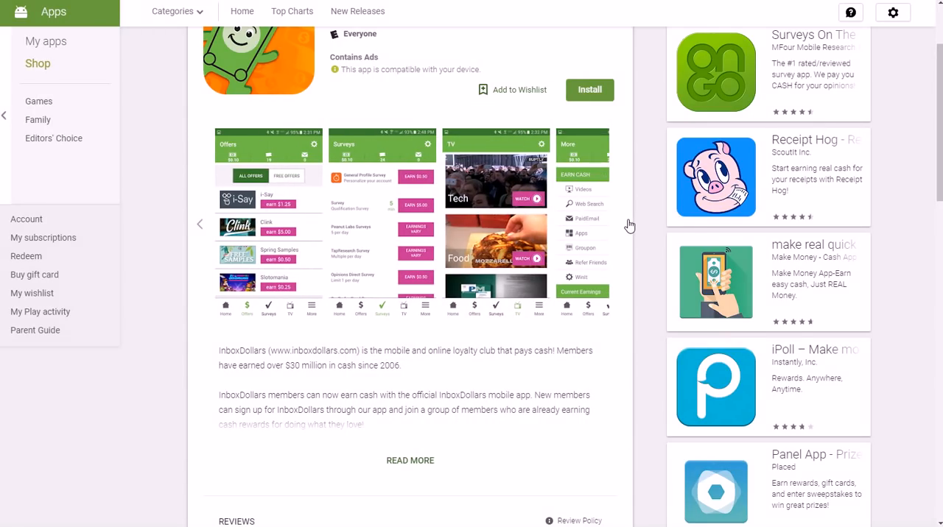
{"action": "scroll", "scroll_direction": "up", "scroll_amount": 3}
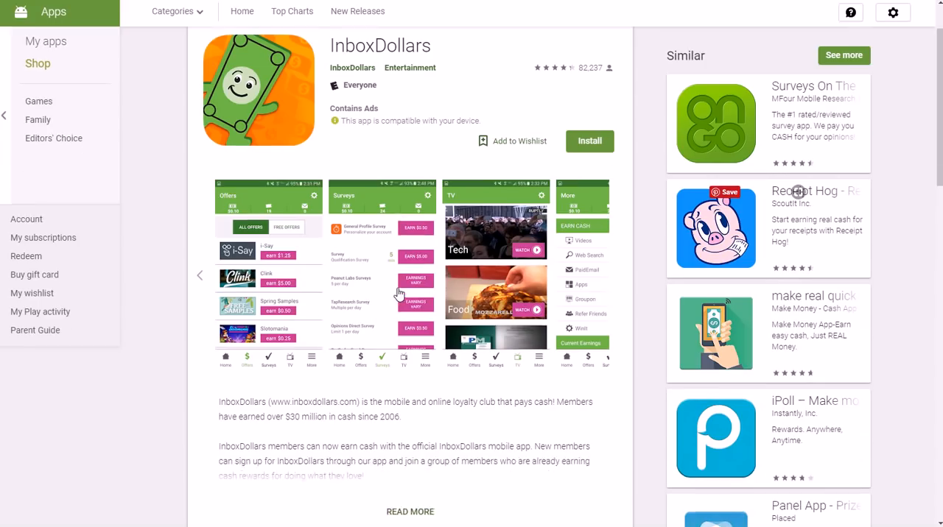
{"action": "scroll", "scroll_direction": "up", "scroll_amount": 3}
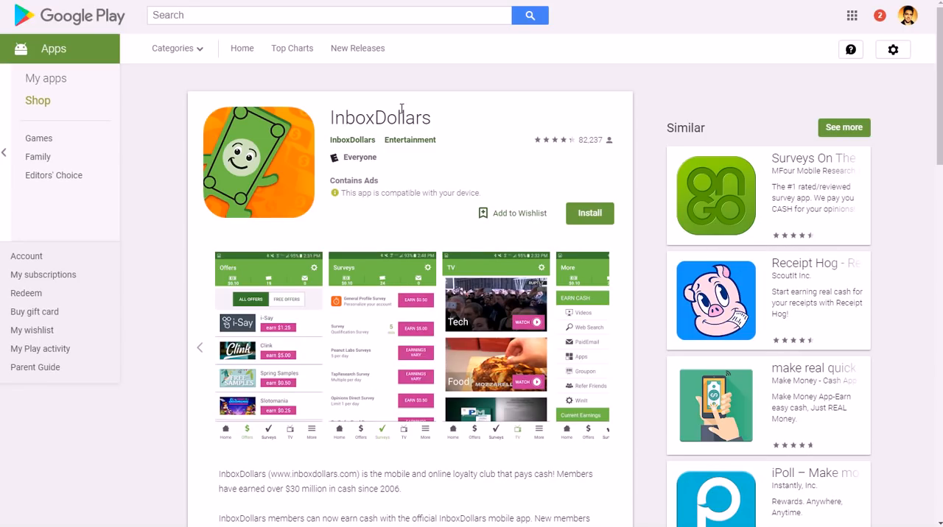
{"action": "mouse_move", "coordinate": [400, 109]}
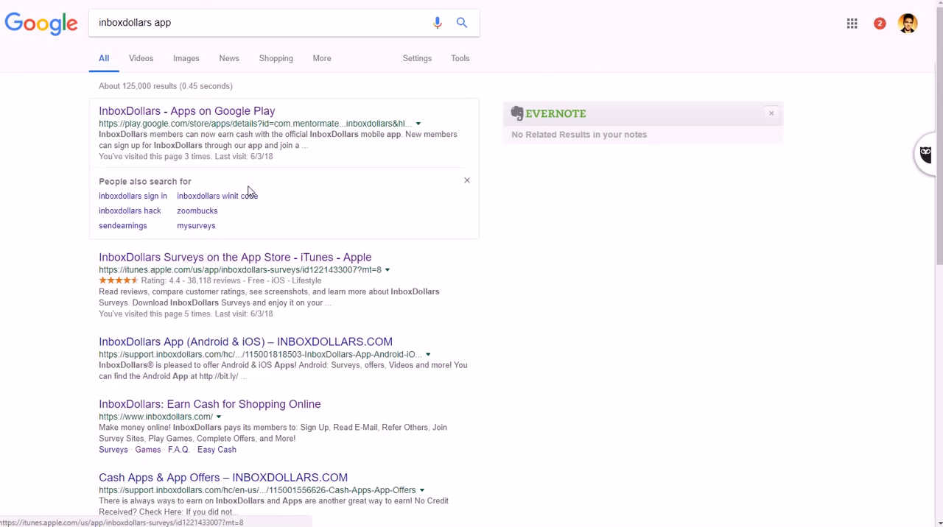
Open the InboxDollars Surveys App Store listing and look over its iPhone screenshots.
{"action": "left_click", "coordinate": [236, 256]}
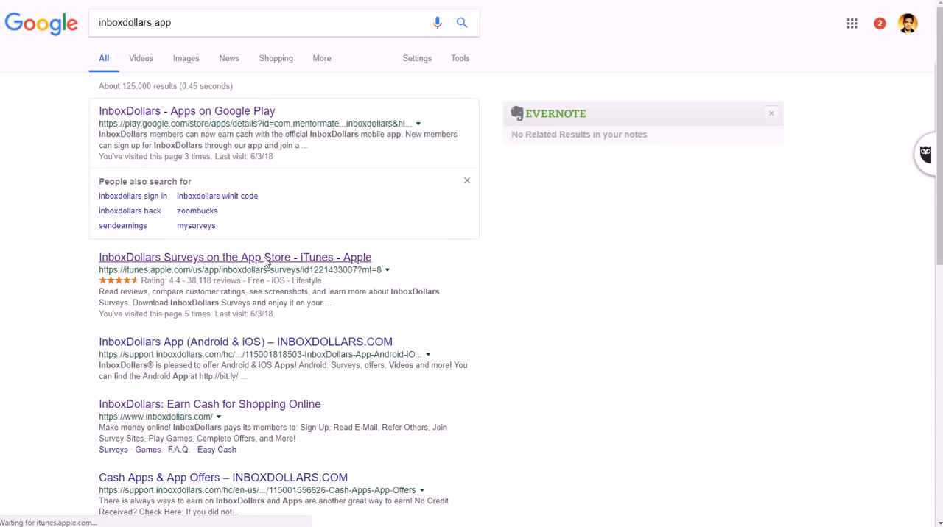
{"action": "left_click", "coordinate": [235, 256]}
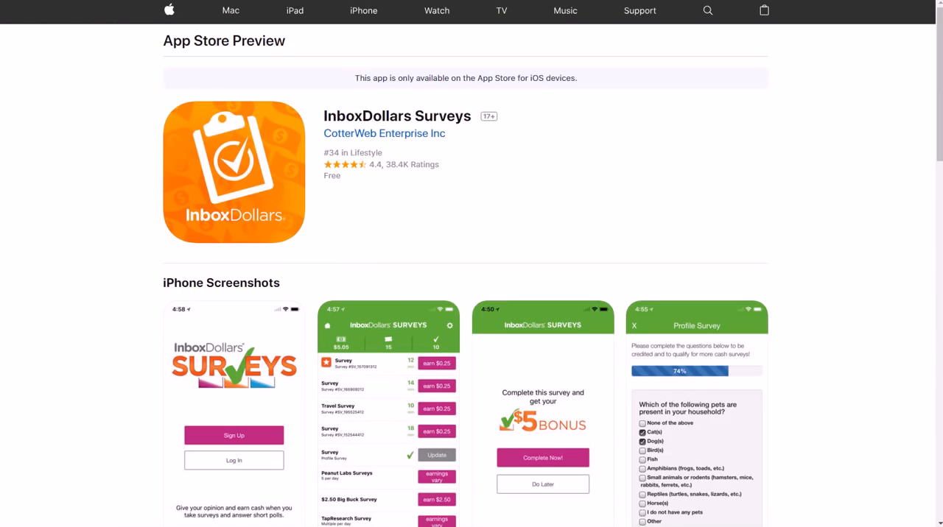
{"action": "mouse_move", "coordinate": [389, 263]}
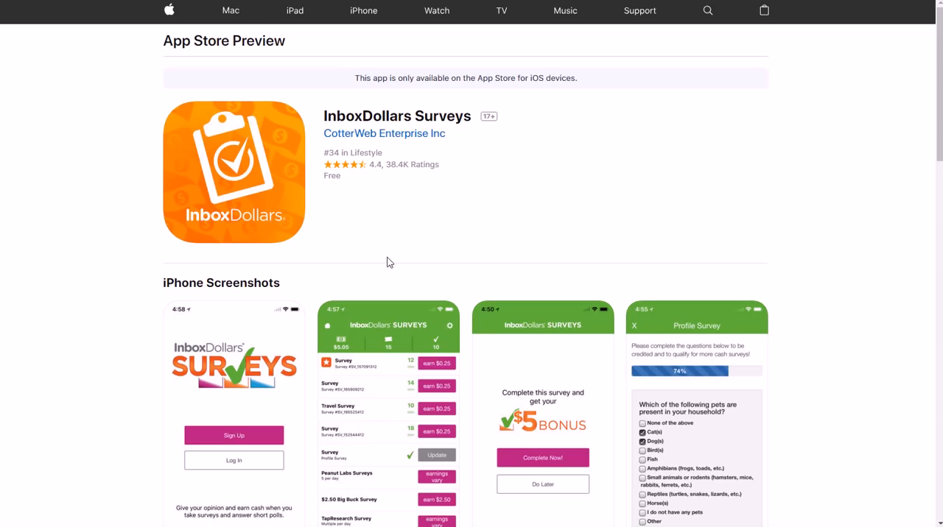
{"action": "scroll", "scroll_direction": "down", "scroll_amount": 3}
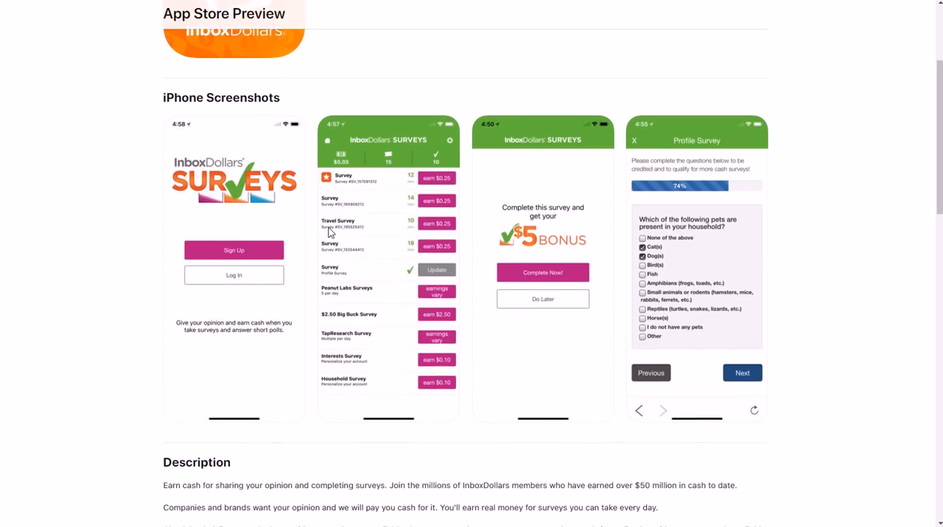
{"action": "scroll", "scroll_direction": "up", "scroll_amount": 3}
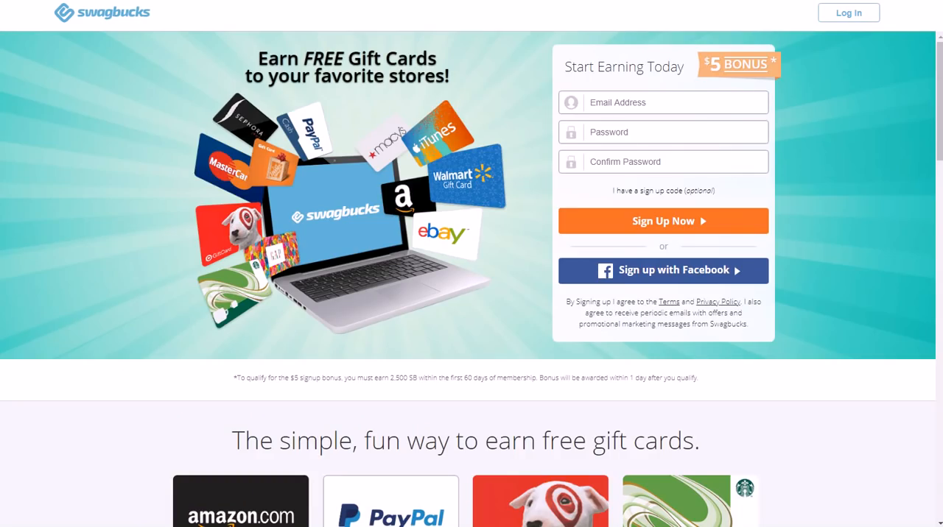
{"action": "mouse_move", "coordinate": [760, 68]}
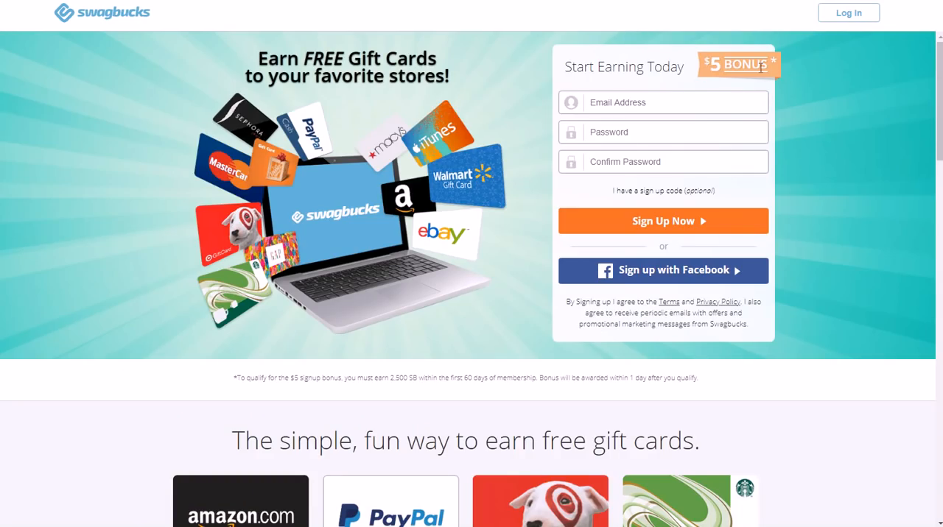
{"action": "mouse_move", "coordinate": [504, 83]}
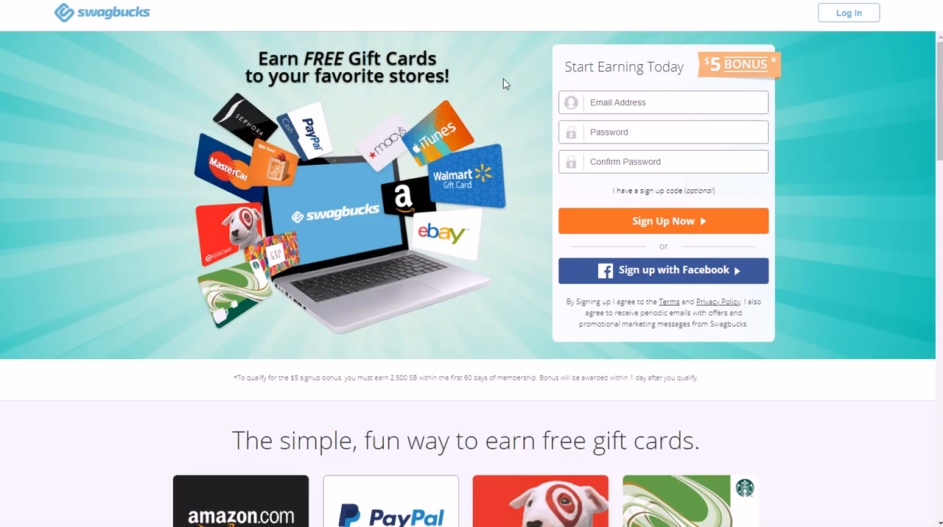
{"action": "mouse_move", "coordinate": [332, 291]}
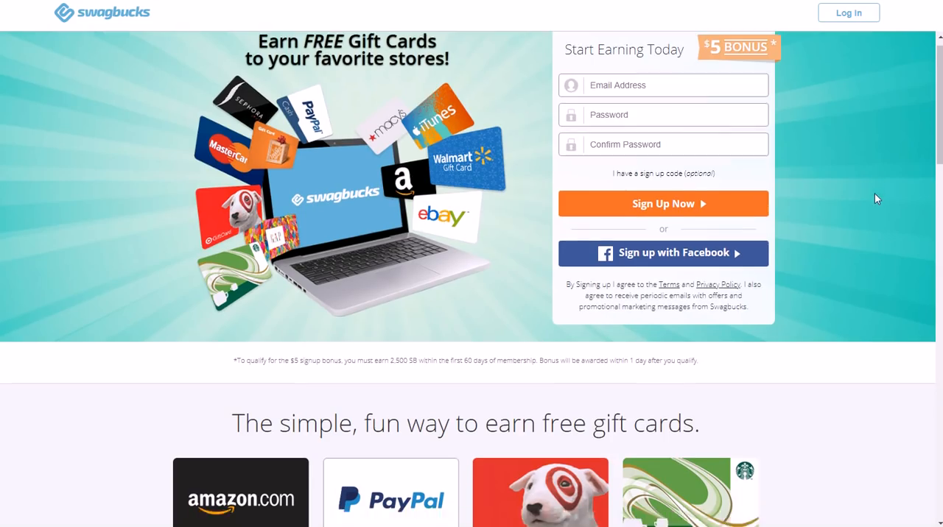
Scroll the Swagbucks sign-up page past gift cards, payout total and testimonial to the Ways to Earn footer.
{"action": "scroll", "scroll_direction": "down", "scroll_amount": 3}
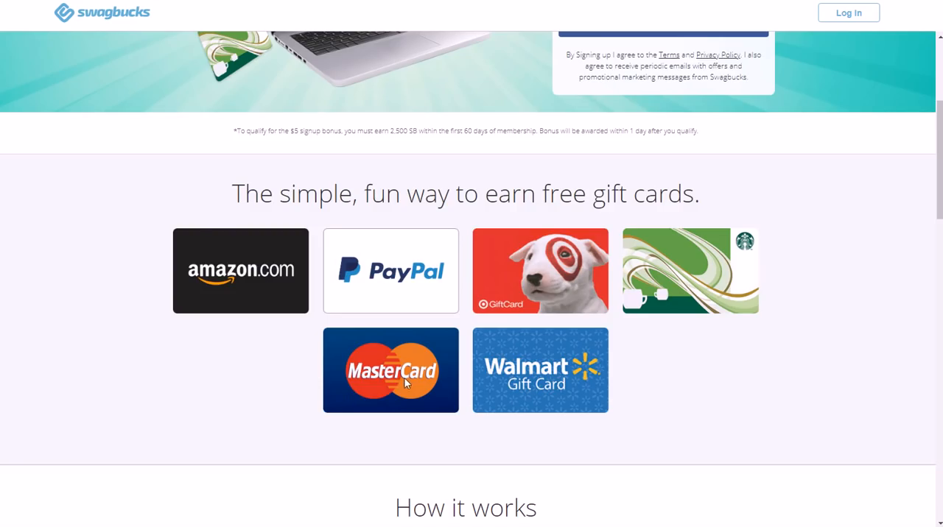
{"action": "scroll", "scroll_direction": "down", "scroll_amount": 3}
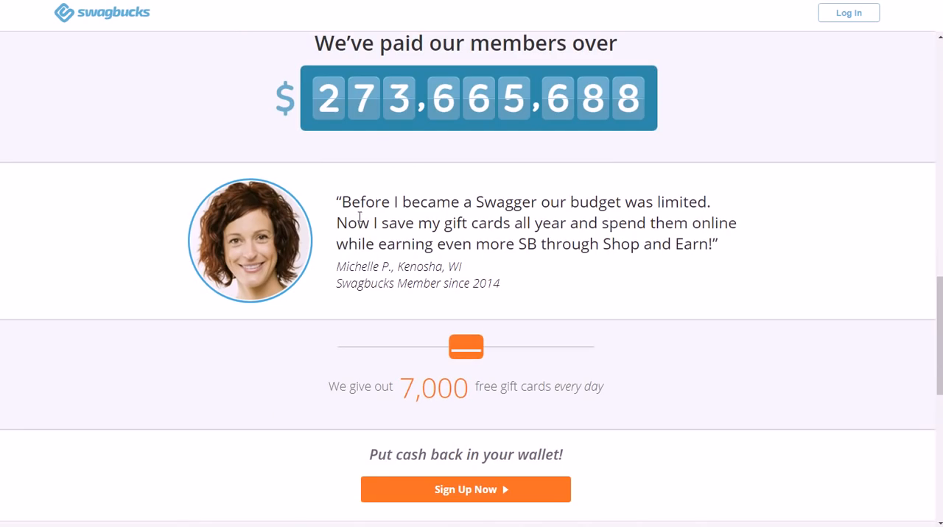
{"action": "scroll", "scroll_direction": "down", "scroll_amount": 3}
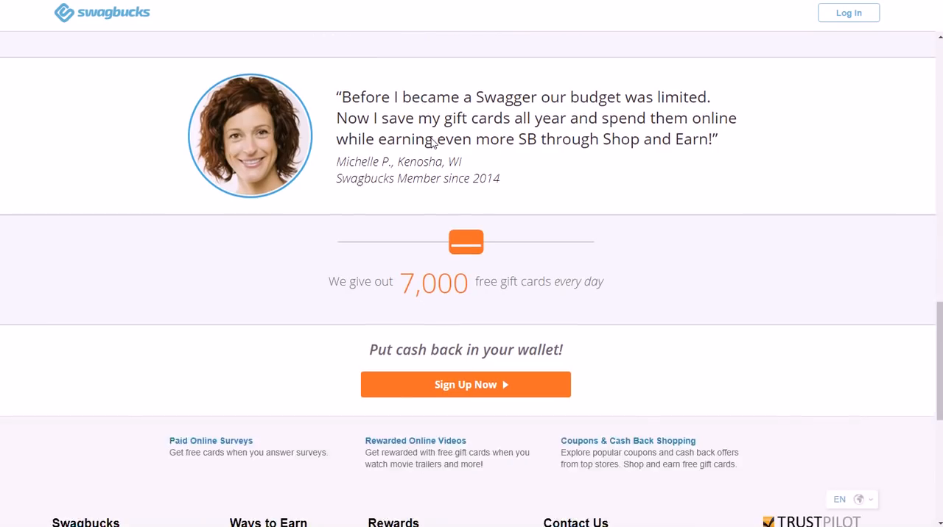
{"action": "scroll", "scroll_direction": "down", "scroll_amount": 3}
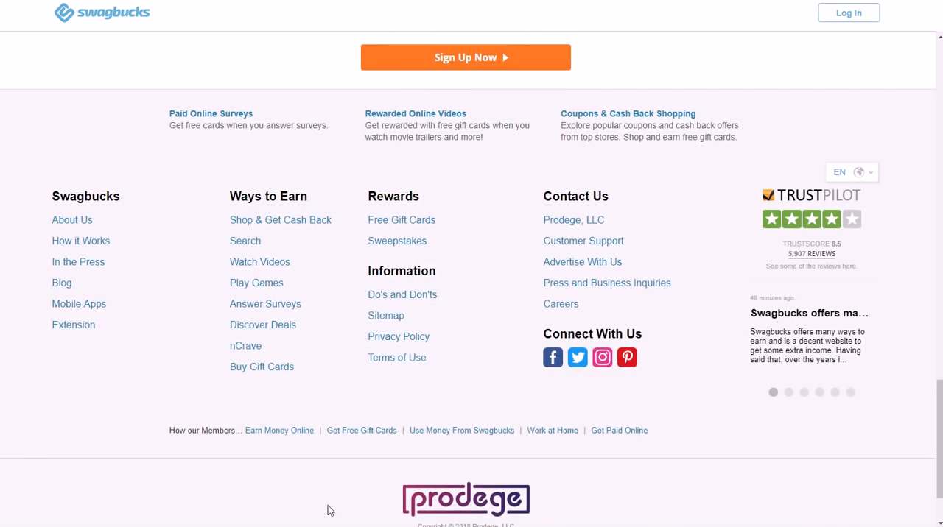
{"action": "mouse_move", "coordinate": [341, 248]}
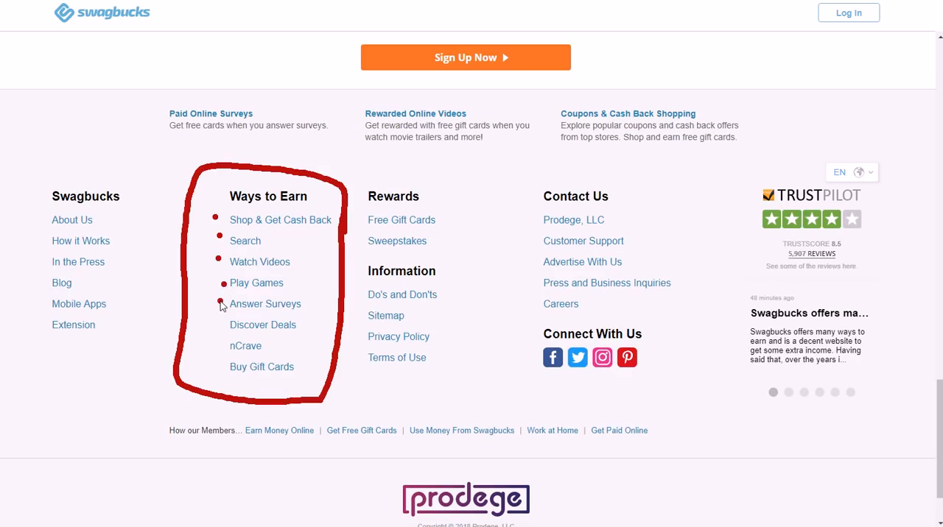
{"action": "mouse_move", "coordinate": [215, 374]}
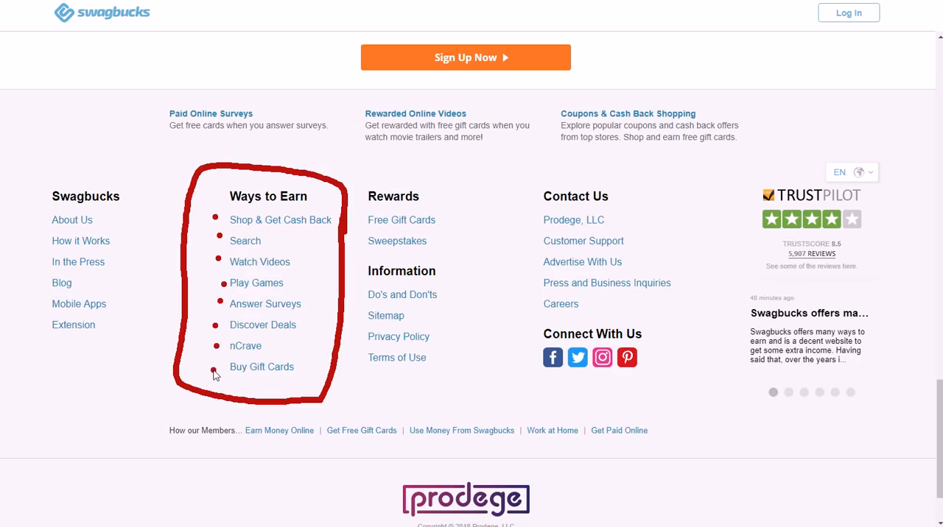
{"action": "mouse_move", "coordinate": [278, 256]}
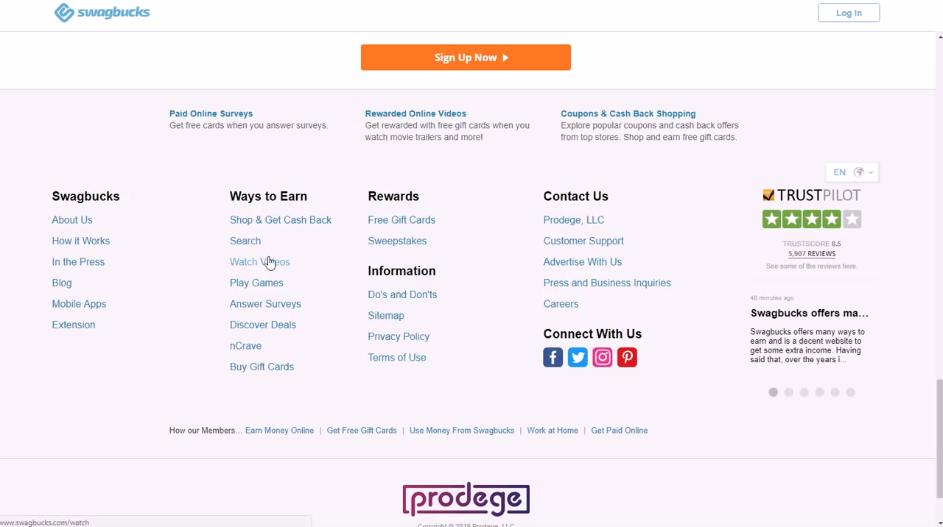
Browse the Swagbucks Watch Home page through its topic playlist rows.
{"action": "left_click", "coordinate": [259, 262]}
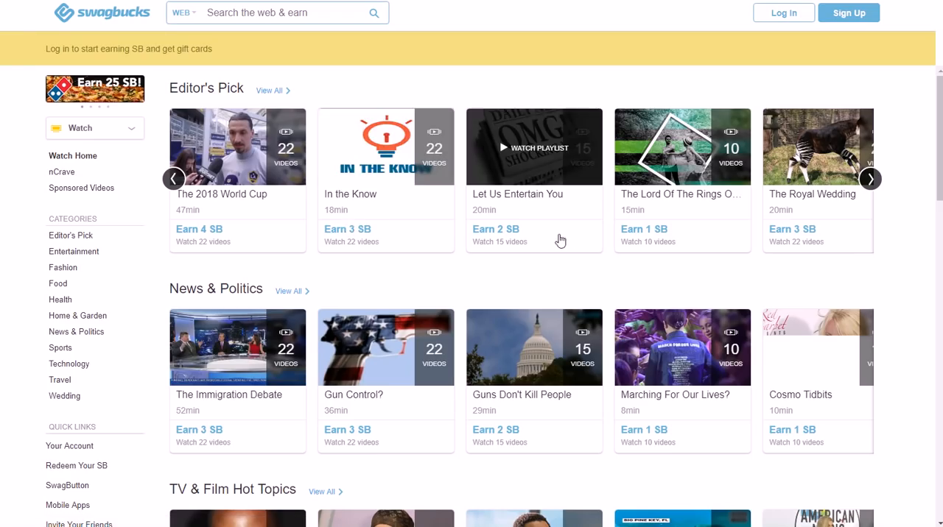
{"action": "scroll", "scroll_direction": "down", "scroll_amount": 3}
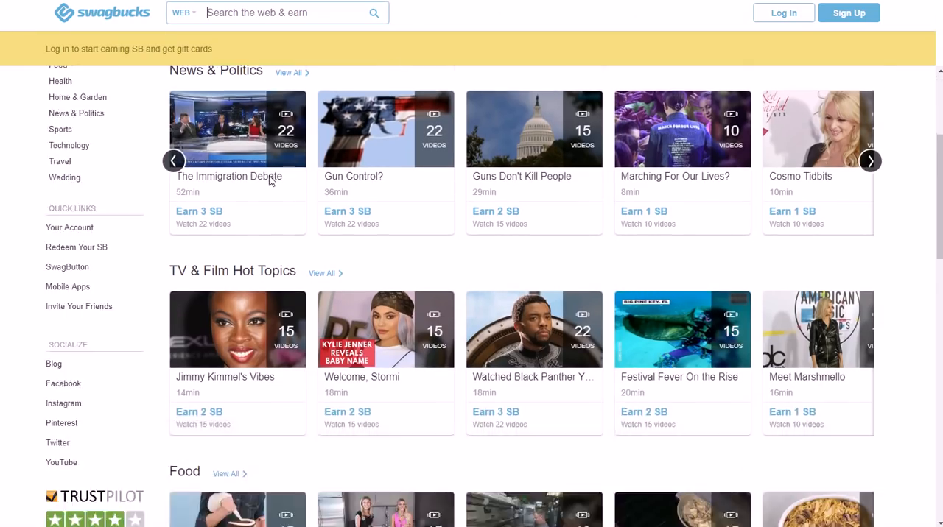
{"action": "scroll", "scroll_direction": "down", "scroll_amount": 3}
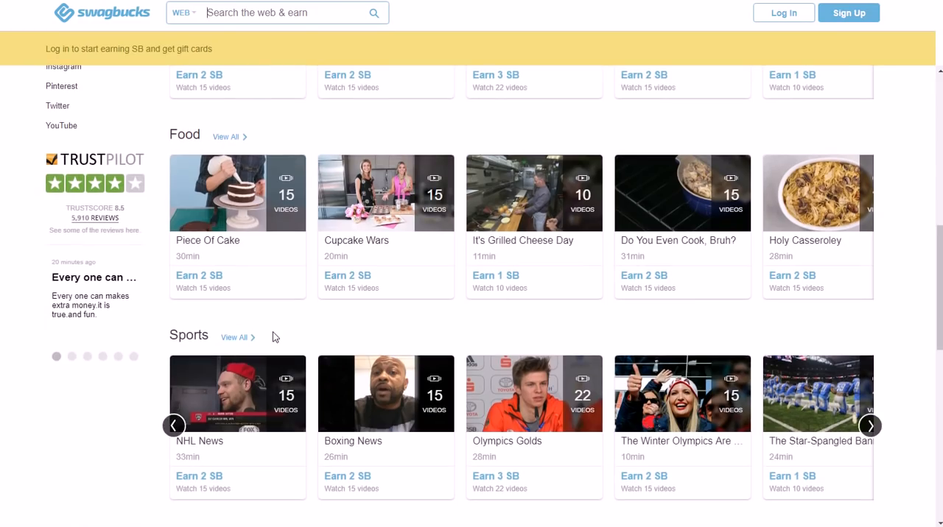
{"action": "scroll", "scroll_direction": "down", "scroll_amount": 3}
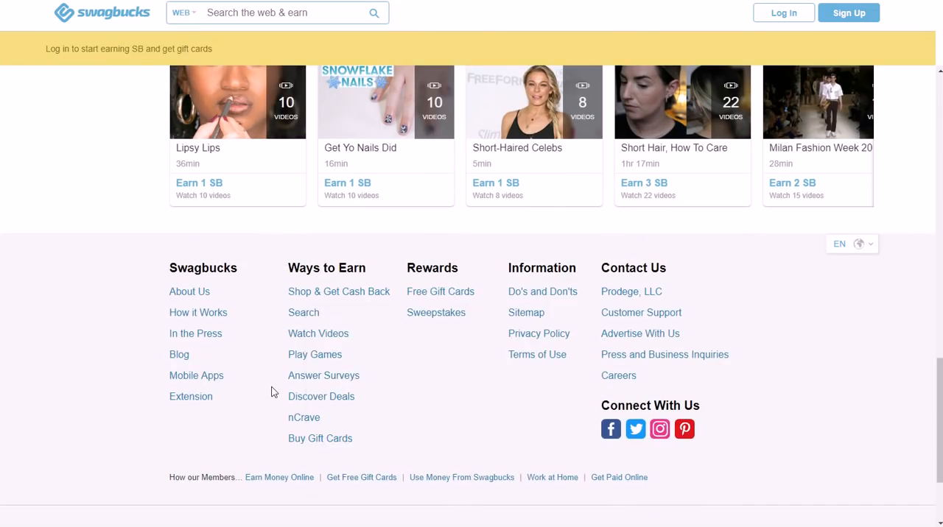
{"action": "scroll", "scroll_direction": "up", "scroll_amount": 3}
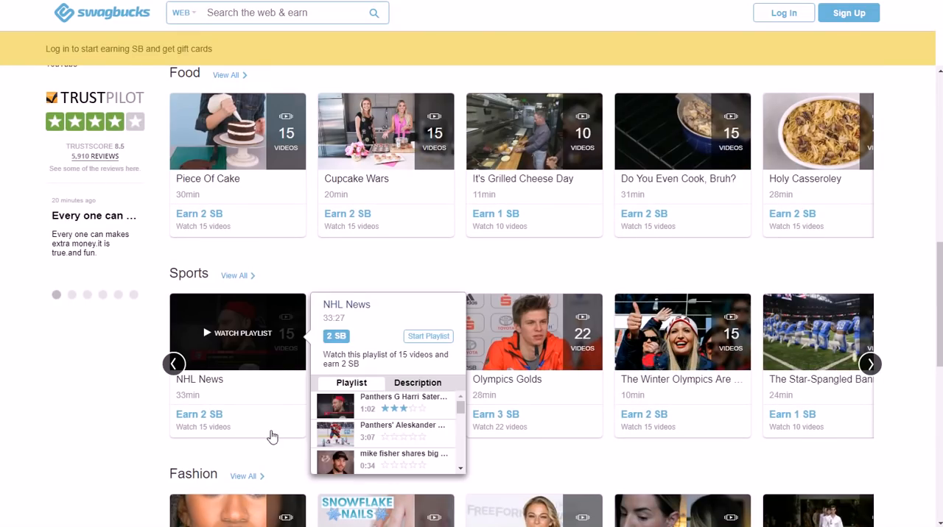
{"action": "scroll", "scroll_direction": "up", "scroll_amount": 3}
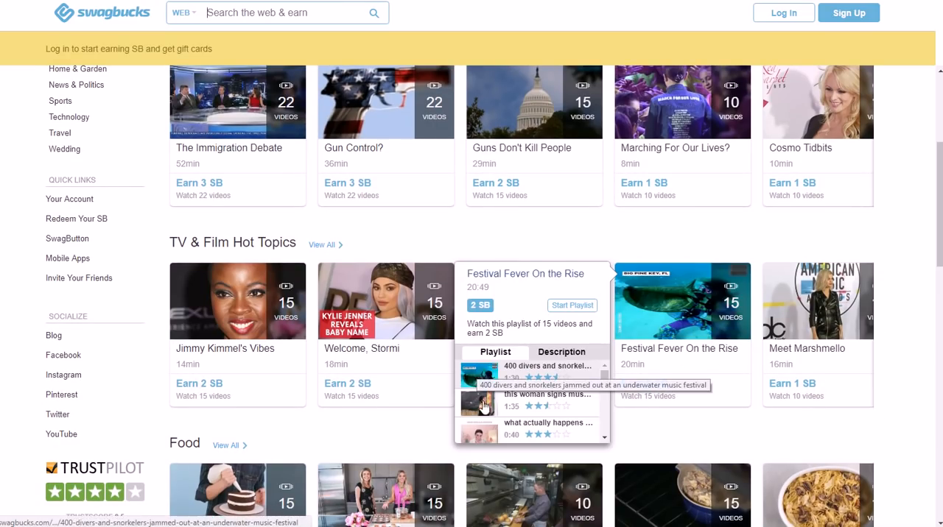
Select one of the Watch playlists and return to the top of the page.
{"action": "left_click", "coordinate": [868, 333]}
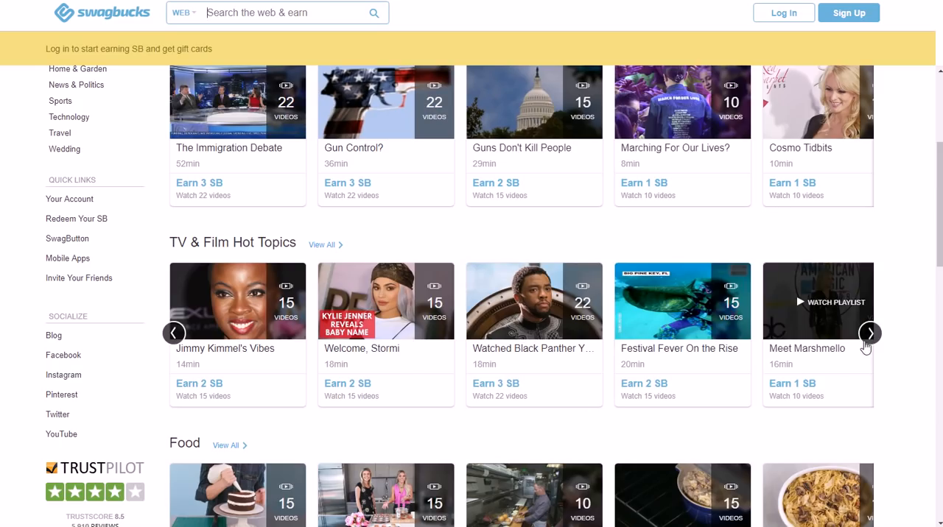
{"action": "scroll", "scroll_direction": "up", "scroll_amount": 3}
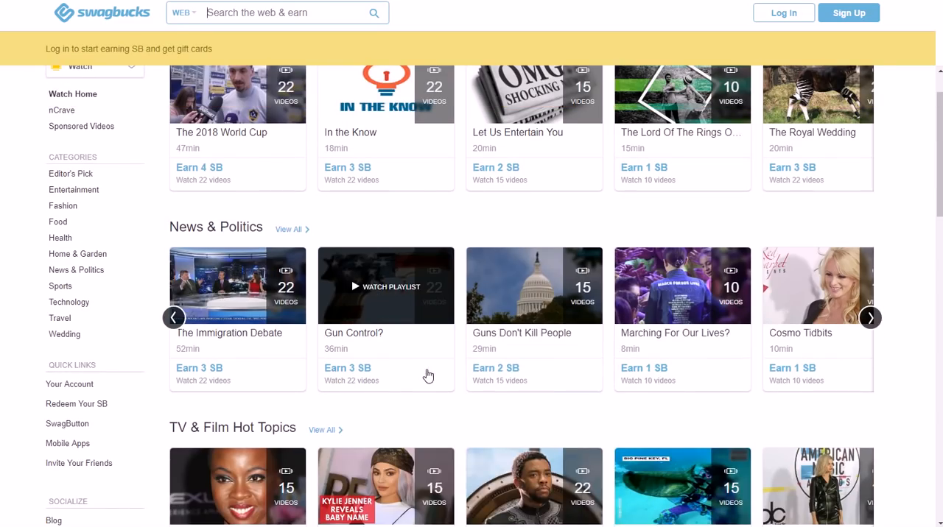
{"action": "scroll", "scroll_direction": "up", "scroll_amount": 3}
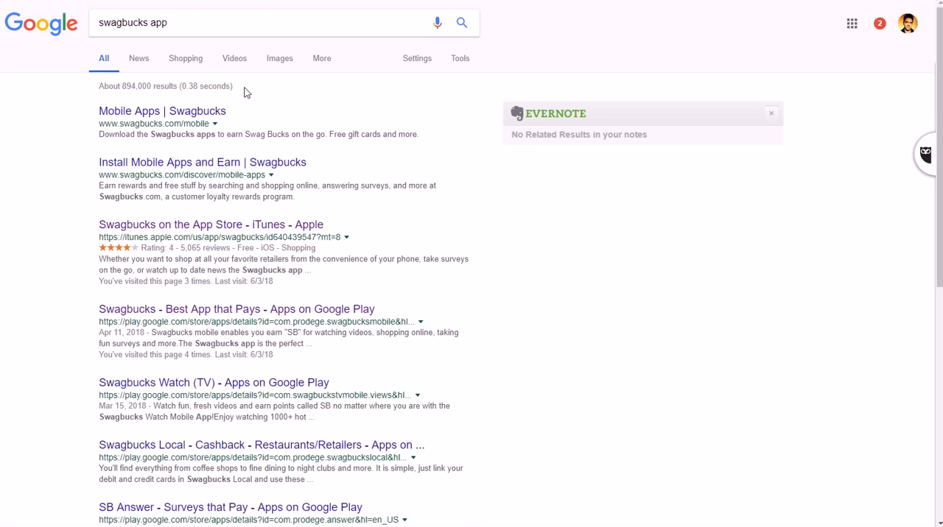
{"action": "mouse_move", "coordinate": [212, 224]}
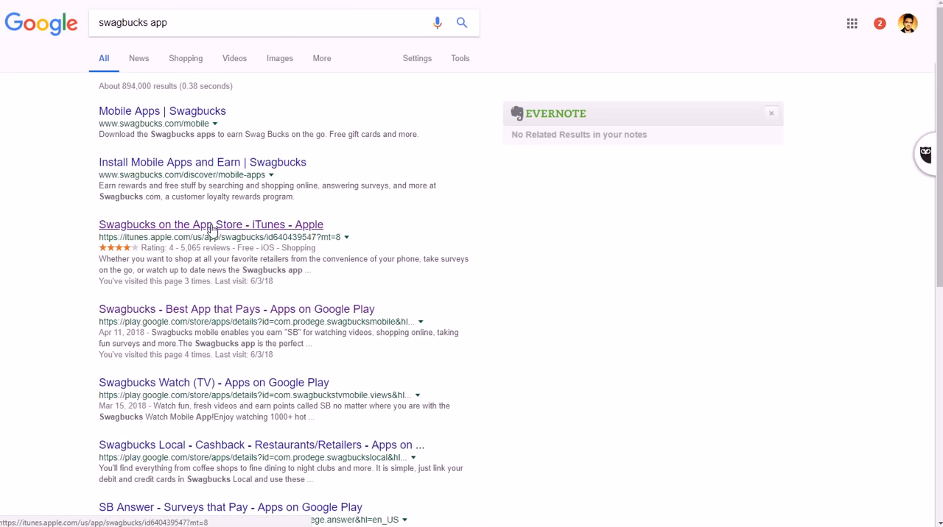
{"action": "mouse_move", "coordinate": [213, 307]}
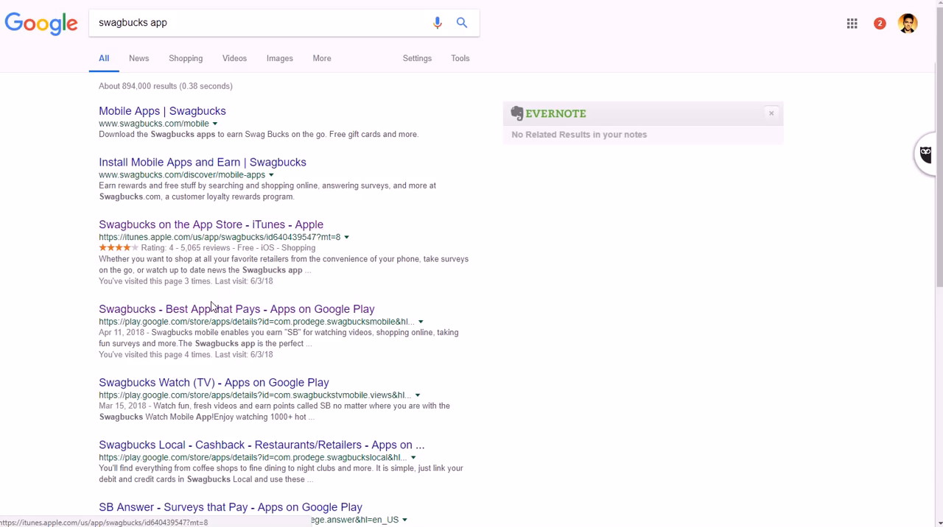
{"action": "mouse_move", "coordinate": [212, 309]}
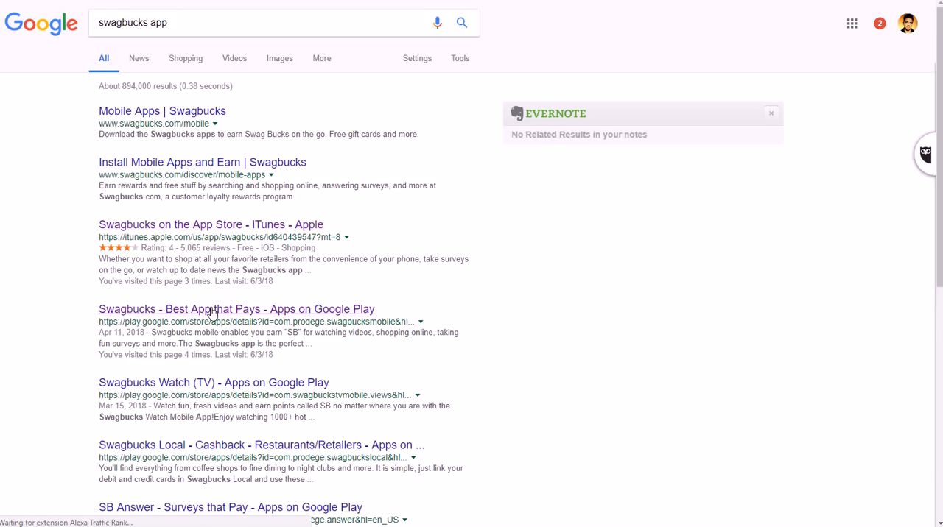
View the Swagbucks Google Play listing with its Watch Videos screenshot enlarged, then close it.
{"action": "left_click", "coordinate": [236, 310]}
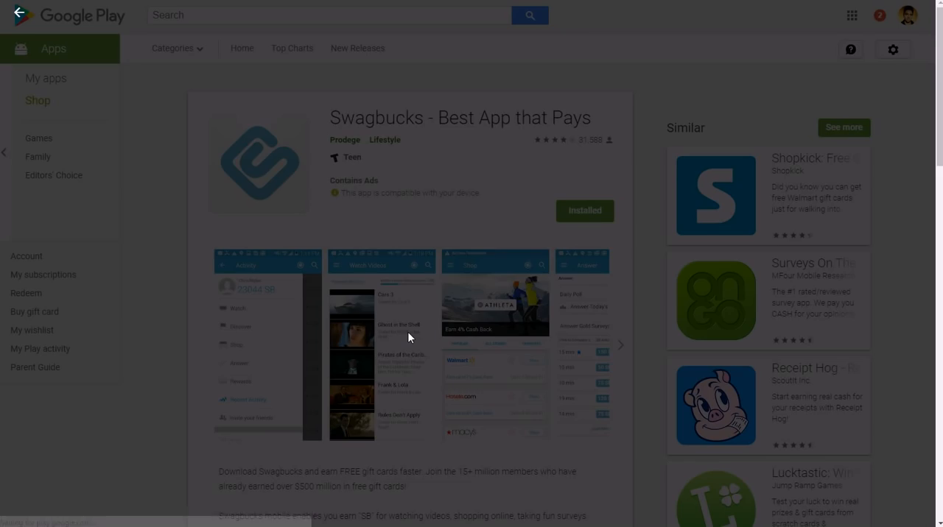
{"action": "left_click", "coordinate": [381, 342]}
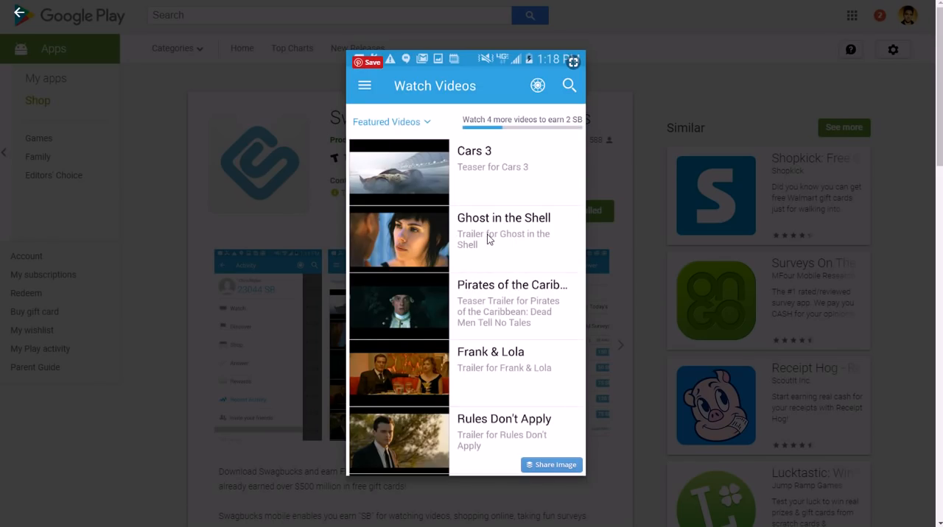
{"action": "mouse_move", "coordinate": [501, 170]}
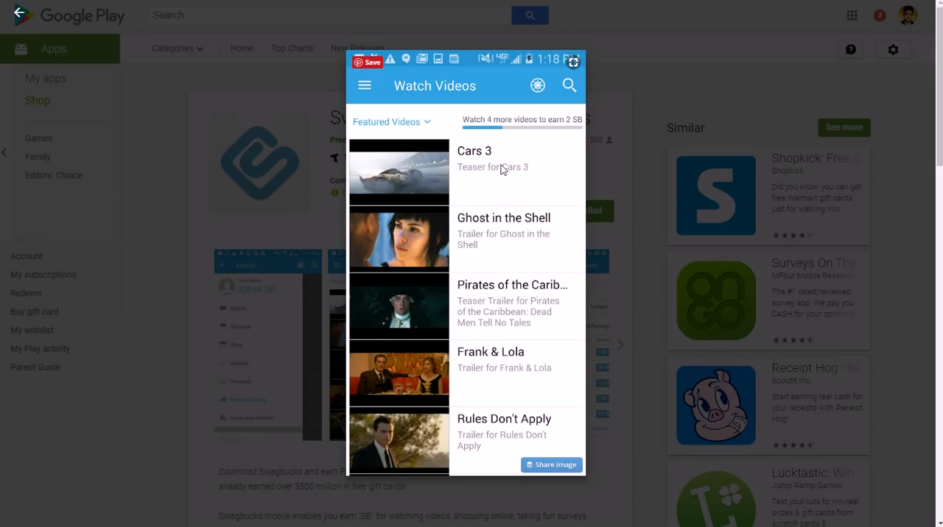
{"action": "mouse_move", "coordinate": [395, 319]}
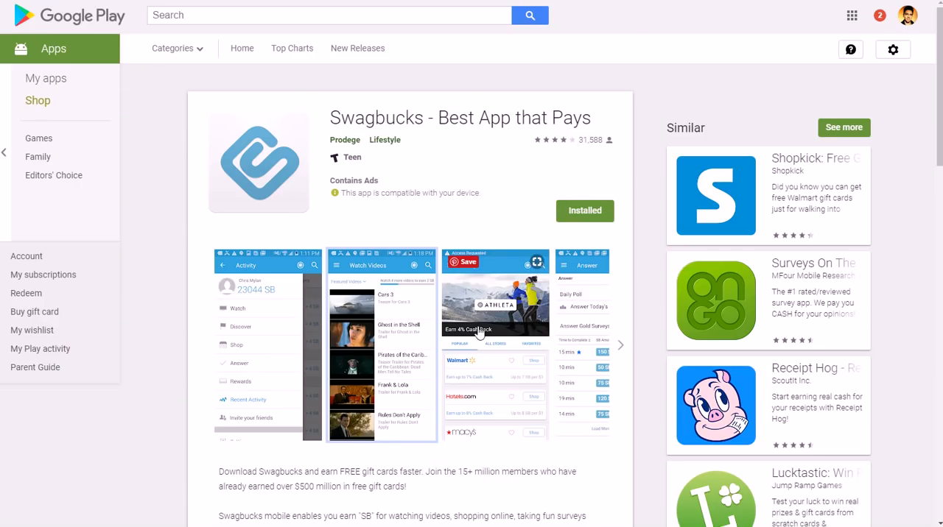
{"action": "left_click", "coordinate": [495, 331]}
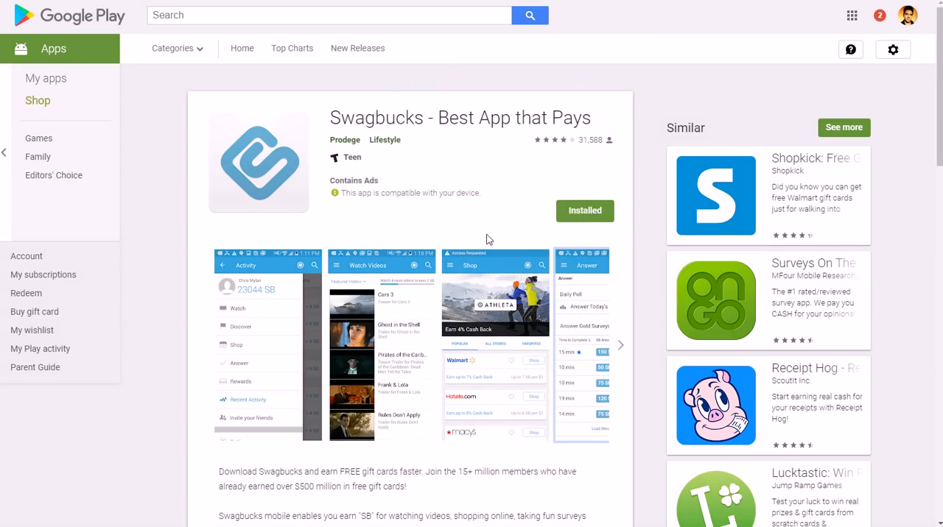
{"action": "mouse_move", "coordinate": [439, 233]}
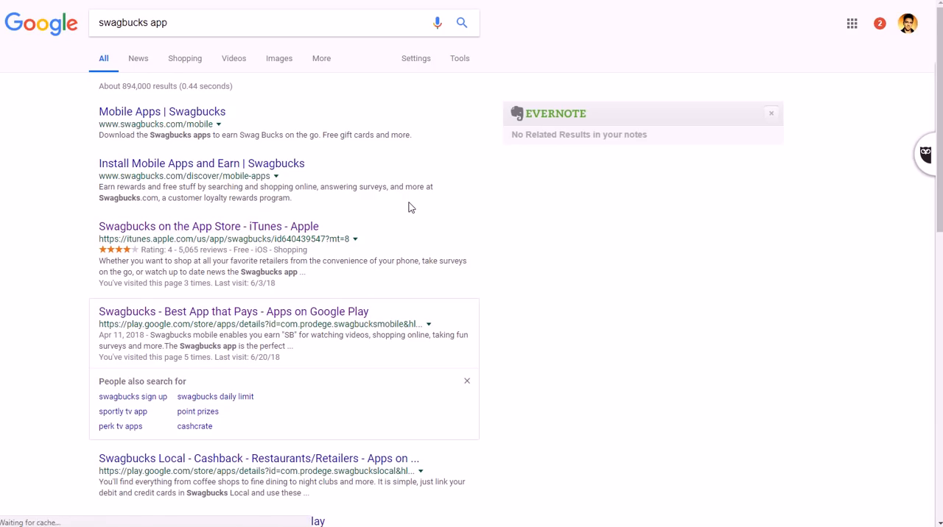
Open the Swagbucks App Store Preview listing and look through its iPhone screenshots.
{"action": "left_click", "coordinate": [209, 227]}
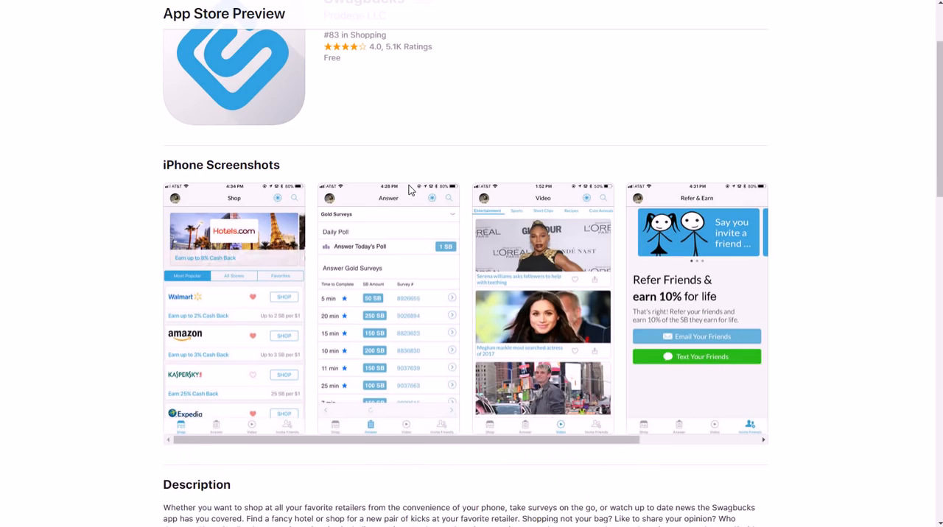
{"action": "scroll", "scroll_direction": "down", "scroll_amount": 3}
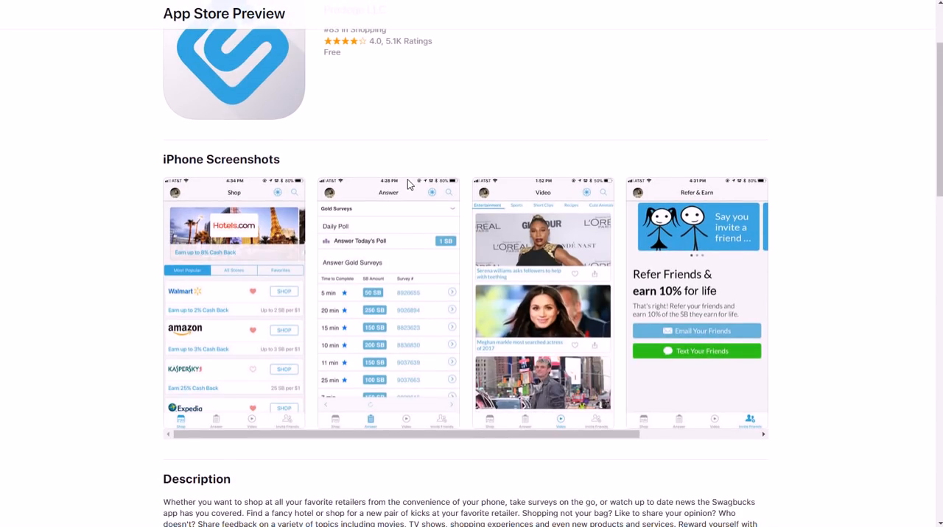
{"action": "mouse_move", "coordinate": [560, 296]}
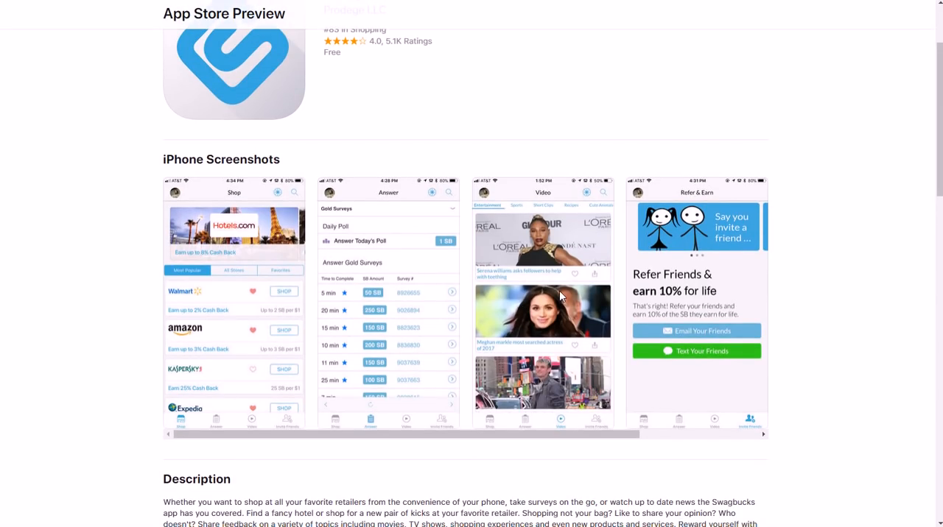
{"action": "scroll", "scroll_direction": "up", "scroll_amount": 3}
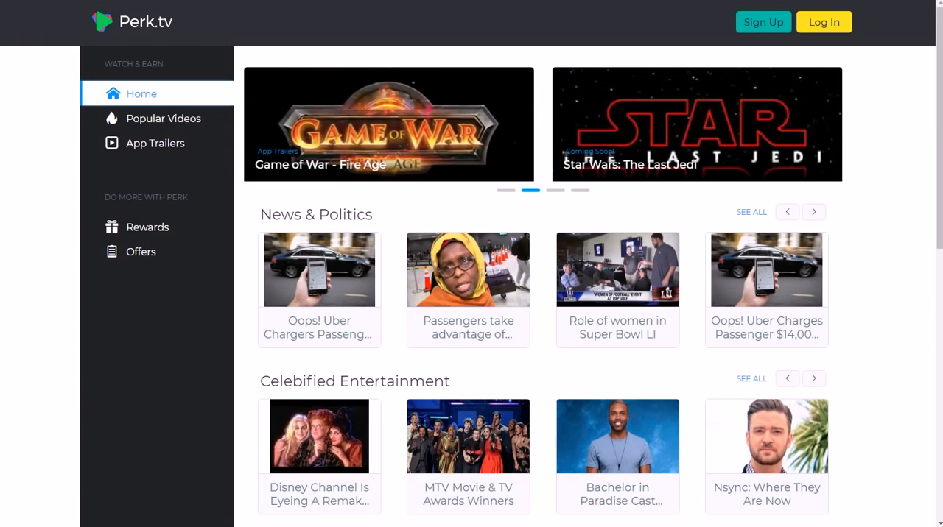
{"action": "mouse_move", "coordinate": [215, 74]}
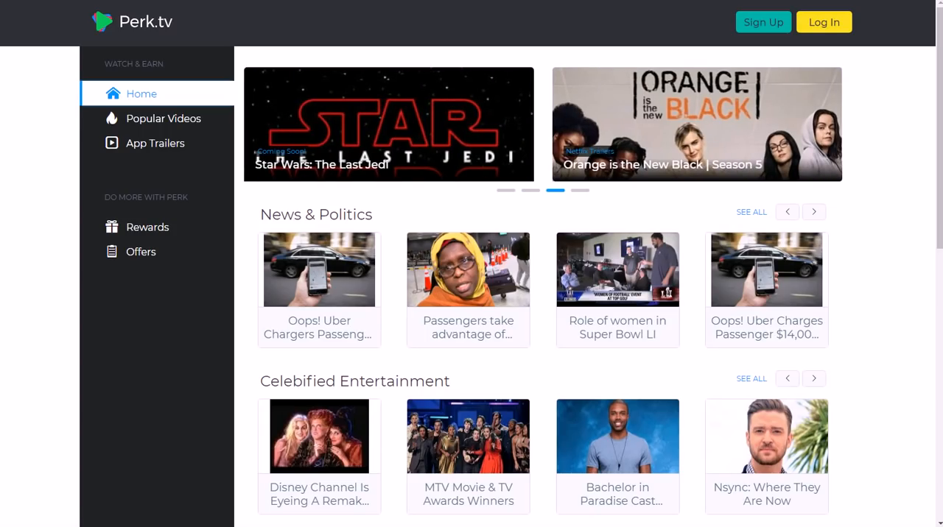
{"action": "mouse_move", "coordinate": [212, 66]}
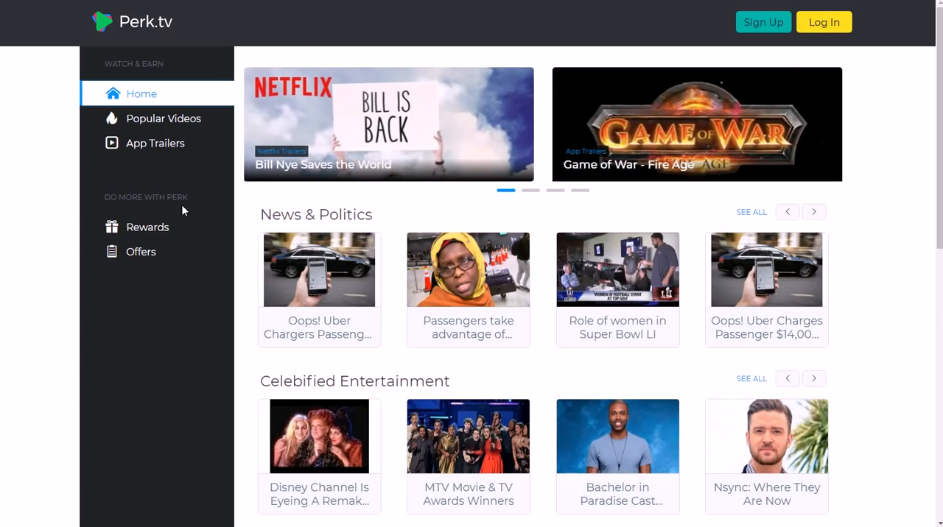
{"action": "mouse_move", "coordinate": [144, 21]}
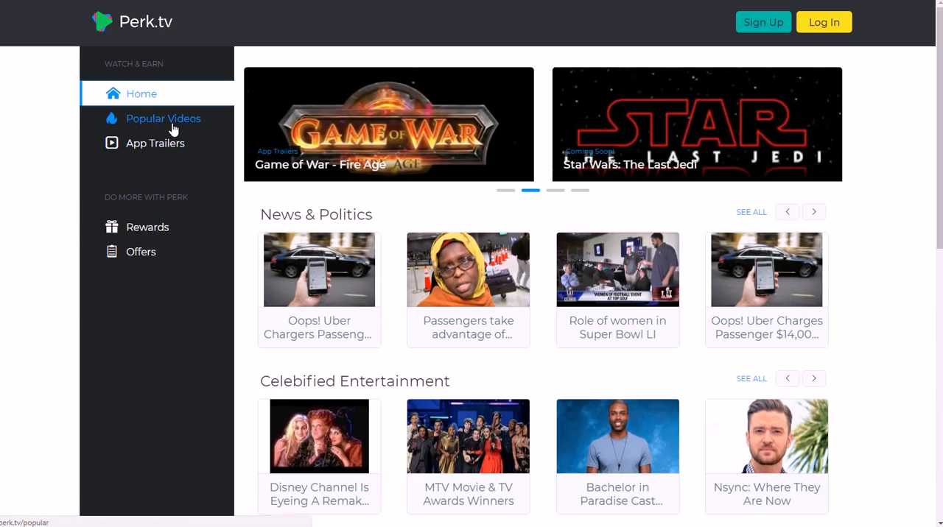
{"action": "mouse_move", "coordinate": [615, 182]}
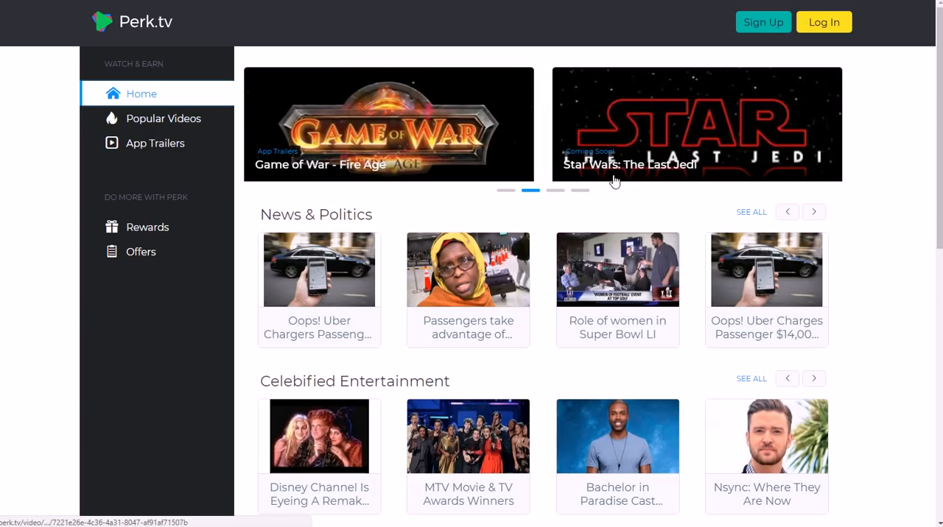
Browse Perk.tv's Coming Soon and Netflix Trailers rows, then bring up the sign-up form with Facebook and email options.
{"action": "left_click", "coordinate": [554, 190]}
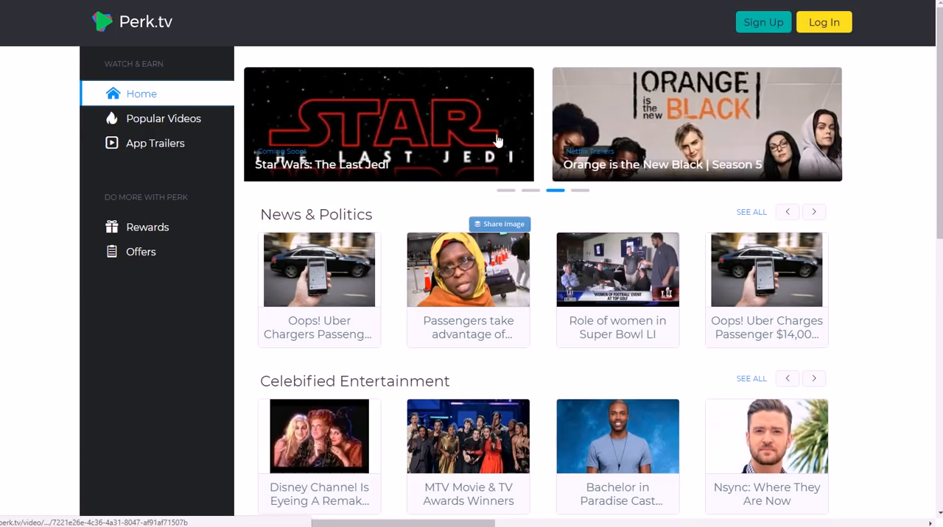
{"action": "scroll", "scroll_direction": "down", "scroll_amount": 3}
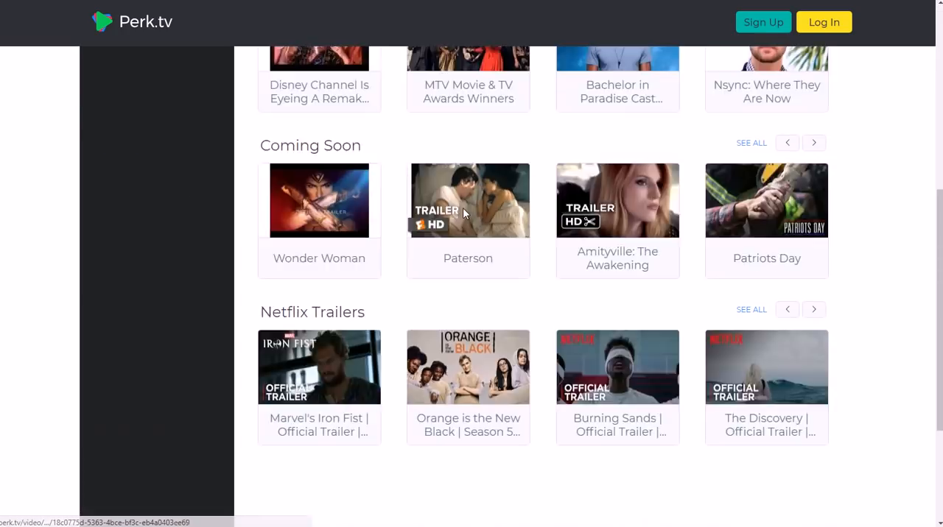
{"action": "scroll", "scroll_direction": "down", "scroll_amount": 3}
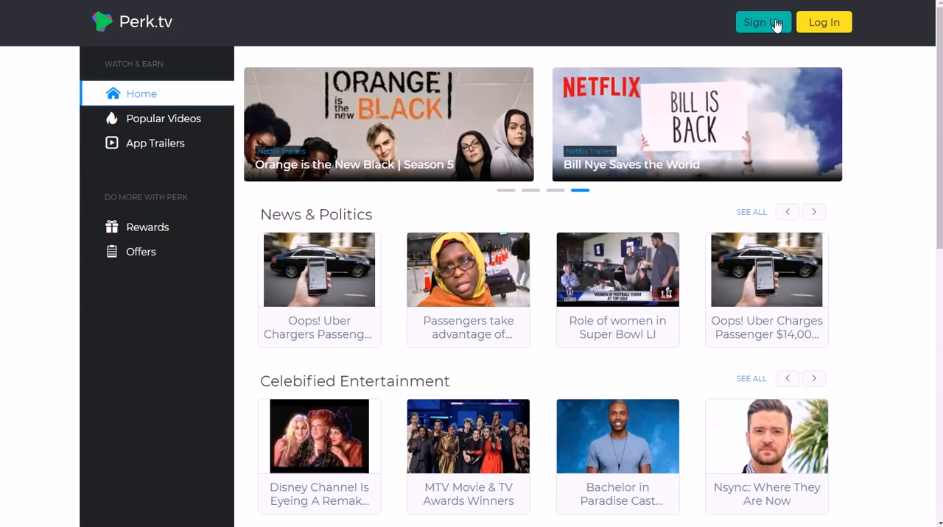
{"action": "left_click", "coordinate": [763, 22]}
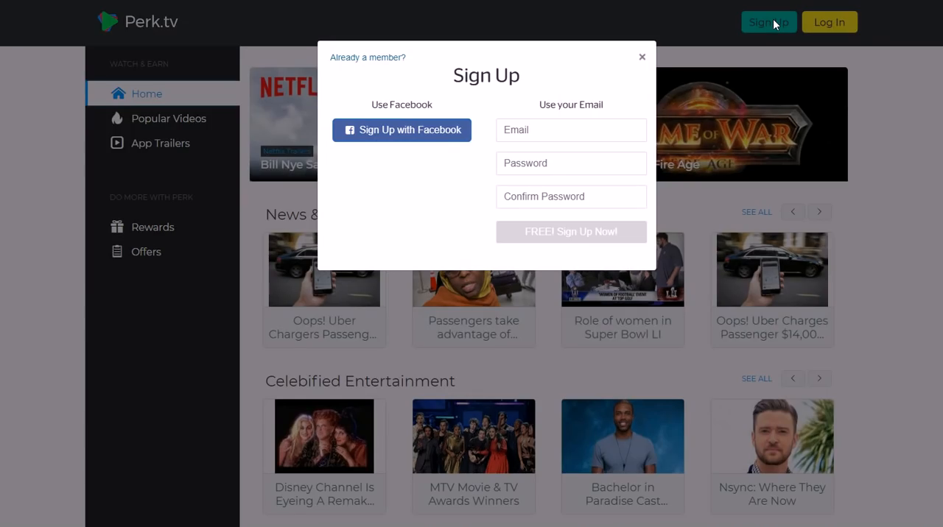
{"action": "mouse_move", "coordinate": [884, 85]}
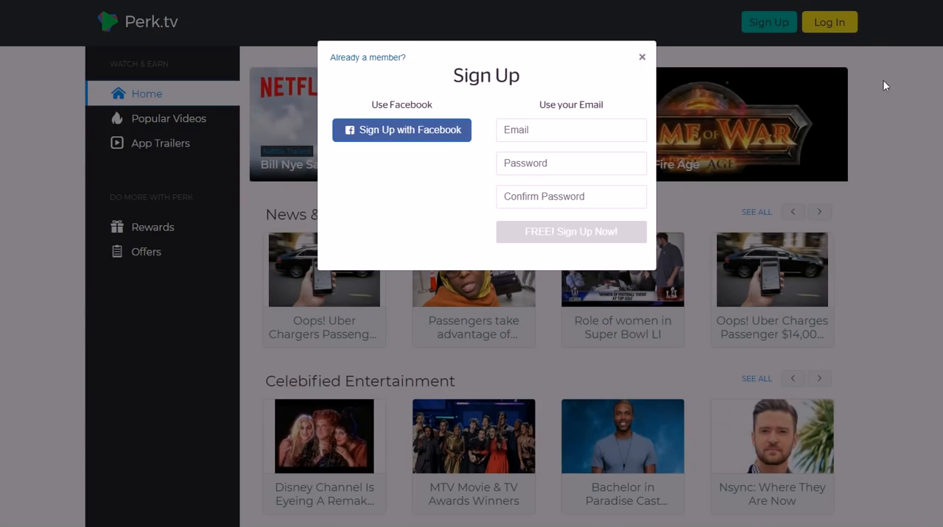
{"action": "left_click", "coordinate": [641, 56]}
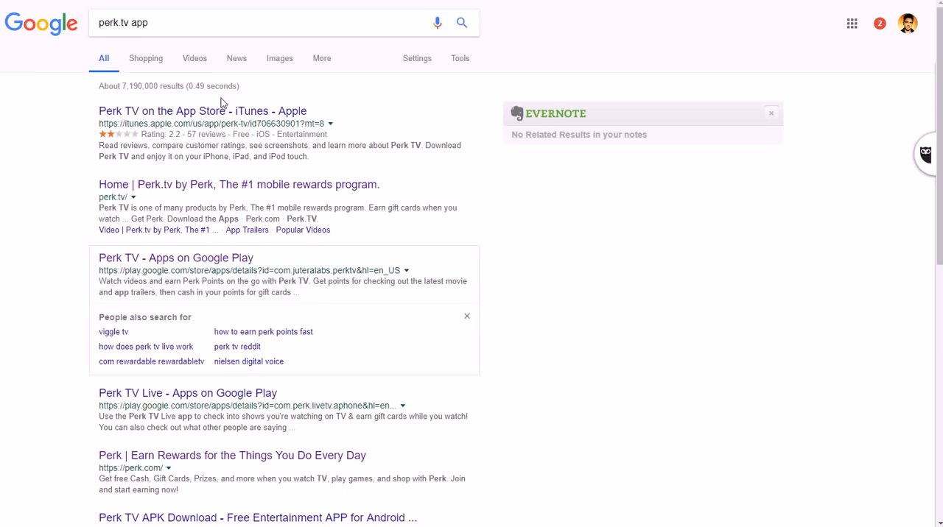
{"action": "mouse_move", "coordinate": [183, 262]}
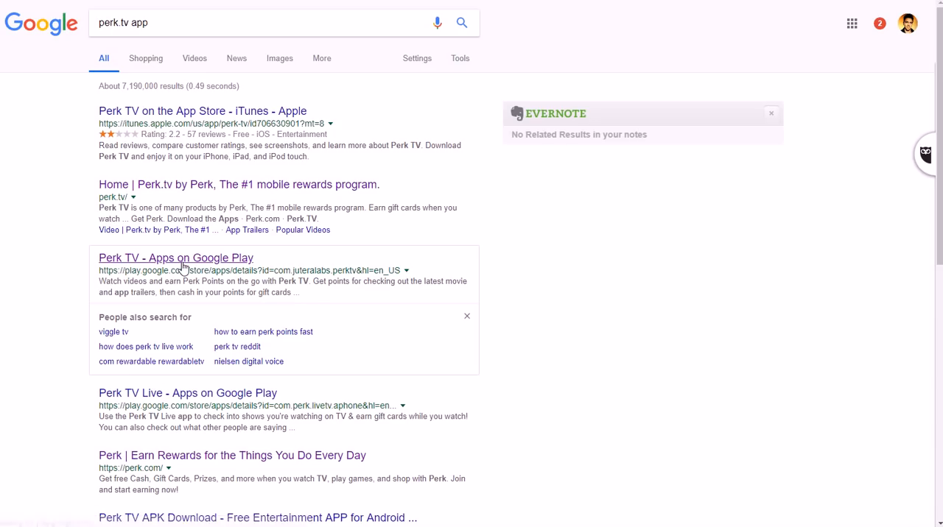
Open the Perk TV Google Play listing and enlarge its Watch & Earn screenshot.
{"action": "left_click", "coordinate": [176, 257]}
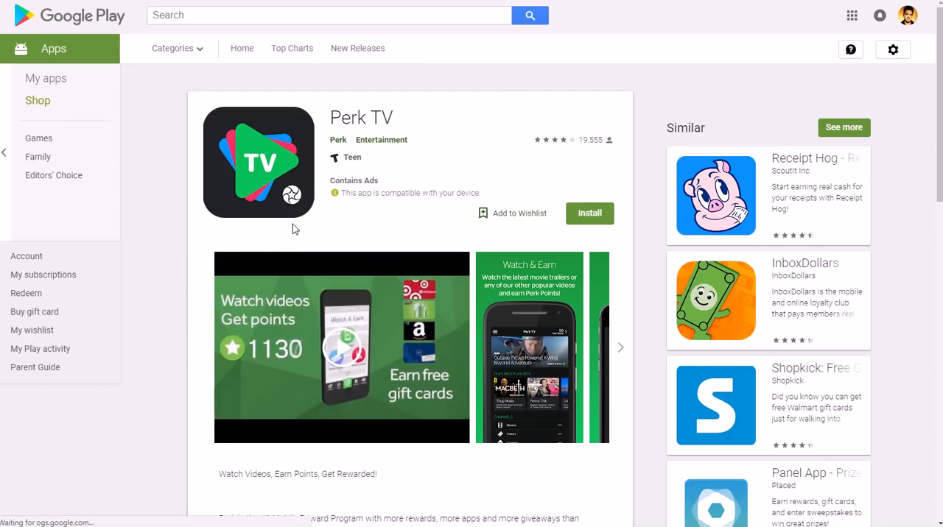
{"action": "left_click", "coordinate": [620, 346]}
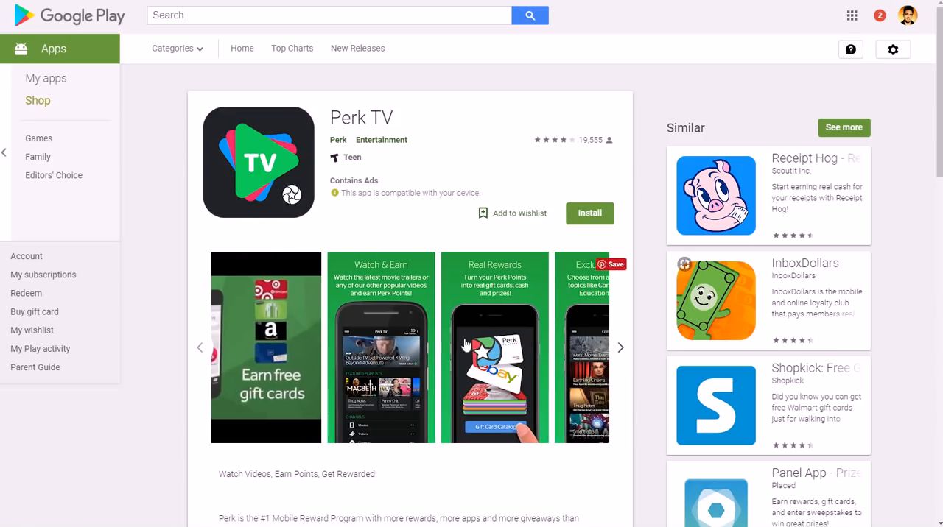
{"action": "left_click", "coordinate": [380, 346]}
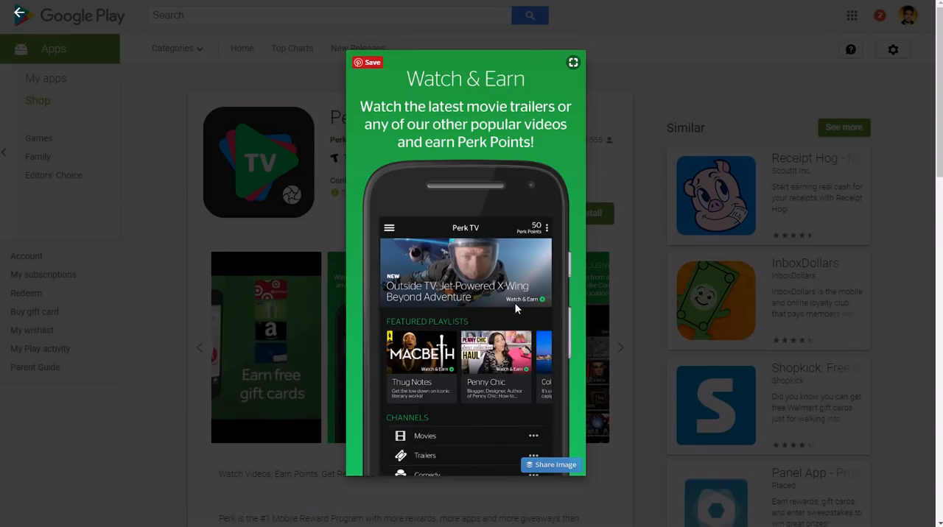
{"action": "mouse_move", "coordinate": [640, 78]}
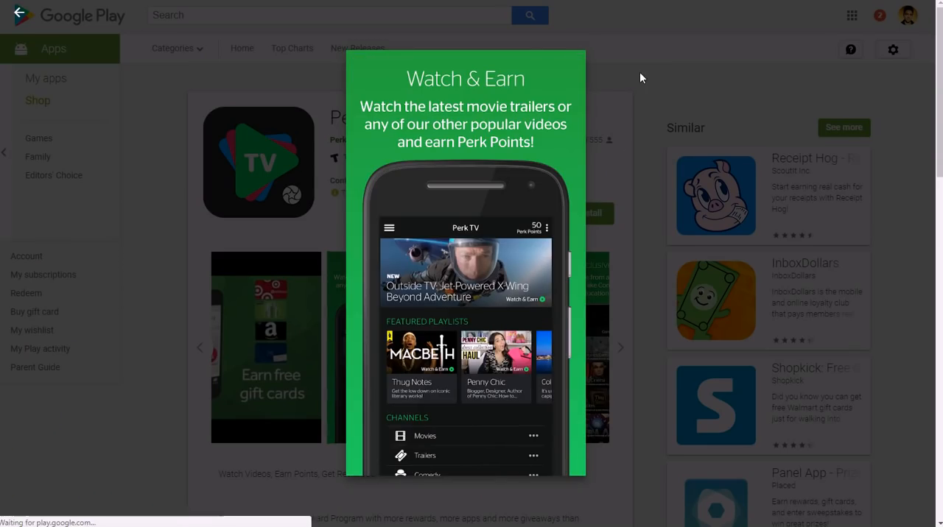
{"action": "mouse_move", "coordinate": [413, 463]}
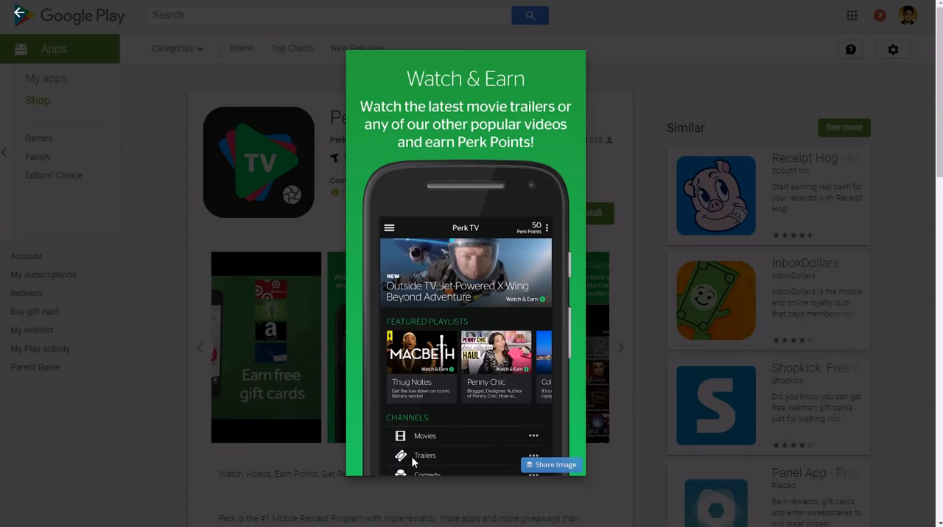
{"action": "mouse_move", "coordinate": [641, 83]}
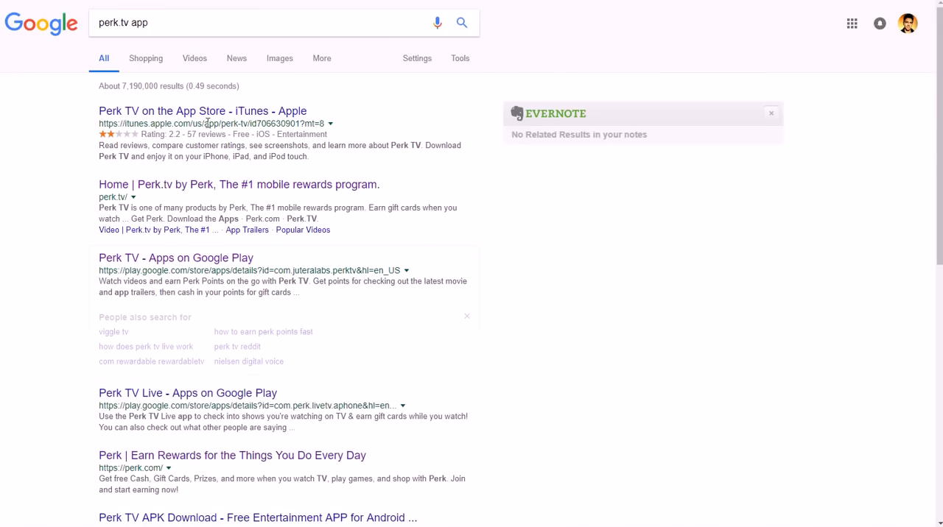
View the Perk TV iPhone listing's screenshots on App Store Preview, then return to the perk tv app results.
{"action": "left_click", "coordinate": [203, 110]}
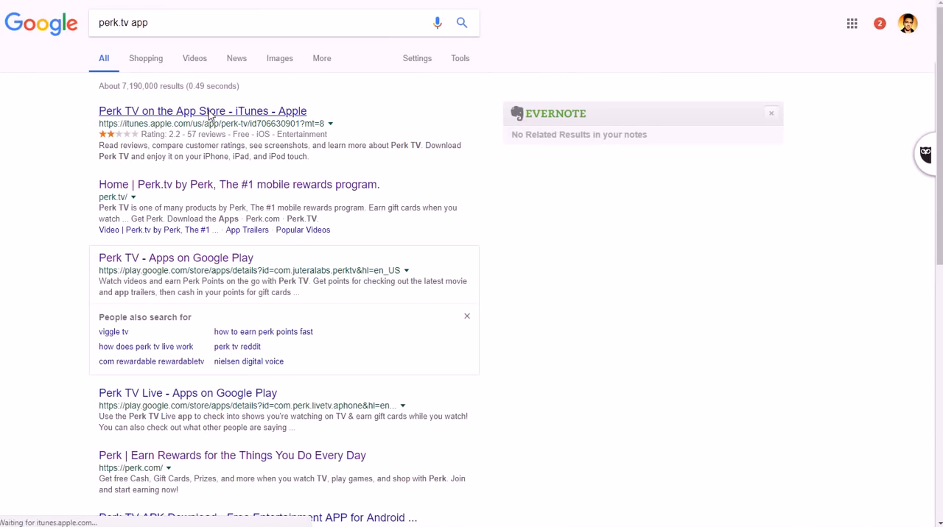
{"action": "left_click", "coordinate": [203, 110]}
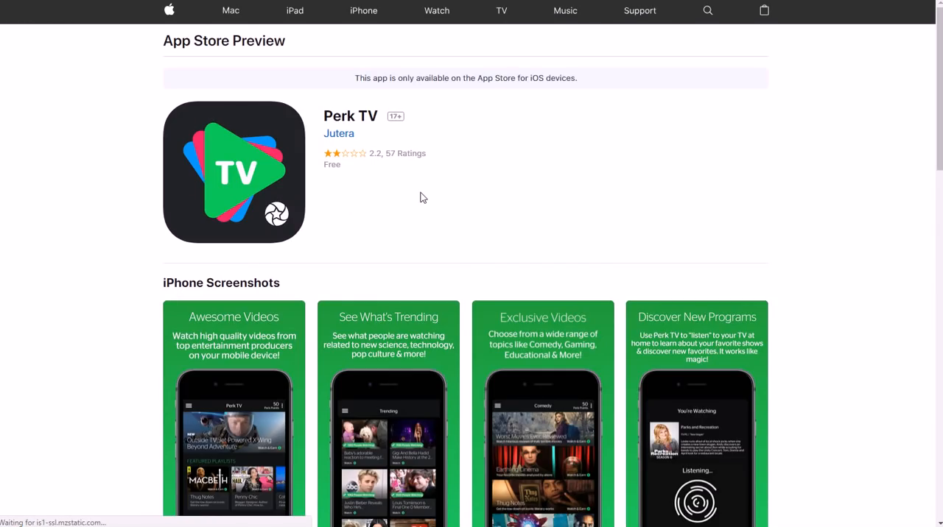
{"action": "scroll", "scroll_direction": "down", "scroll_amount": 3}
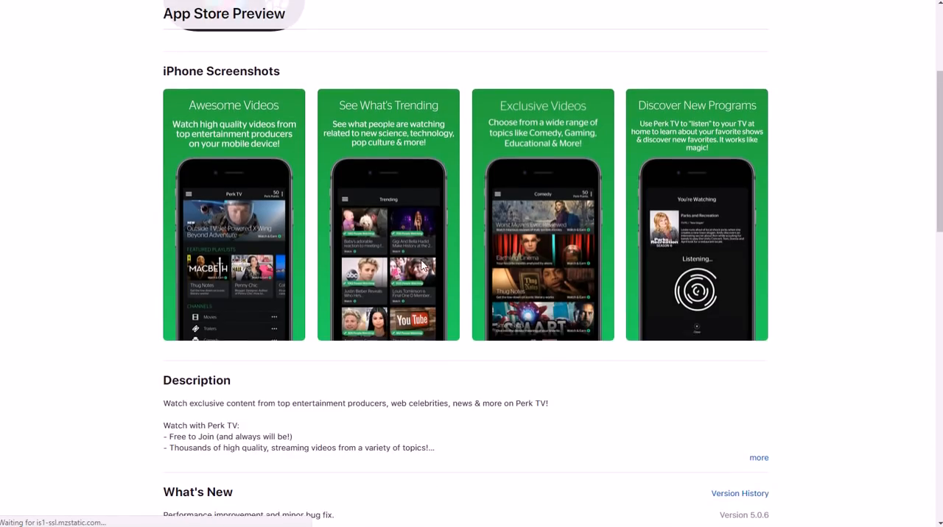
{"action": "scroll", "scroll_direction": "up", "scroll_amount": 3}
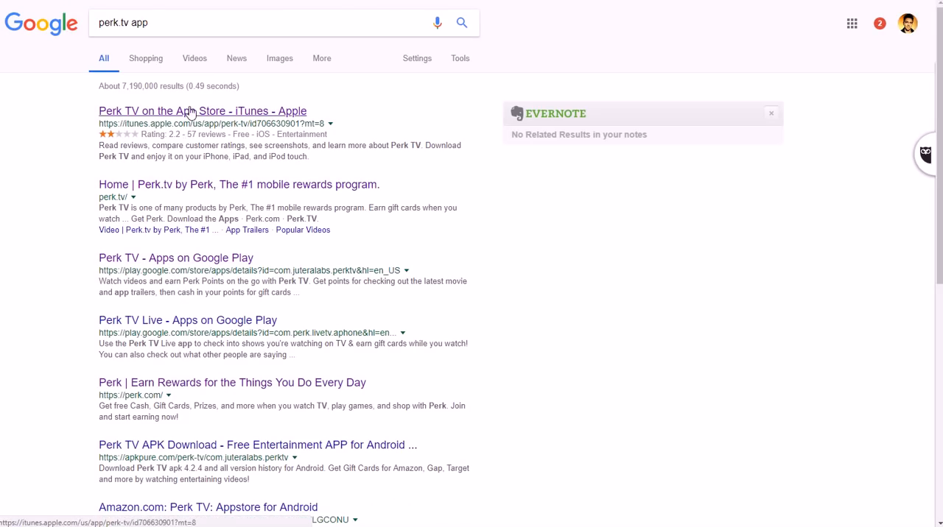
{"action": "mouse_move", "coordinate": [309, 118]}
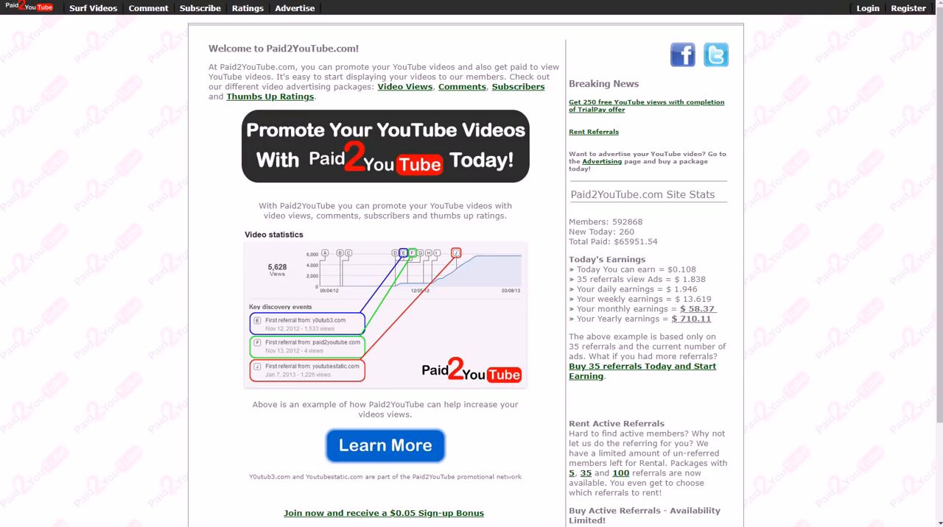
{"action": "mouse_move", "coordinate": [156, 321]}
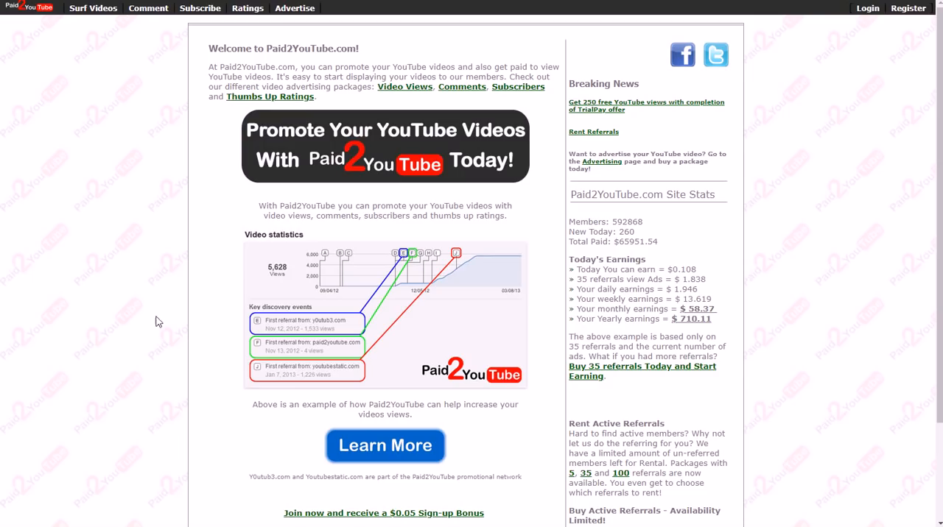
{"action": "mouse_move", "coordinate": [145, 347]}
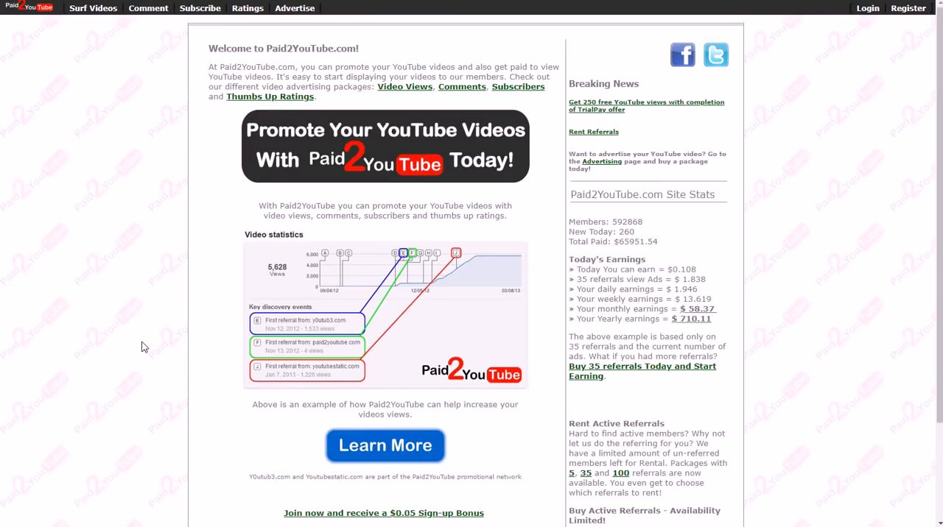
Scroll the Paid2YouTube homepage past its promotion pitch and earnings stats, then move on to SendEarnings.
{"action": "scroll", "scroll_direction": "down", "scroll_amount": 3}
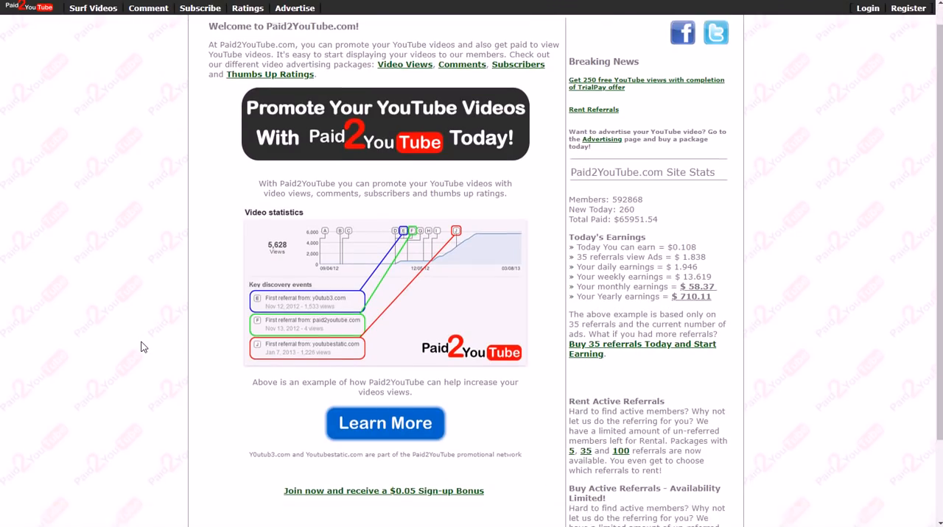
{"action": "scroll", "scroll_direction": "down", "scroll_amount": 3}
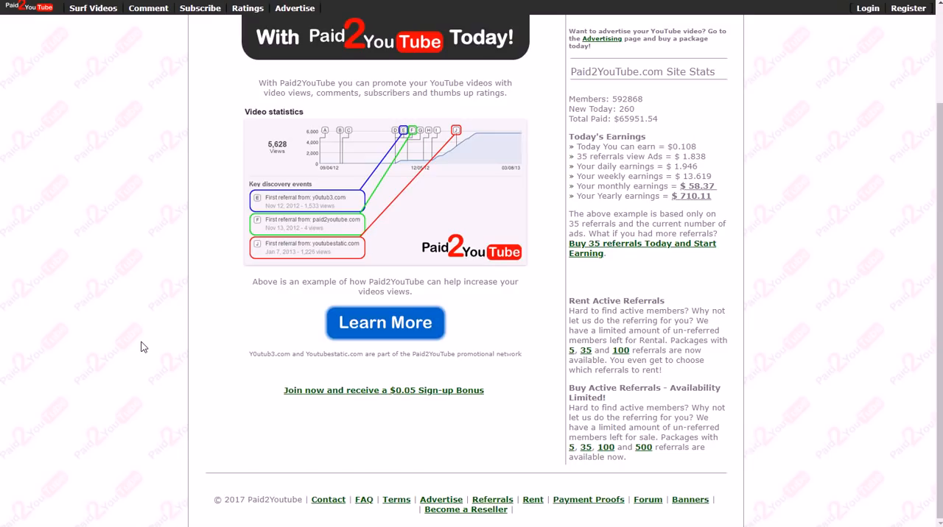
{"action": "scroll", "scroll_direction": "up", "scroll_amount": 3}
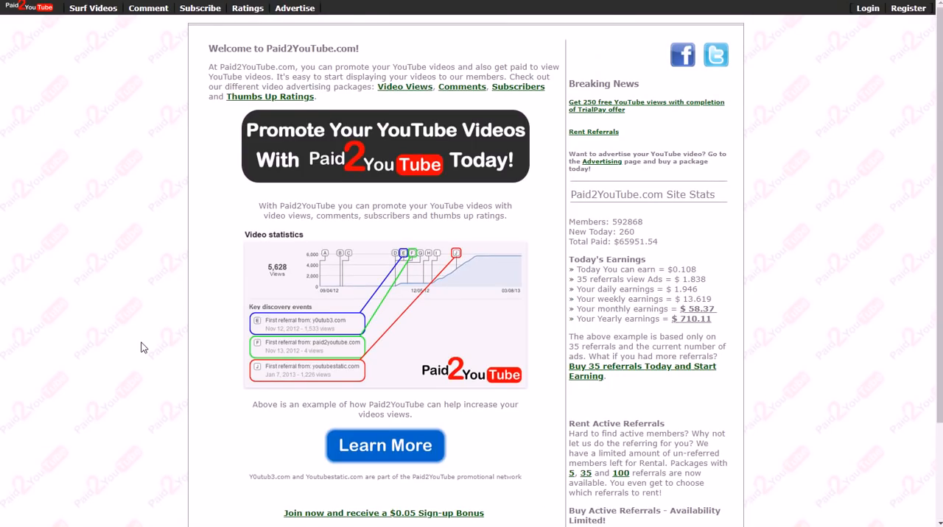
{"action": "mouse_move", "coordinate": [24, 19]}
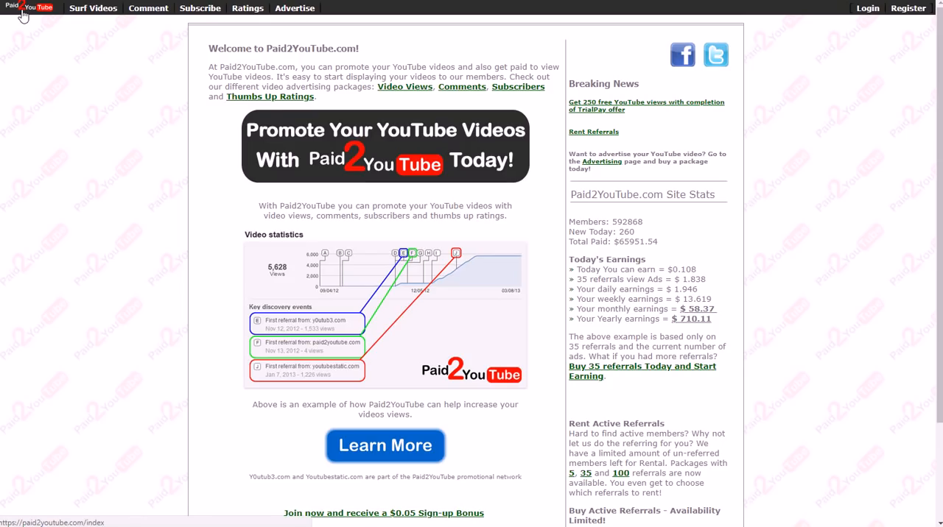
{"action": "mouse_move", "coordinate": [34, 125]}
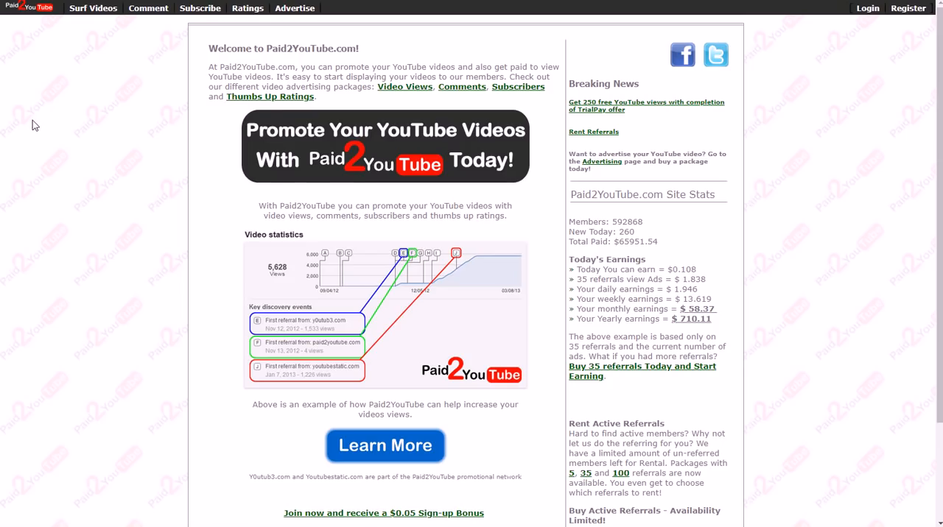
{"action": "mouse_move", "coordinate": [487, 153]}
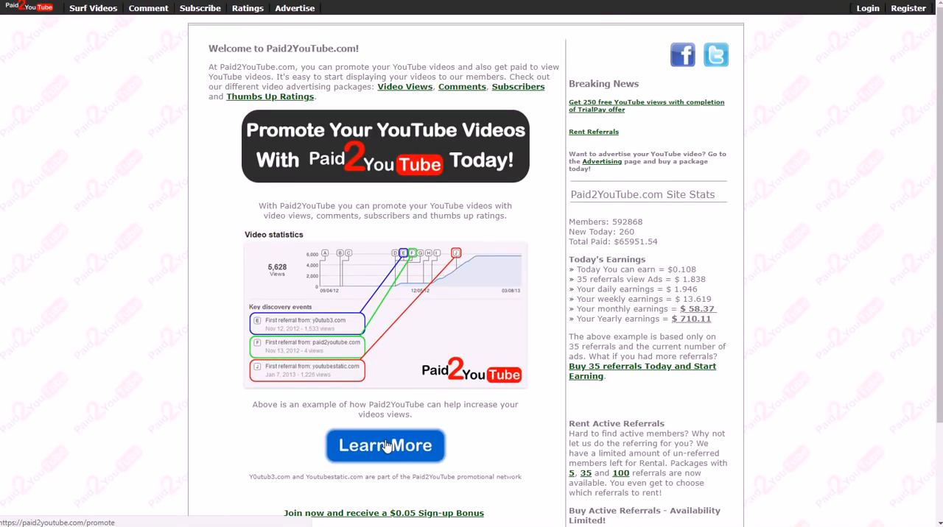
{"action": "mouse_move", "coordinate": [807, 121]}
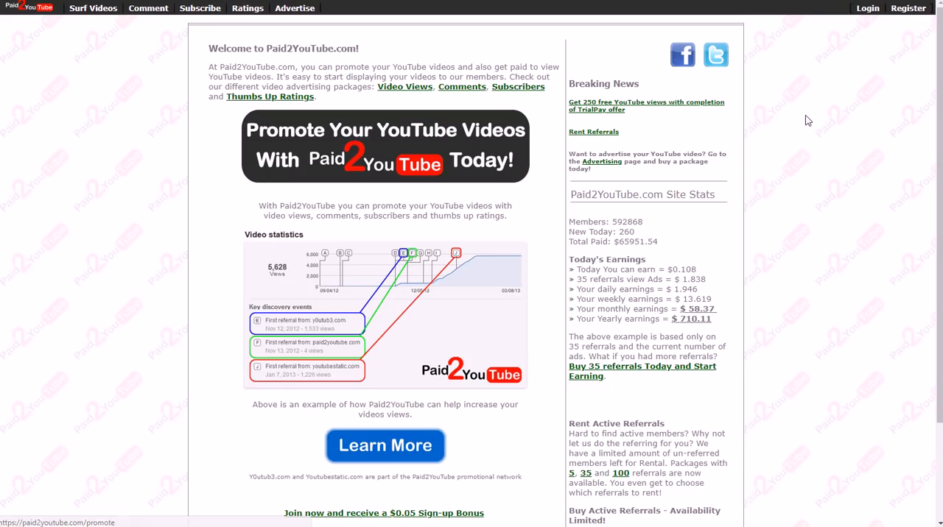
{"action": "mouse_move", "coordinate": [908, 9]}
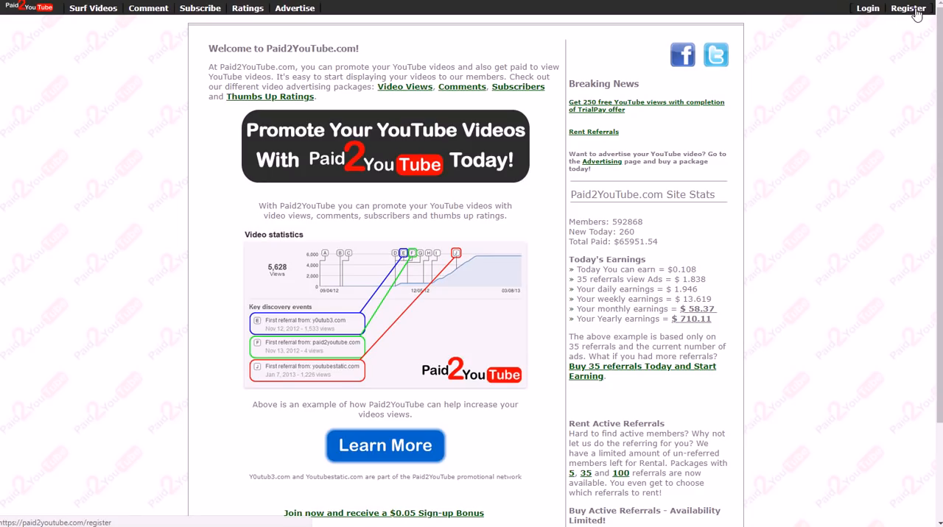
{"action": "left_click", "coordinate": [908, 9]}
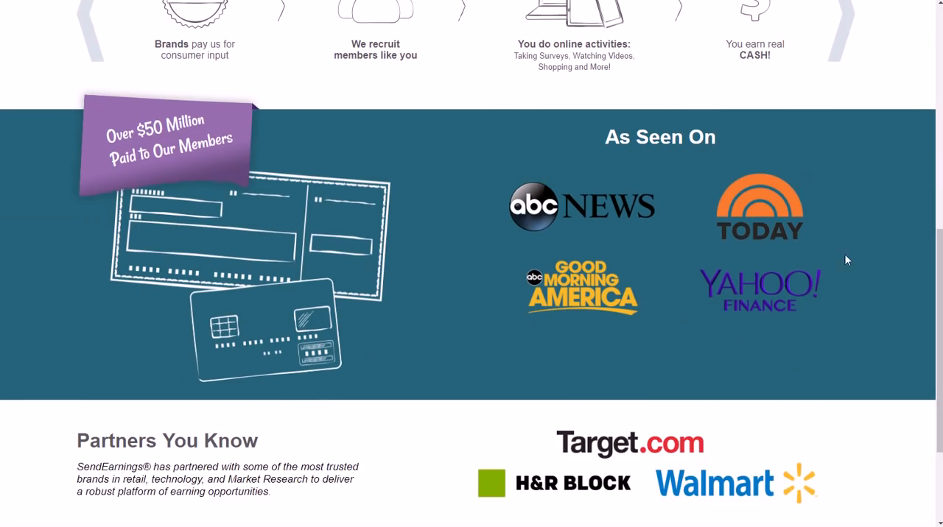
{"action": "mouse_move", "coordinate": [637, 194]}
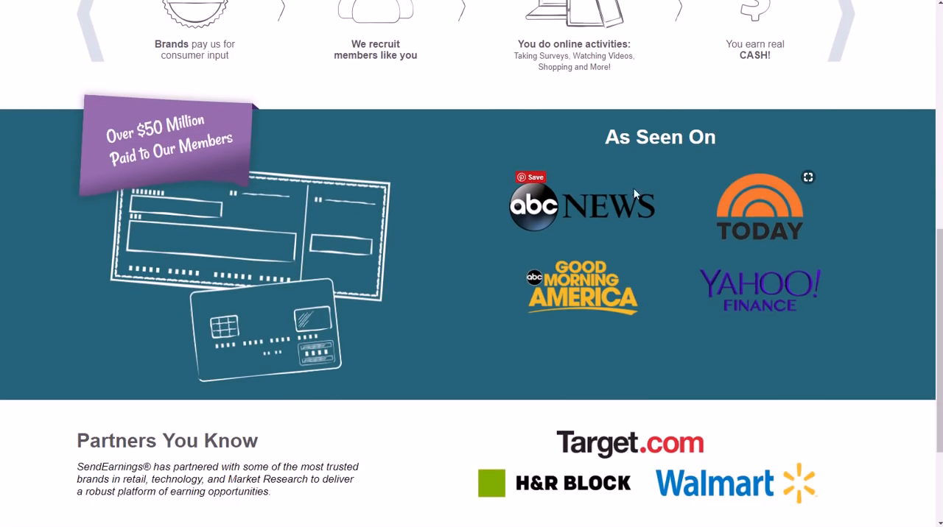
Scroll the SendEarnings page through As Seen On and Partners, returning to the $5 bonus sign-up form.
{"action": "scroll", "scroll_direction": "down", "scroll_amount": 3}
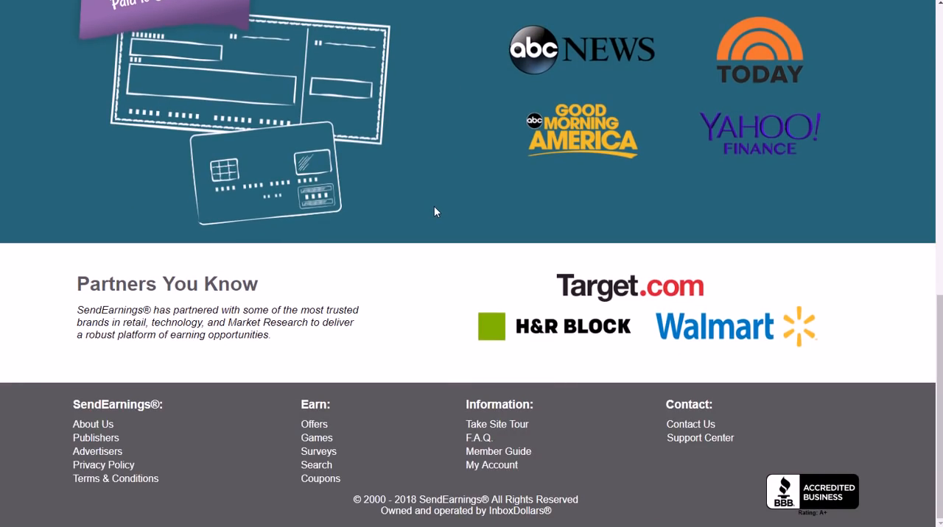
{"action": "mouse_move", "coordinate": [332, 206]}
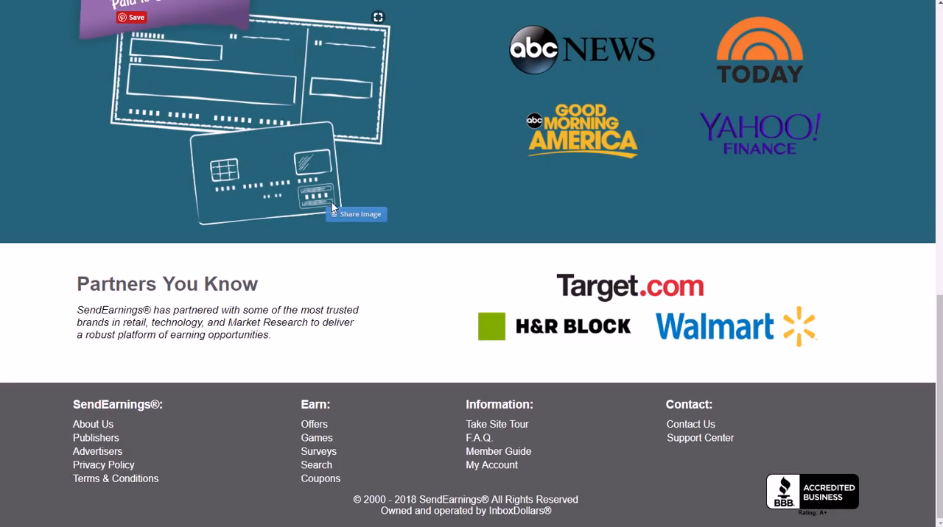
{"action": "mouse_move", "coordinate": [339, 187]}
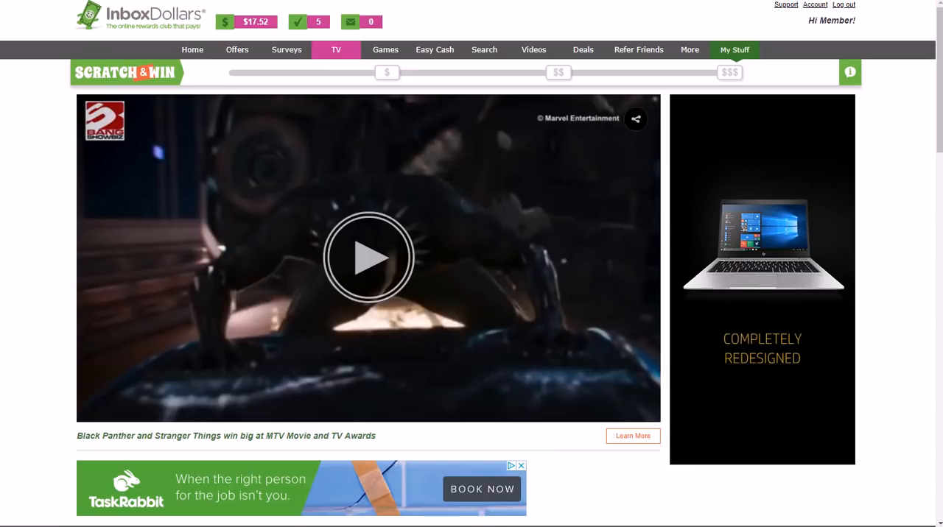
{"action": "scroll", "scroll_direction": "down", "scroll_amount": 3}
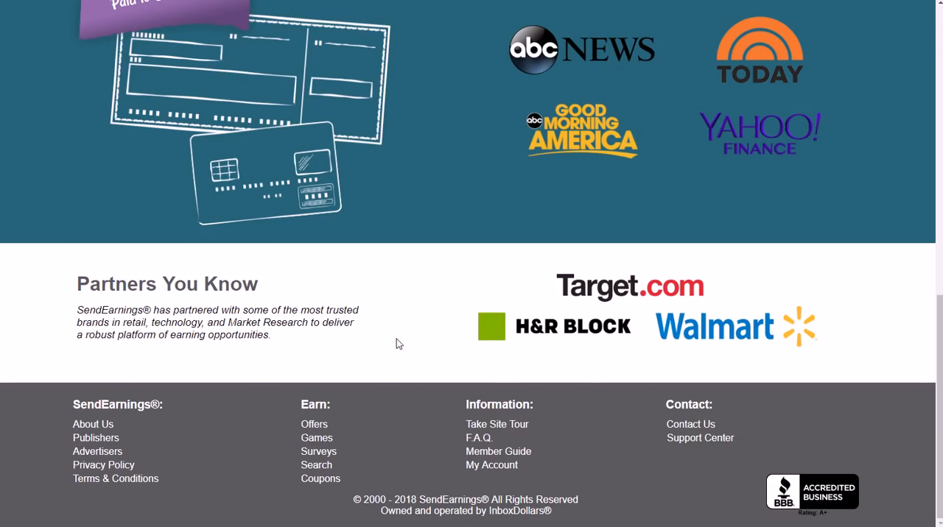
{"action": "scroll", "scroll_direction": "up", "scroll_amount": 3}
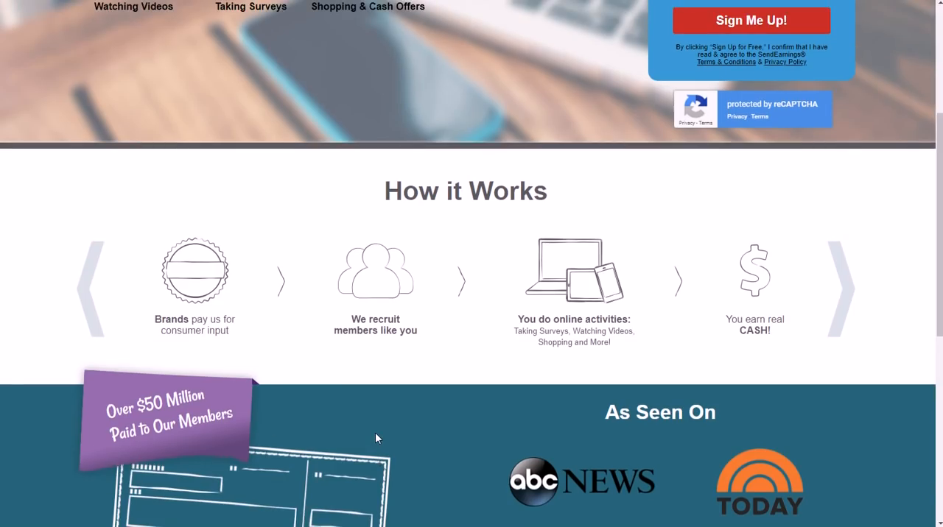
{"action": "scroll", "scroll_direction": "up", "scroll_amount": 3}
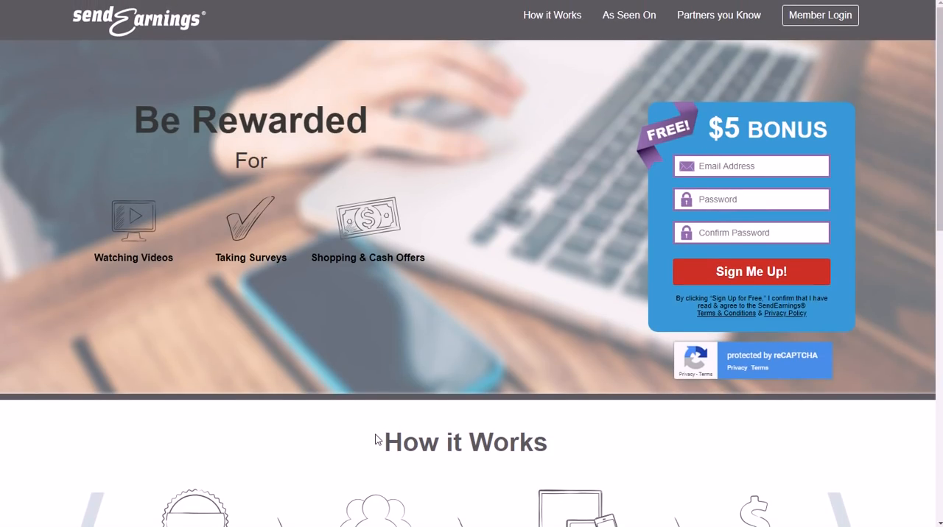
{"action": "left_click", "coordinate": [751, 165]}
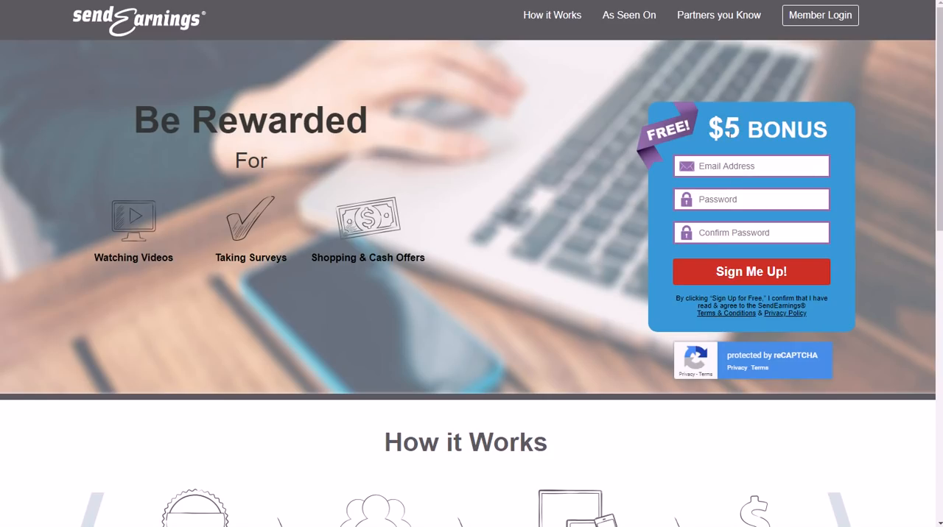
{"action": "mouse_move", "coordinate": [728, 129]}
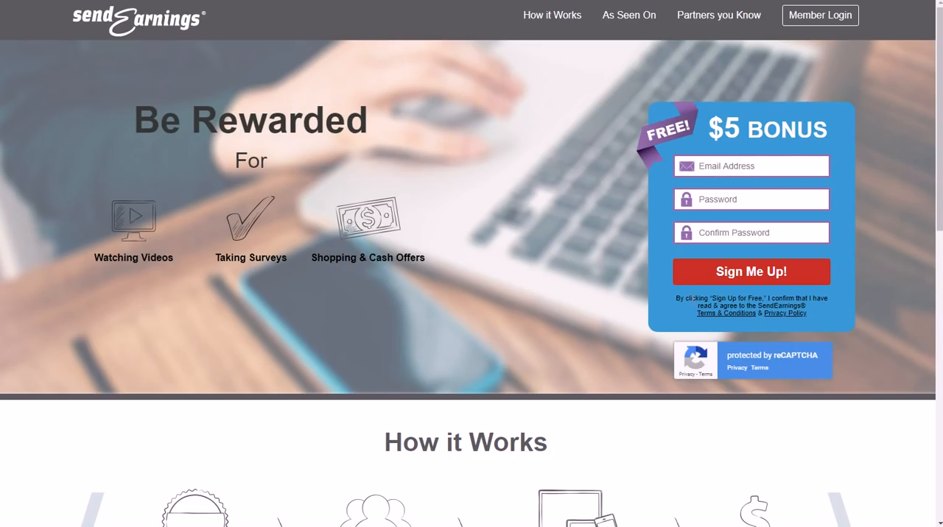
{"action": "mouse_move", "coordinate": [261, 239]}
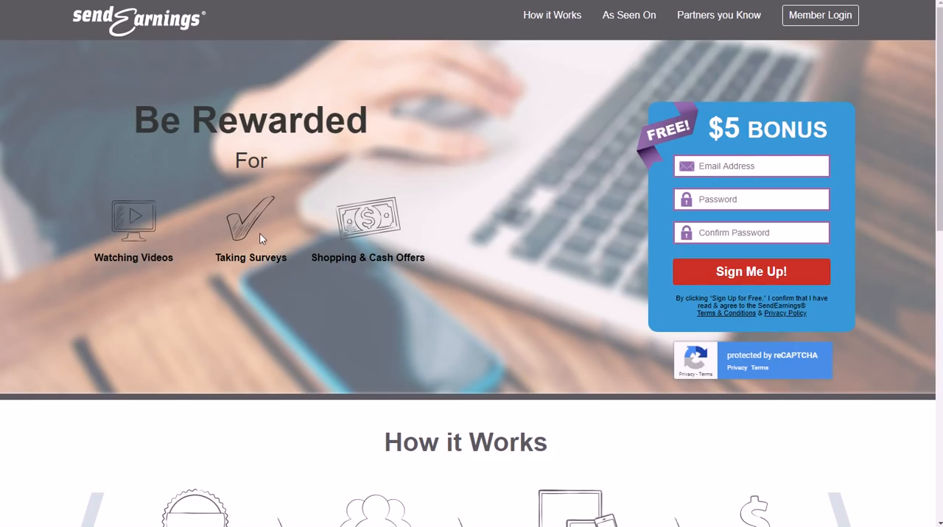
{"action": "mouse_move", "coordinate": [262, 237]}
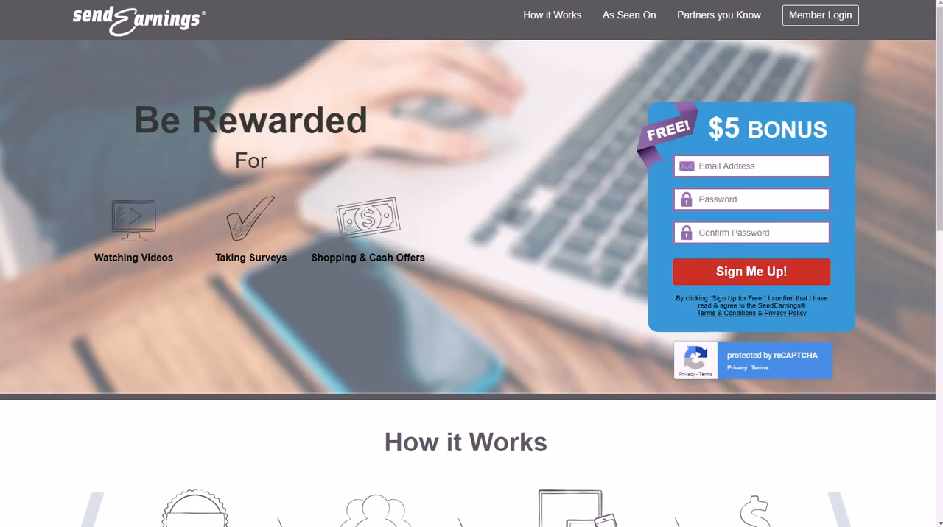
{"action": "mouse_move", "coordinate": [343, 56]}
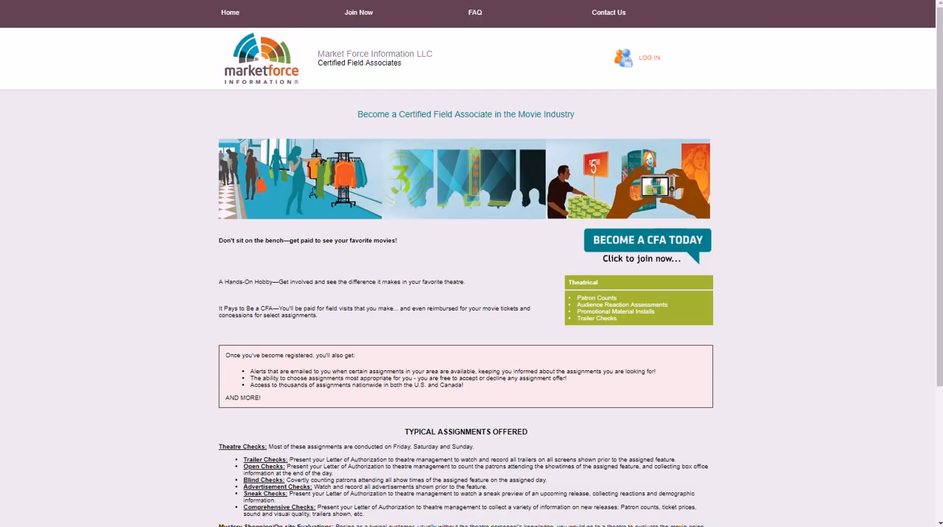
{"action": "mouse_move", "coordinate": [274, 174]}
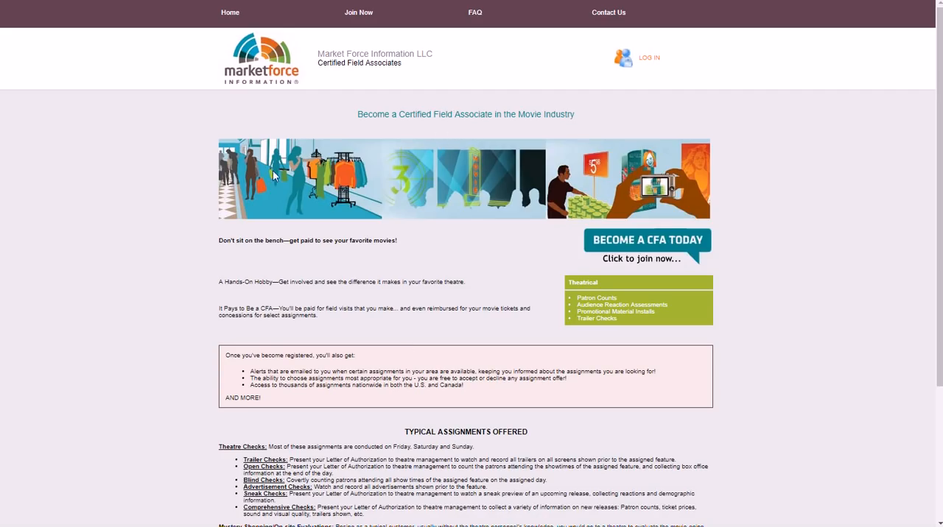
{"action": "mouse_move", "coordinate": [274, 175]}
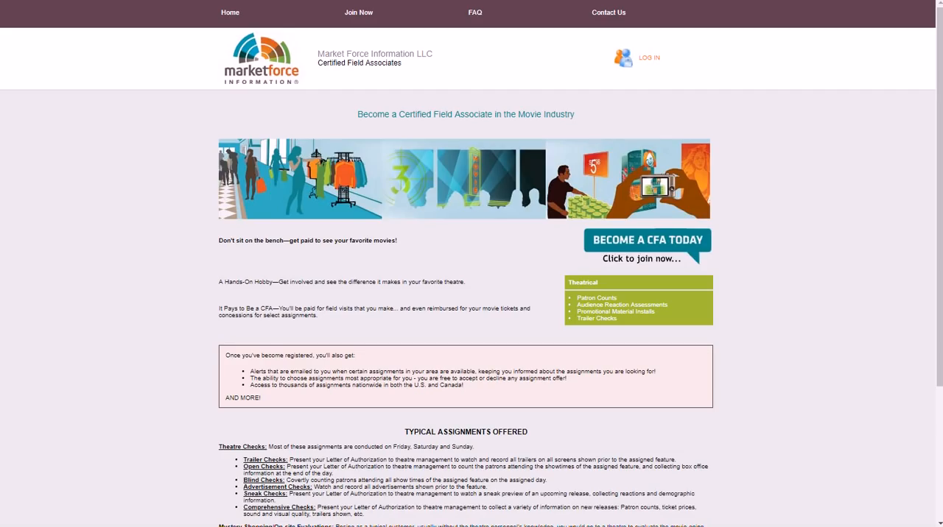
Read through the Market Force CFA movie page's Typical Assignments Offered section and back to the top.
{"action": "scroll", "scroll_direction": "down", "scroll_amount": 3}
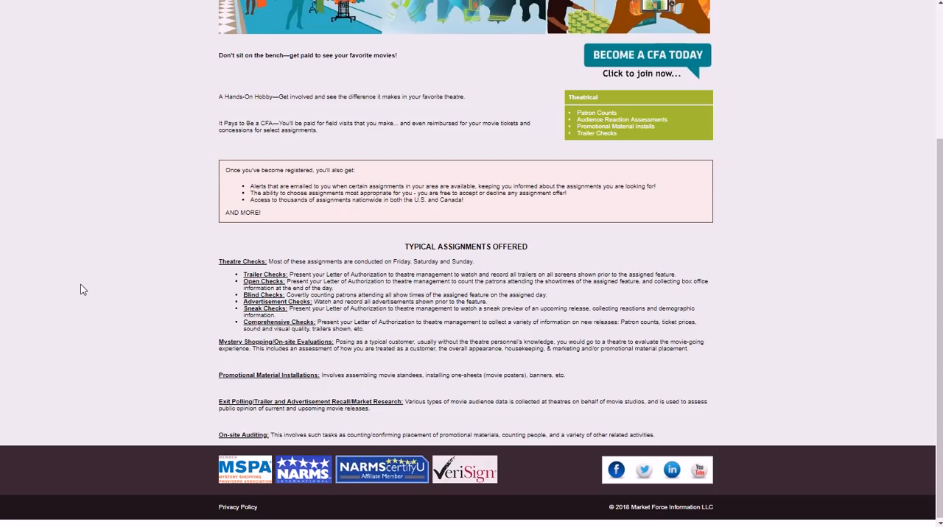
{"action": "scroll", "scroll_direction": "up", "scroll_amount": 3}
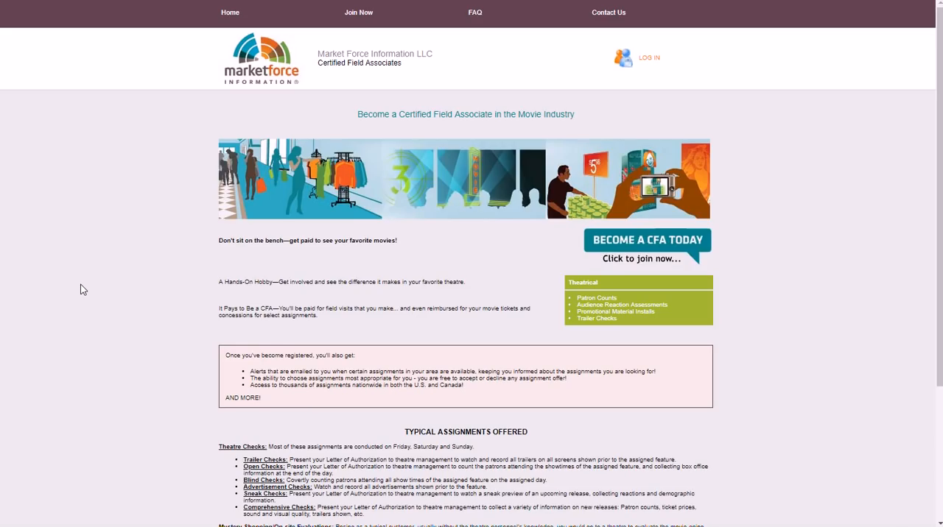
{"action": "scroll", "scroll_direction": "down", "scroll_amount": 3}
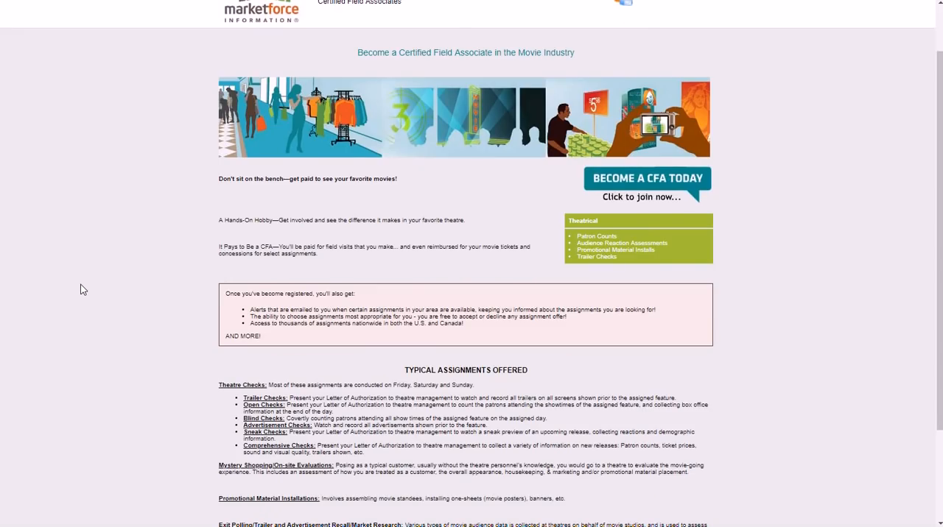
{"action": "scroll", "scroll_direction": "down", "scroll_amount": 3}
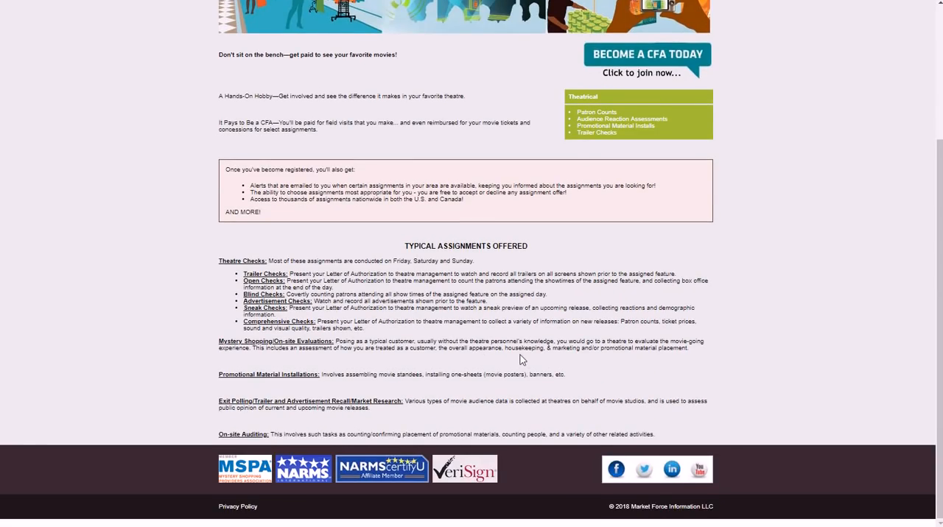
{"action": "mouse_move", "coordinate": [523, 374]}
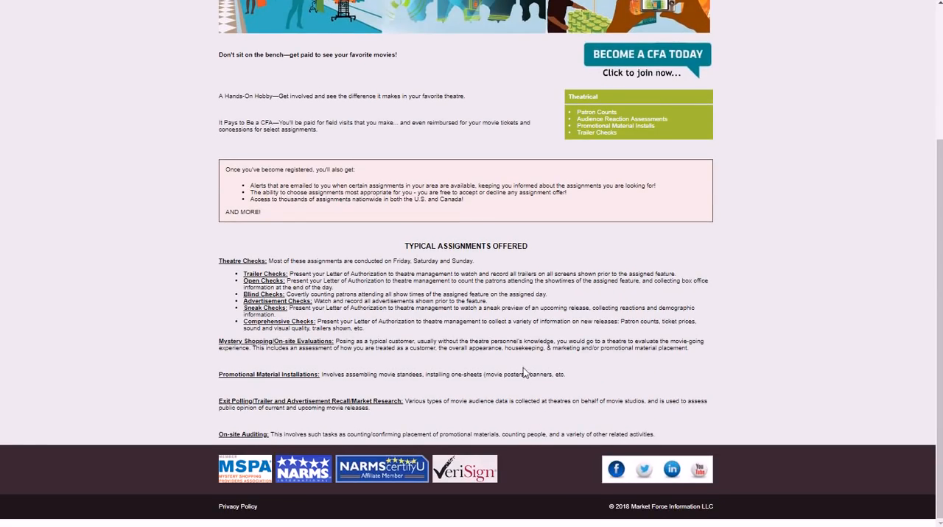
{"action": "scroll", "scroll_direction": "up", "scroll_amount": 3}
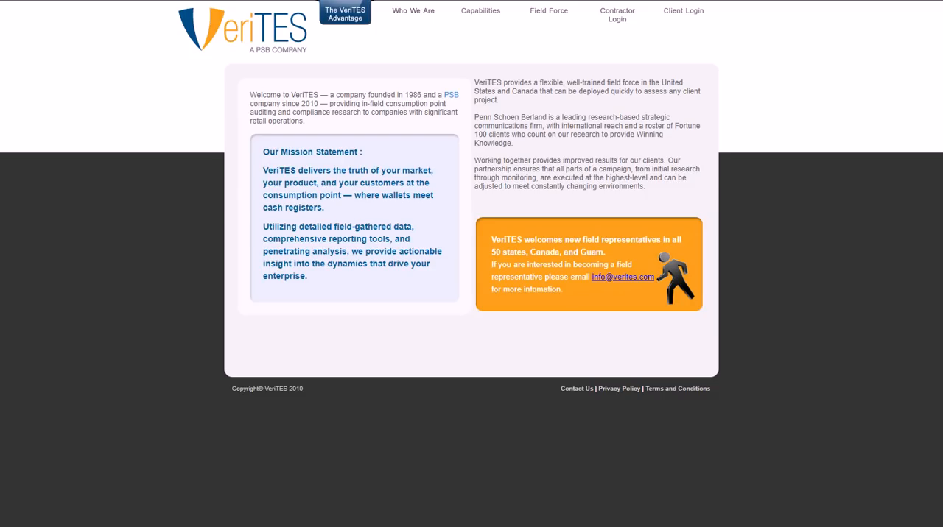
{"action": "mouse_move", "coordinate": [140, 245]}
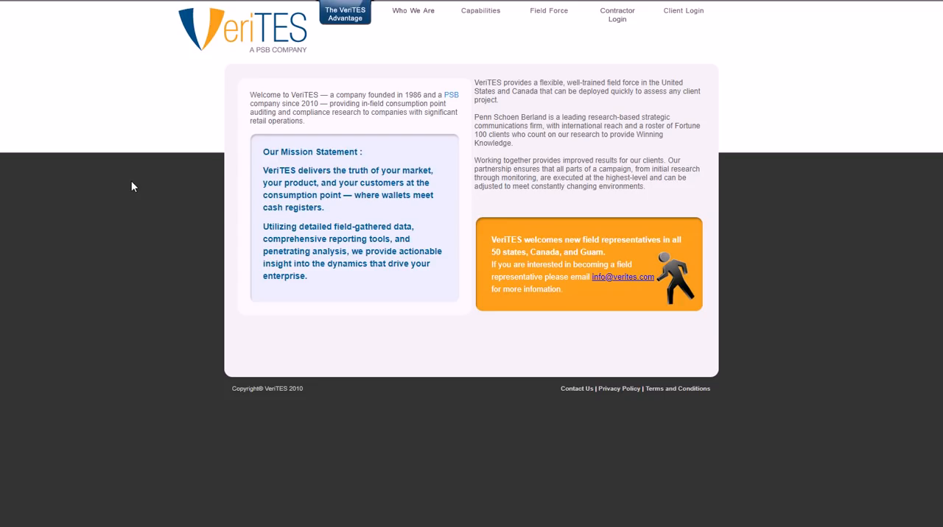
{"action": "mouse_move", "coordinate": [268, 47]}
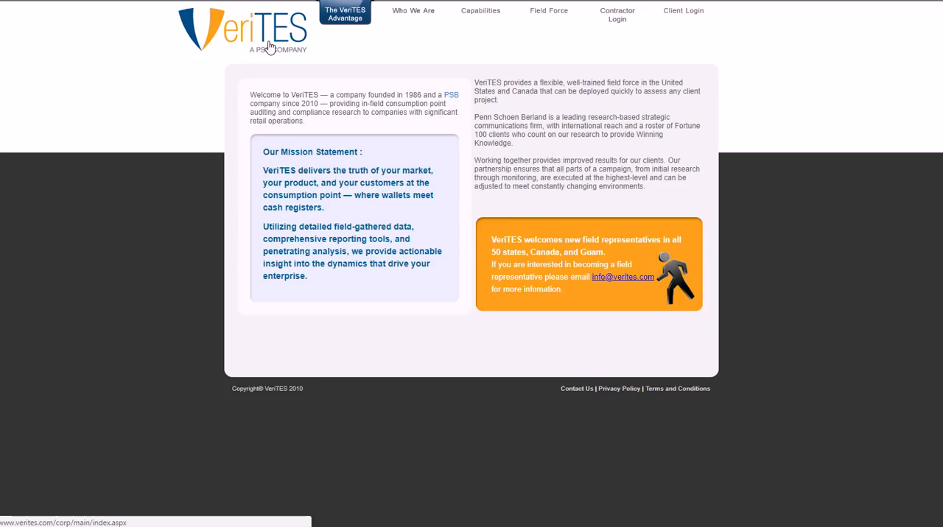
{"action": "mouse_move", "coordinate": [389, 70]}
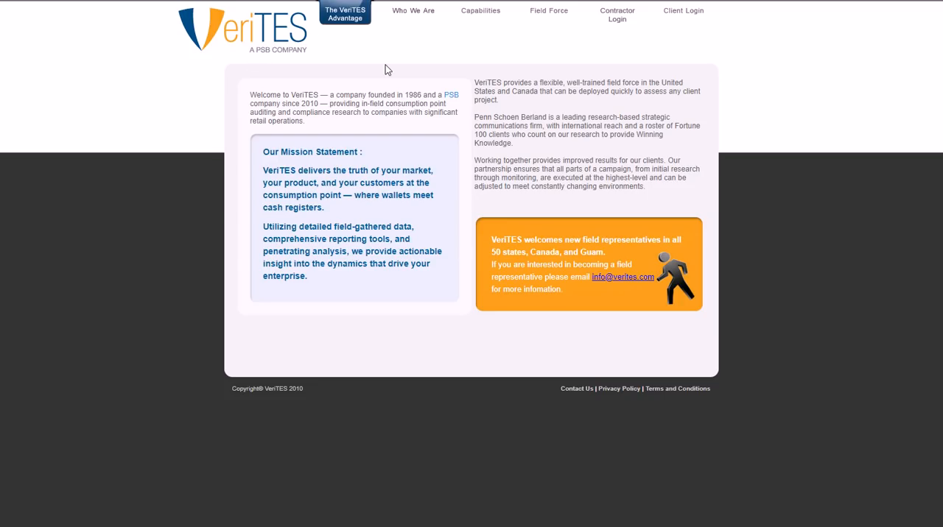
{"action": "mouse_move", "coordinate": [433, 109]}
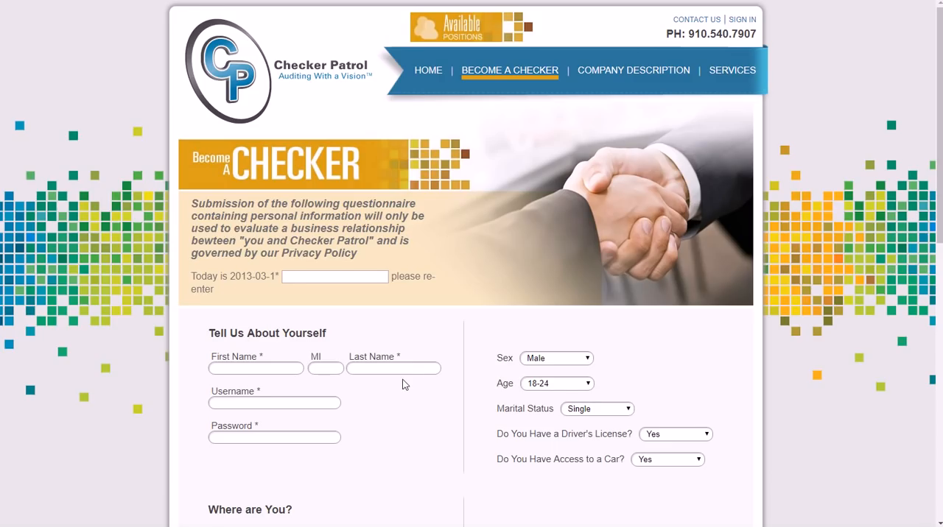
Read the Become a Checker questionnaire down to its contact, assignment-city and submit sections, then back to top.
{"action": "scroll", "scroll_direction": "down", "scroll_amount": 3}
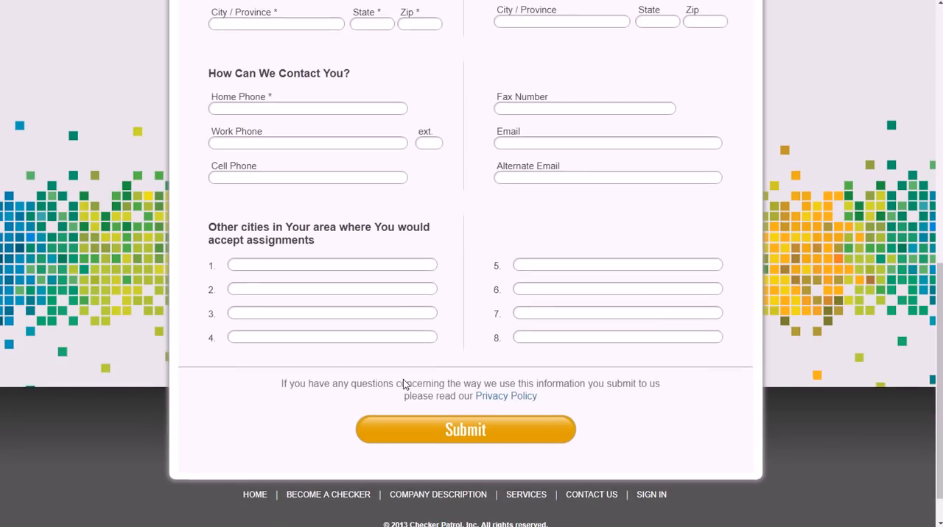
{"action": "scroll", "scroll_direction": "up", "scroll_amount": 3}
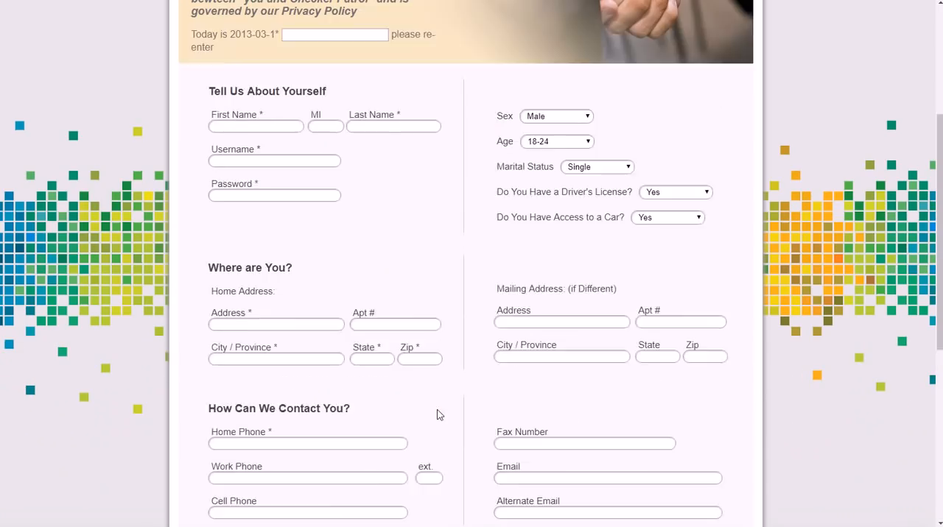
{"action": "scroll", "scroll_direction": "up", "scroll_amount": 3}
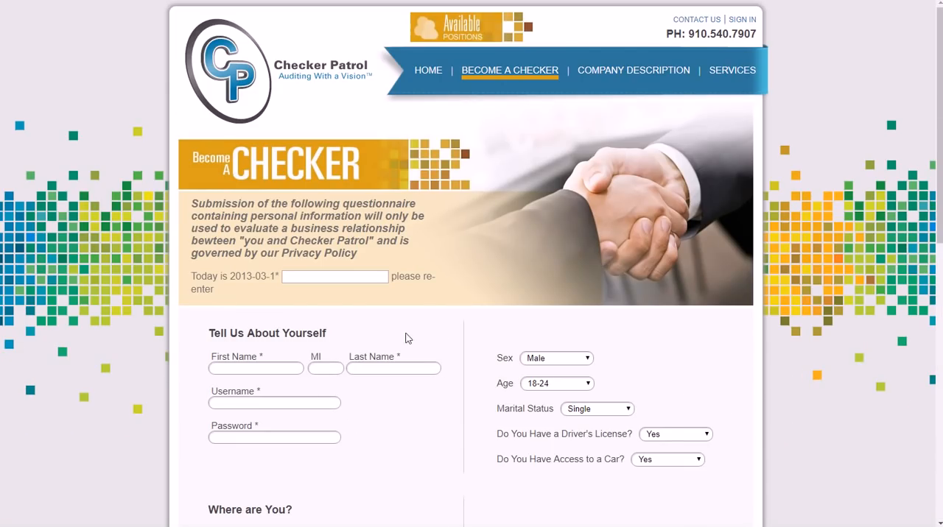
{"action": "mouse_move", "coordinate": [567, 365]}
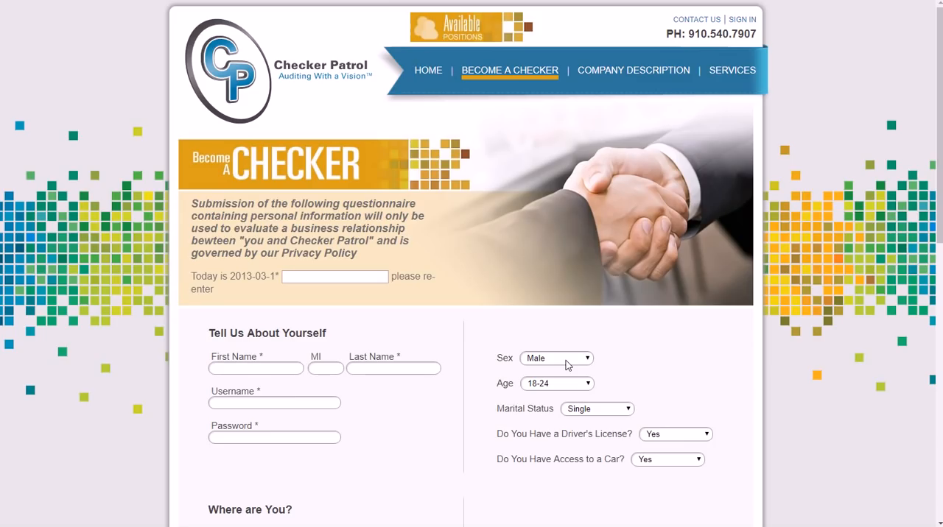
{"action": "mouse_move", "coordinate": [446, 366]}
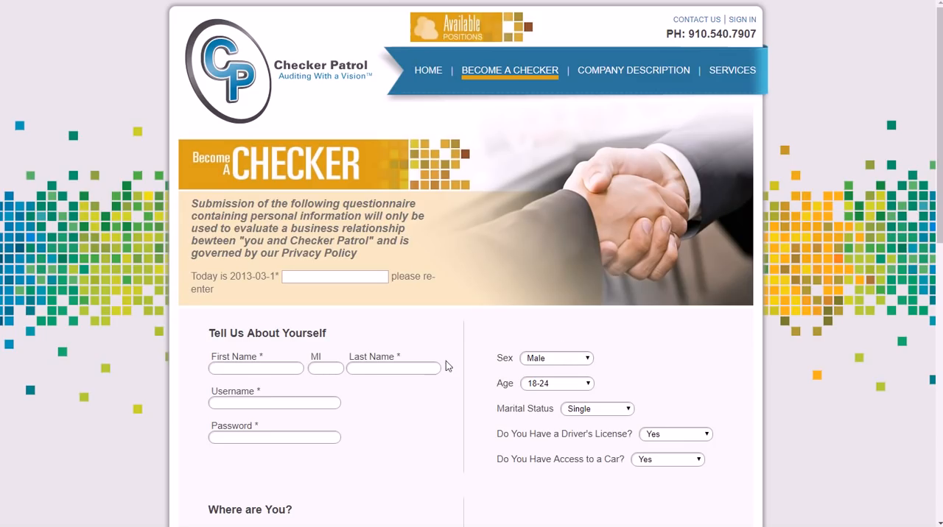
{"action": "scroll", "scroll_direction": "down", "scroll_amount": 3}
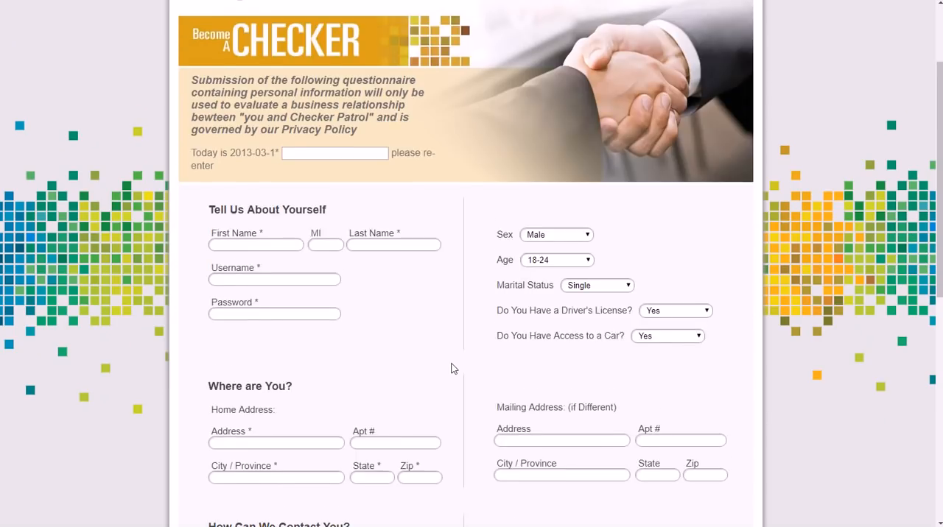
{"action": "scroll", "scroll_direction": "down", "scroll_amount": 3}
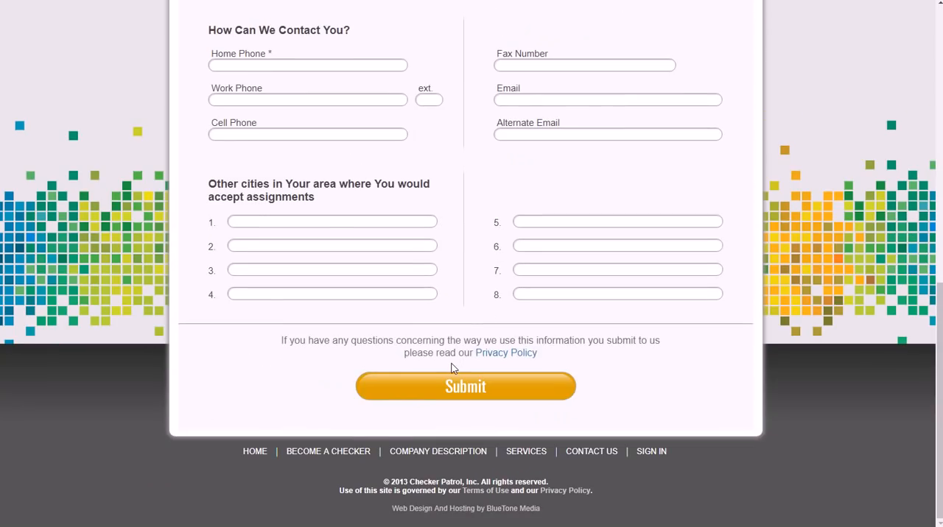
{"action": "mouse_move", "coordinate": [327, 451]}
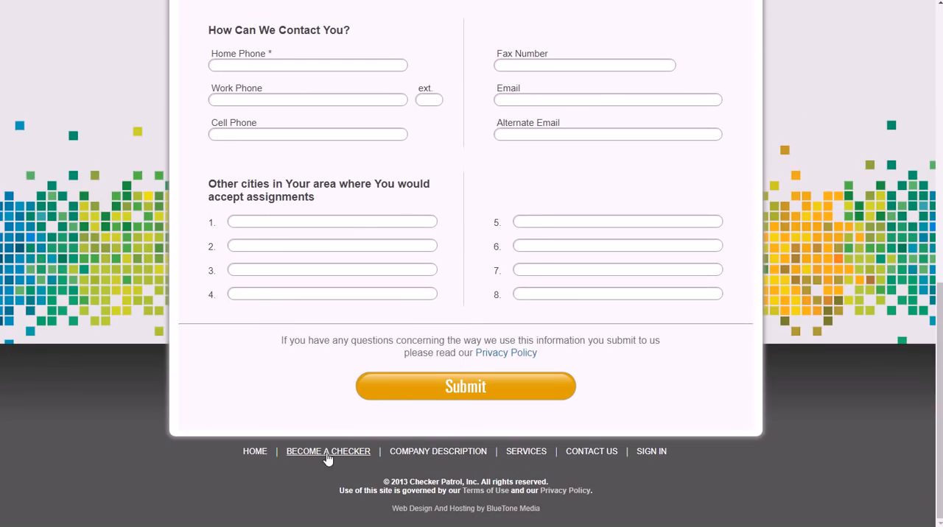
{"action": "mouse_move", "coordinate": [361, 452]}
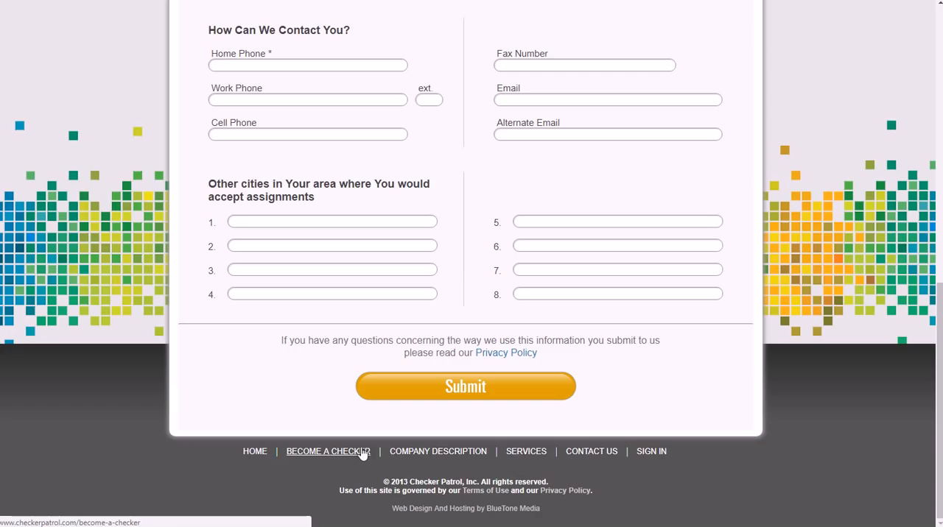
{"action": "mouse_move", "coordinate": [312, 171]}
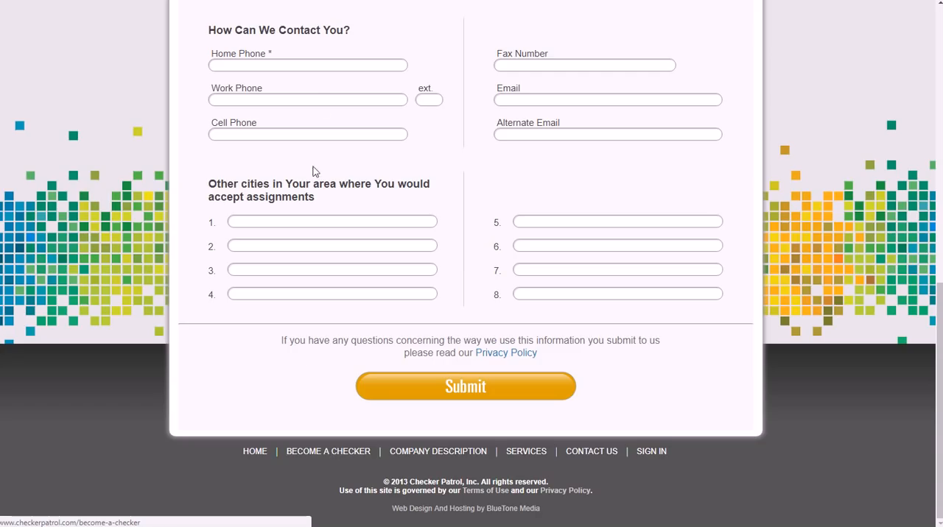
{"action": "mouse_move", "coordinate": [348, 462]}
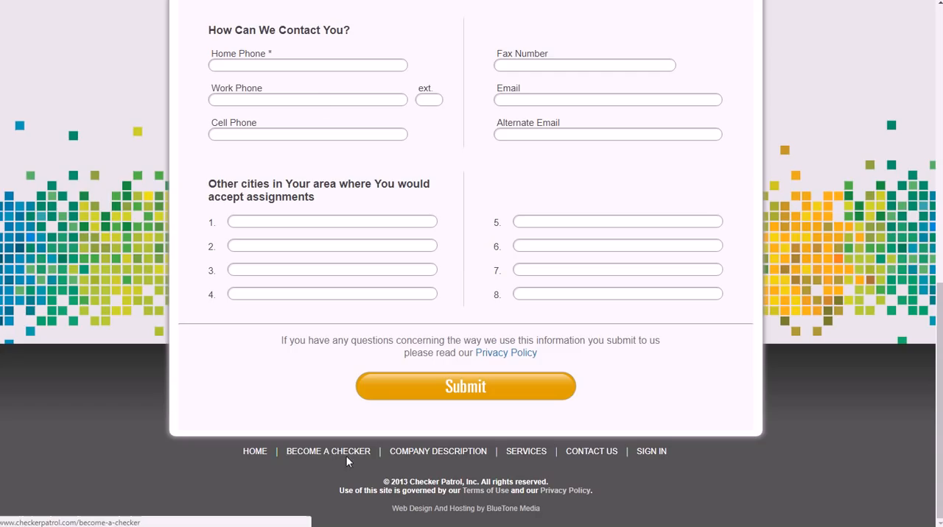
{"action": "mouse_move", "coordinate": [317, 463]}
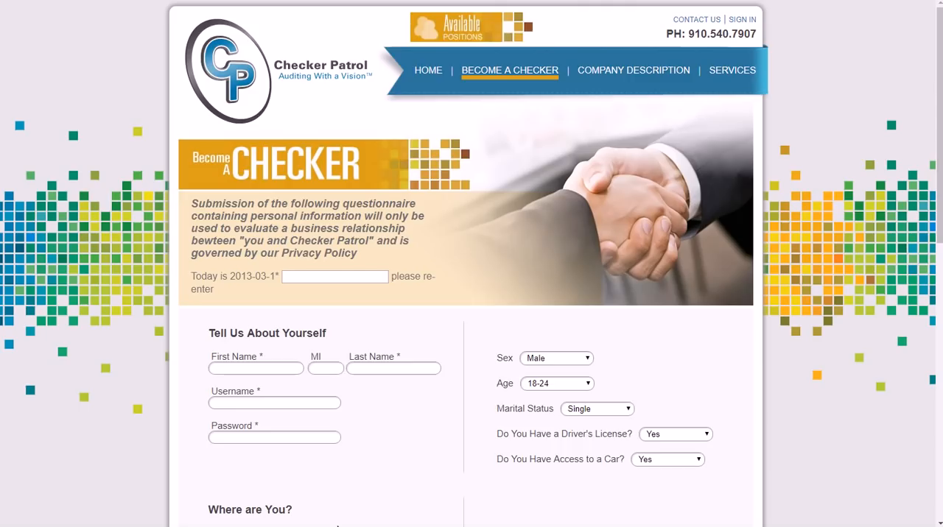
{"action": "scroll", "scroll_direction": "down", "scroll_amount": 3}
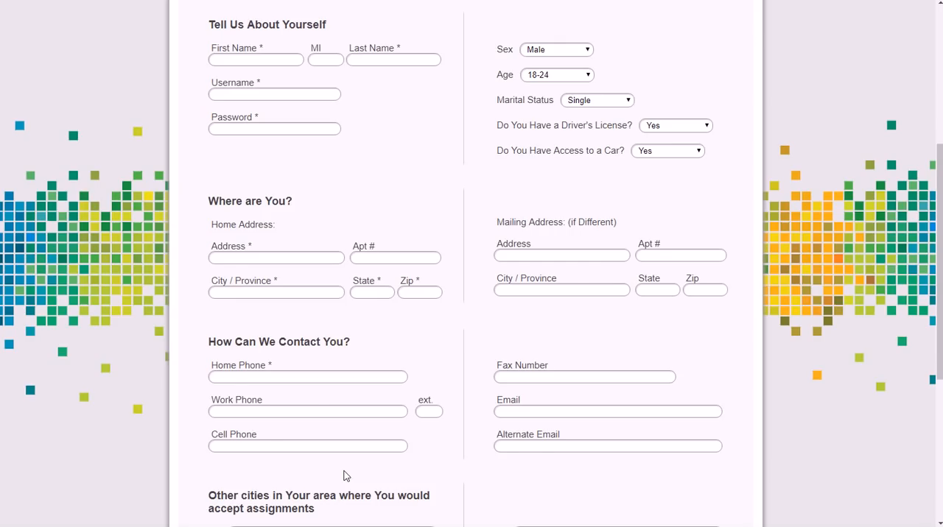
{"action": "scroll", "scroll_direction": "up", "scroll_amount": 3}
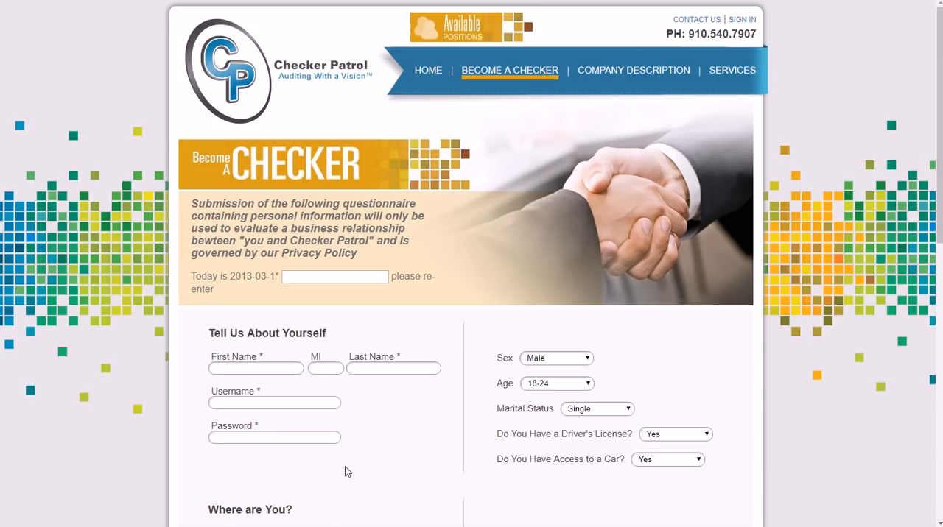
{"action": "mouse_move", "coordinate": [890, 117]}
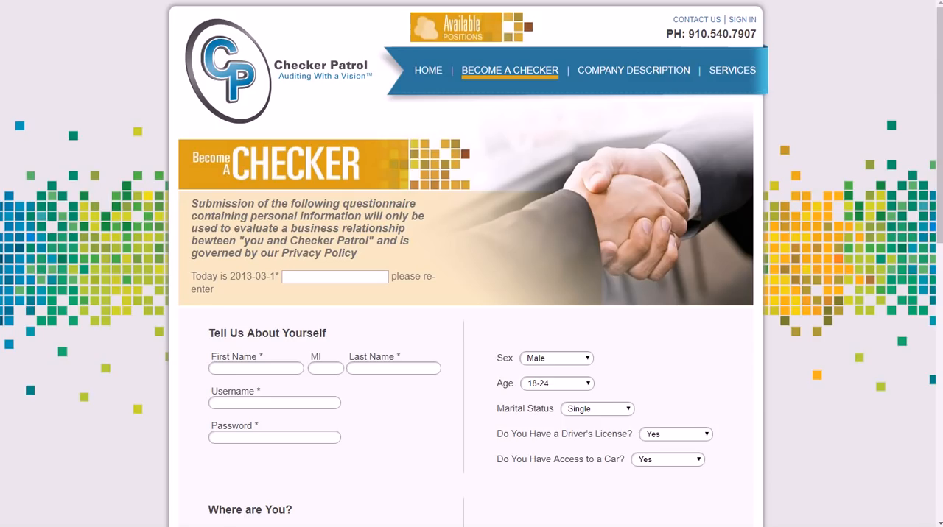
{"action": "scroll", "scroll_direction": "down", "scroll_amount": 3}
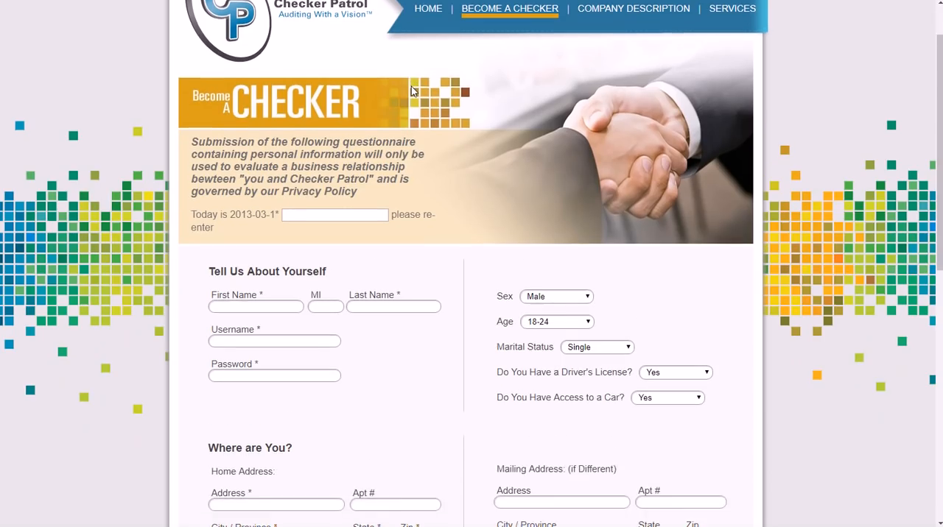
{"action": "scroll", "scroll_direction": "down", "scroll_amount": 3}
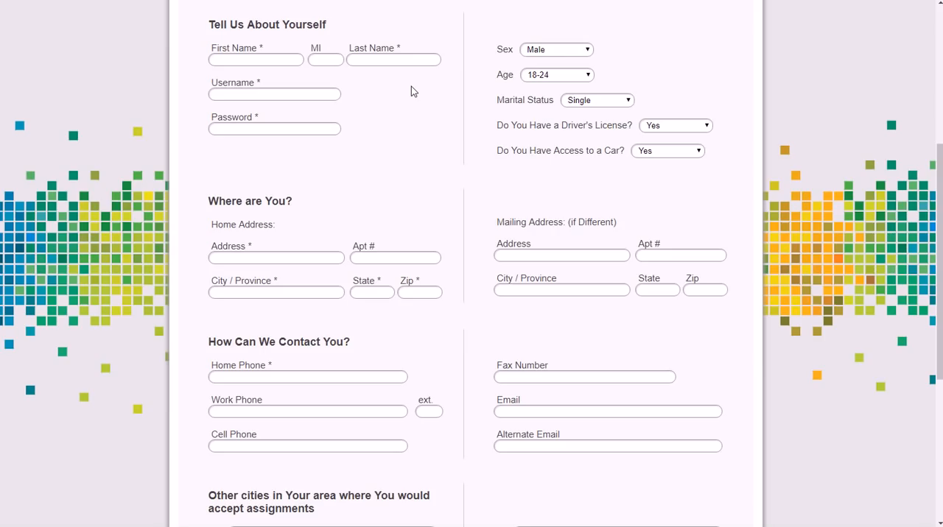
{"action": "mouse_move", "coordinate": [374, 6]}
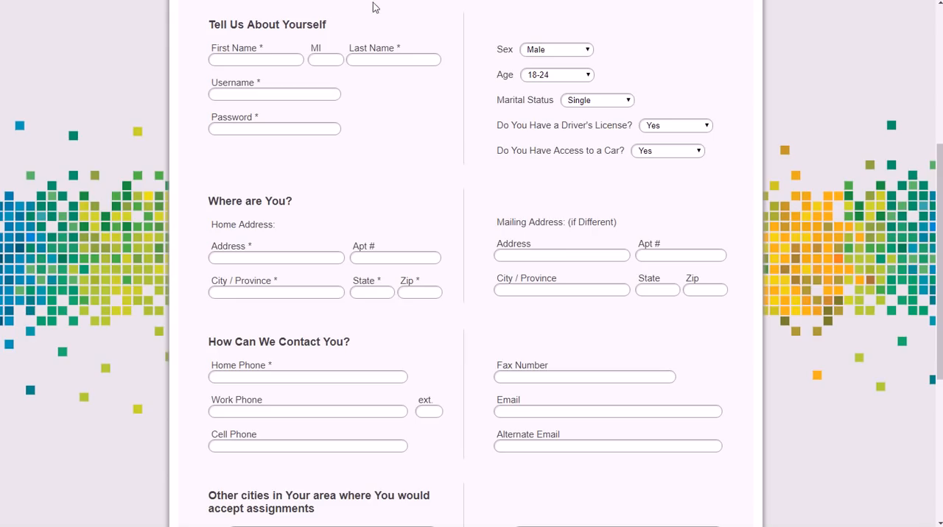